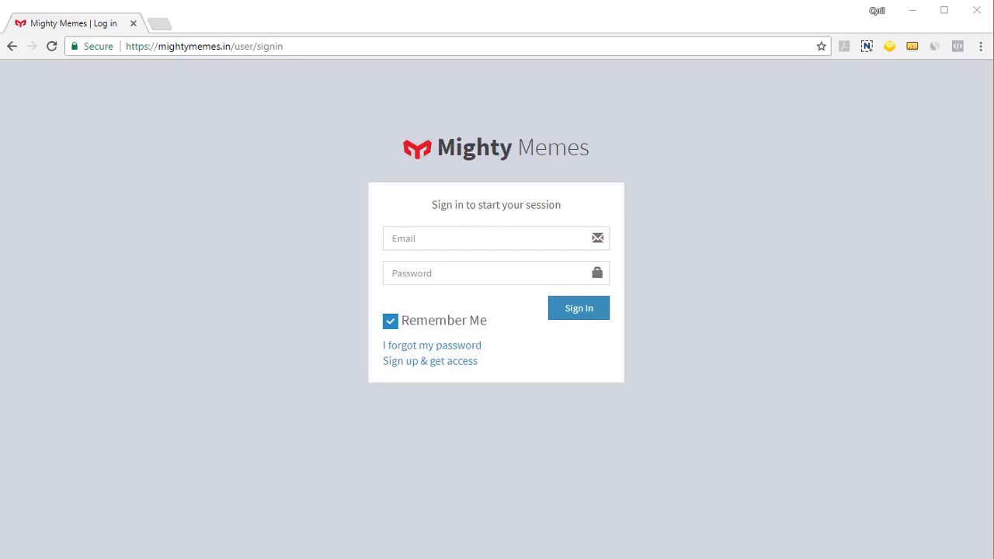
pyautogui.moveTo(546, 419)
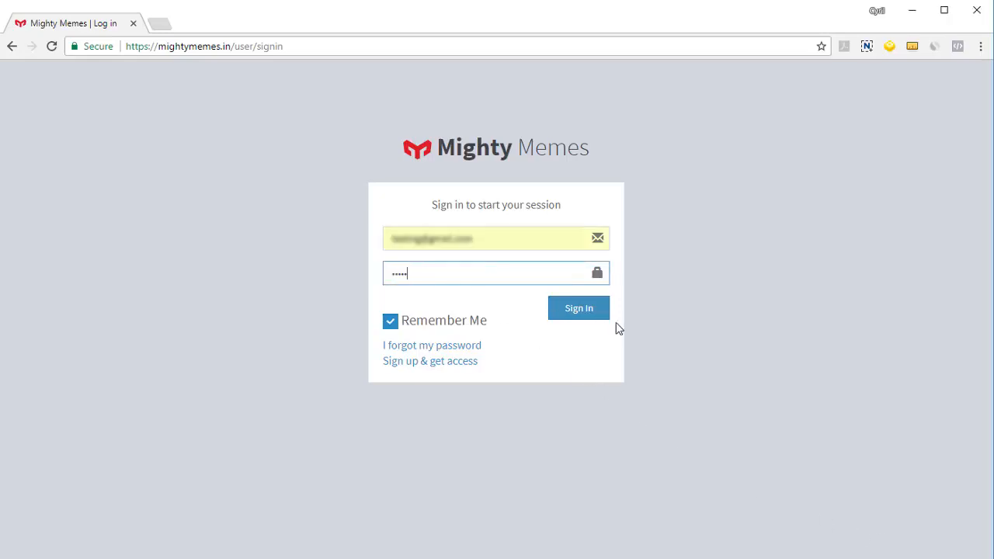
# - Submit the sign-in form to reach the Mighty Memes dashboard with the posted-memes chart
pyautogui.click(578, 308)
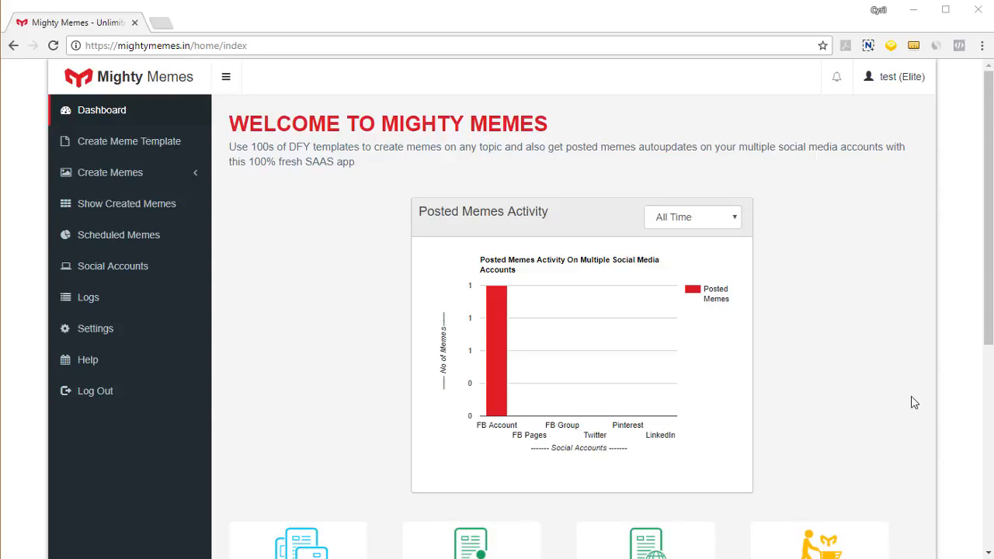
# - Review the dashboard's feature shortcuts and expand the Create Memes sidebar menu
pyautogui.scroll(-3)
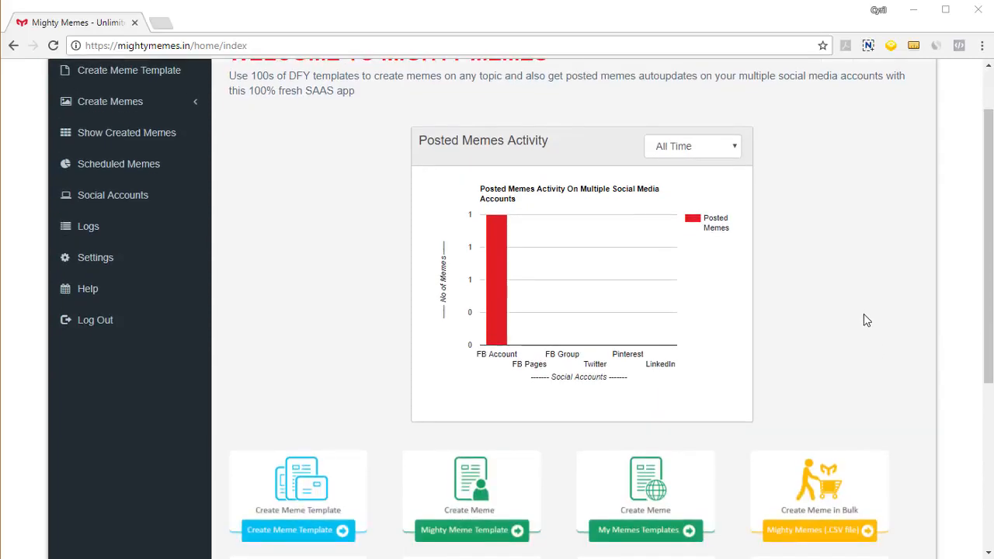
pyautogui.scroll(3)
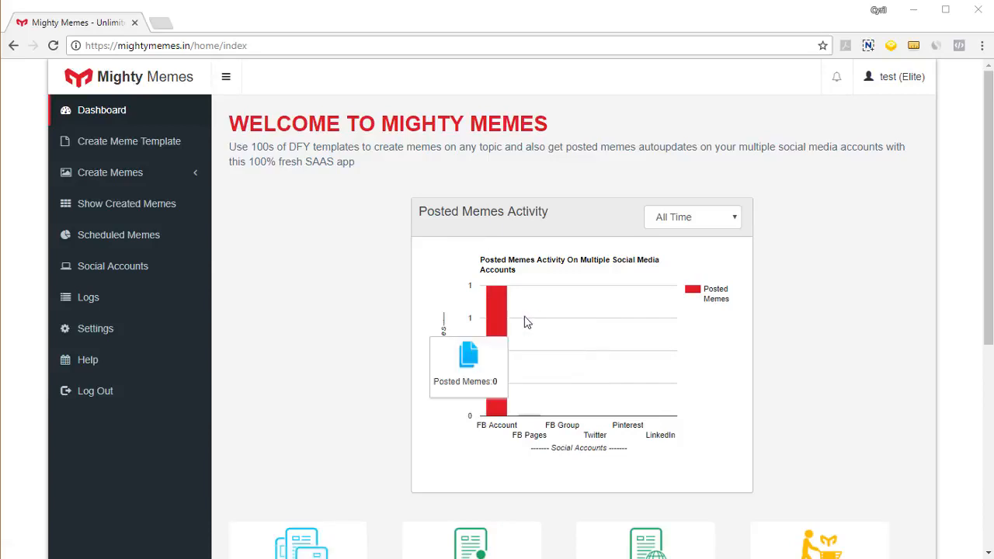
pyautogui.scroll(-3)
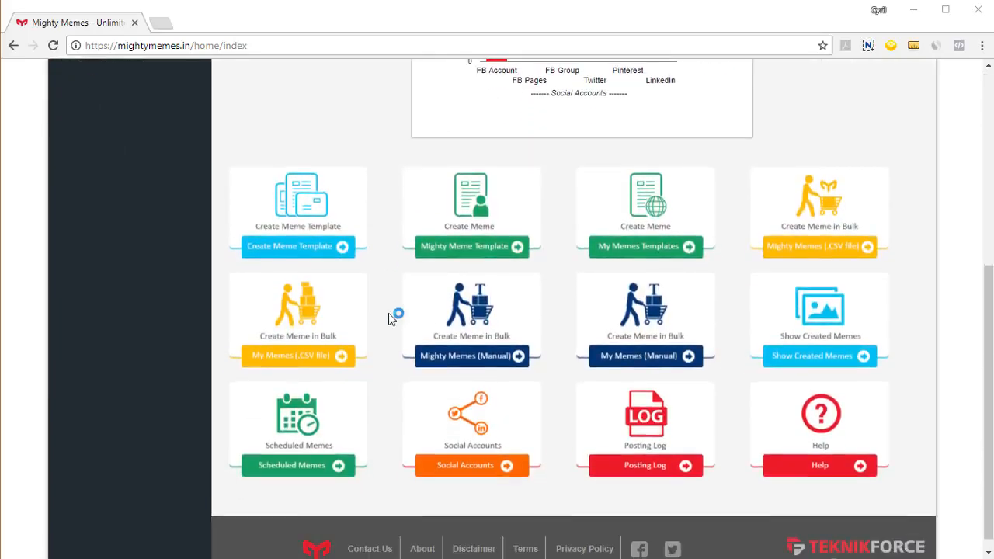
pyautogui.moveTo(846, 287)
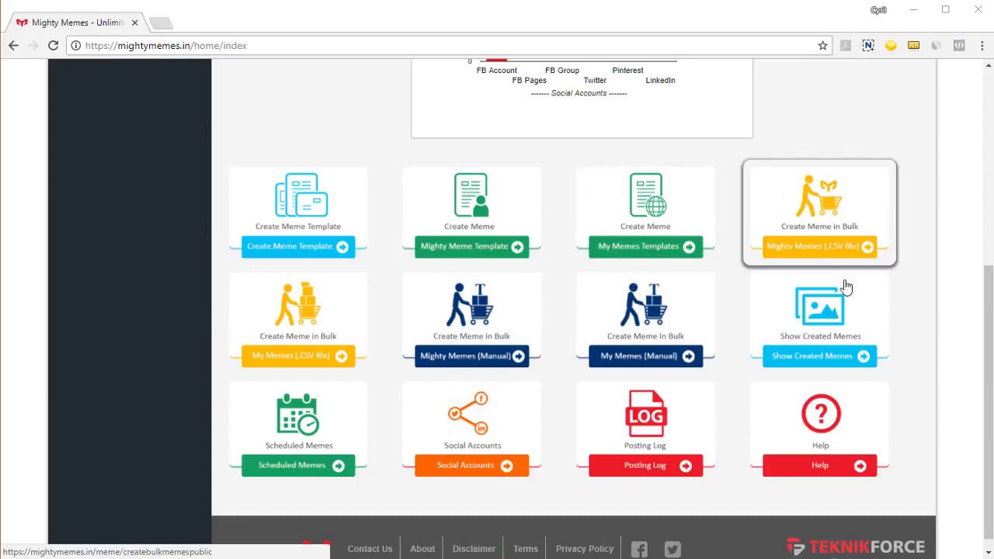
pyautogui.moveTo(567, 414)
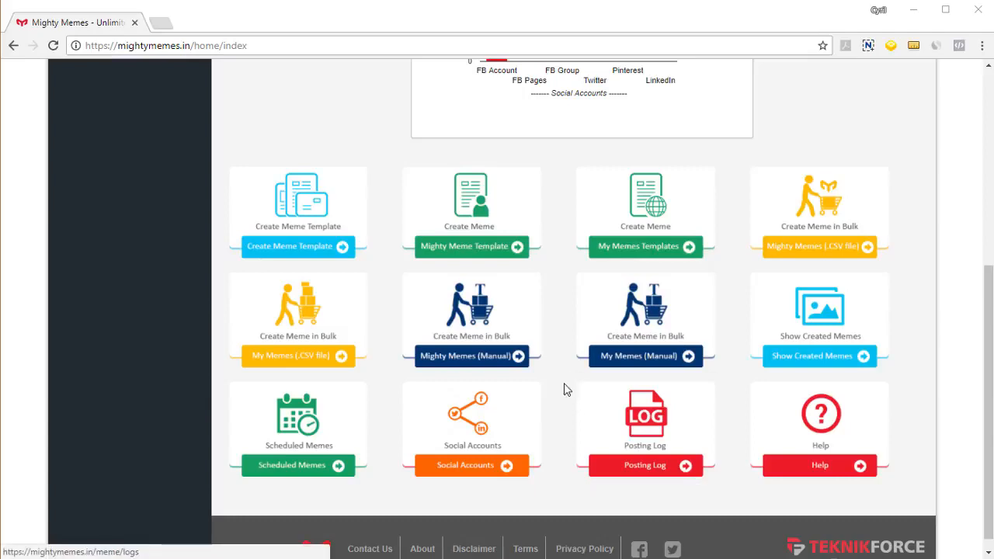
pyautogui.moveTo(471, 241)
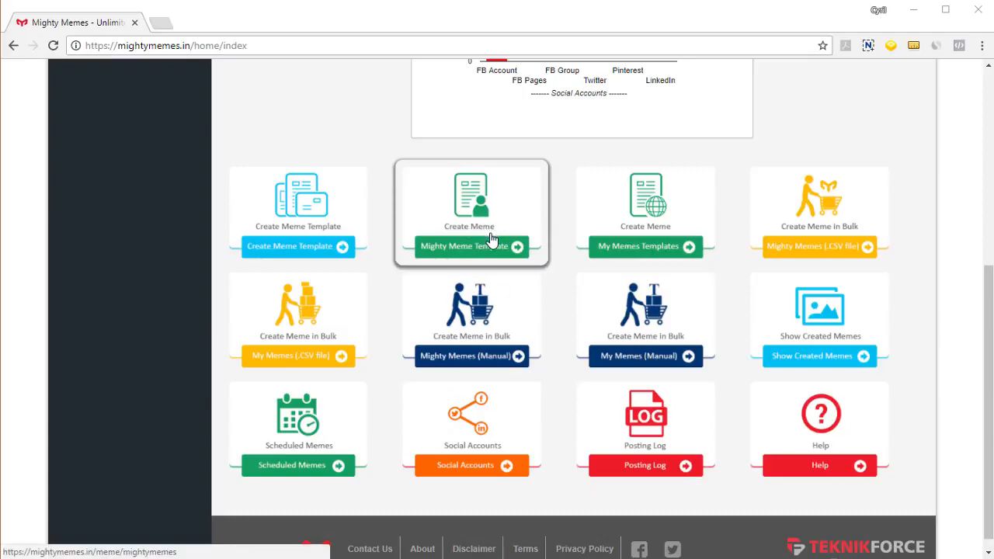
pyautogui.scroll(3)
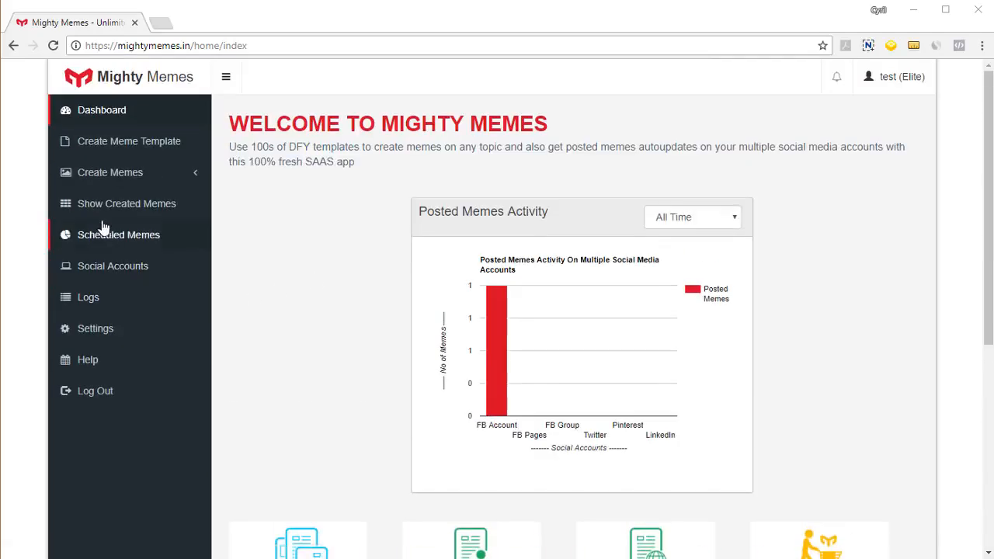
pyautogui.click(110, 171)
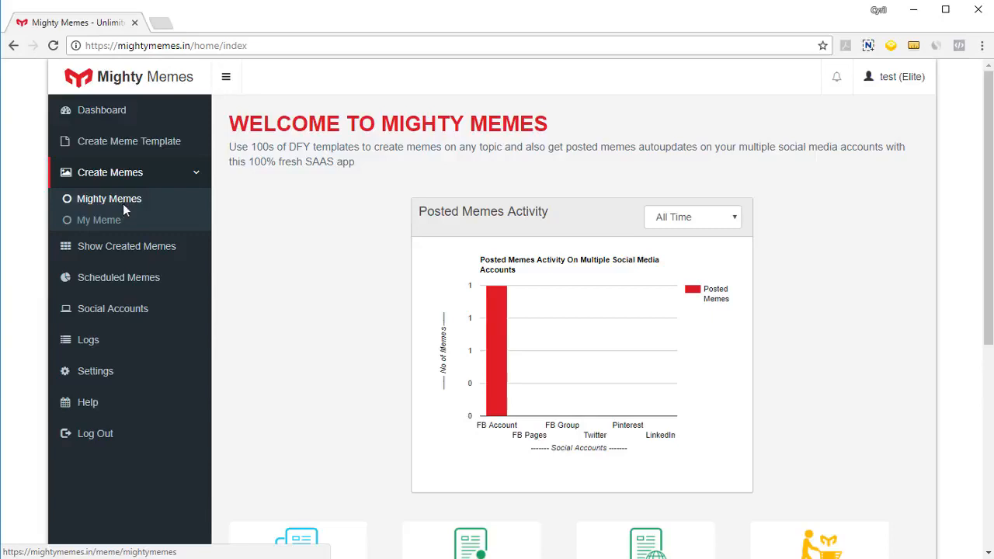
# - Open the Mighty Memes template library, checking sort orders and keeping 50 templates per page
pyautogui.click(108, 198)
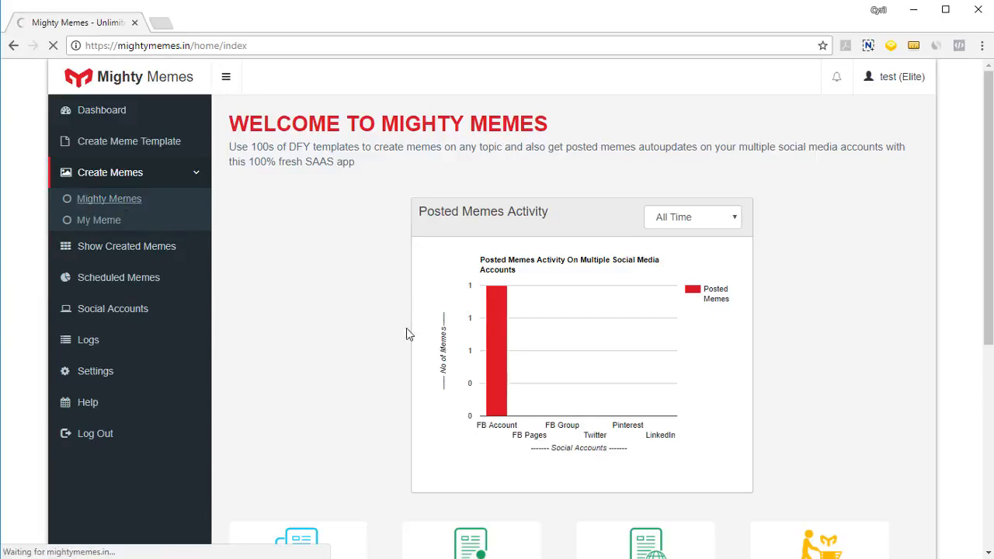
pyautogui.click(109, 198)
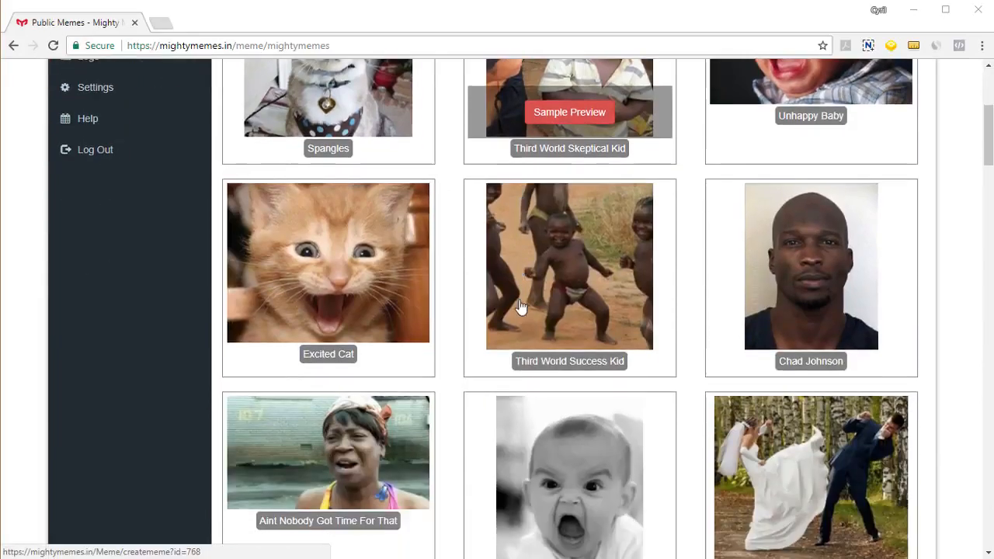
pyautogui.scroll(3)
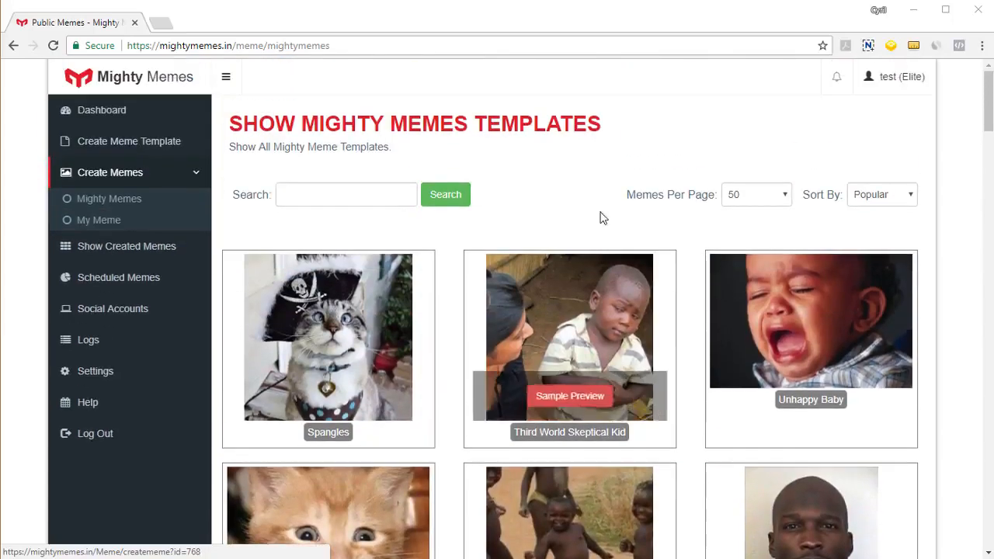
pyautogui.click(881, 194)
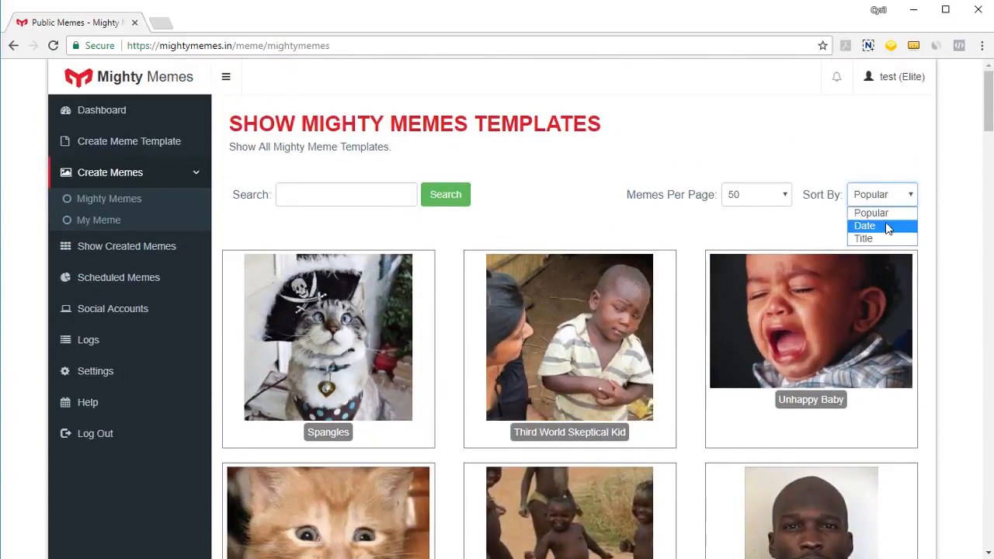
pyautogui.moveTo(864, 238)
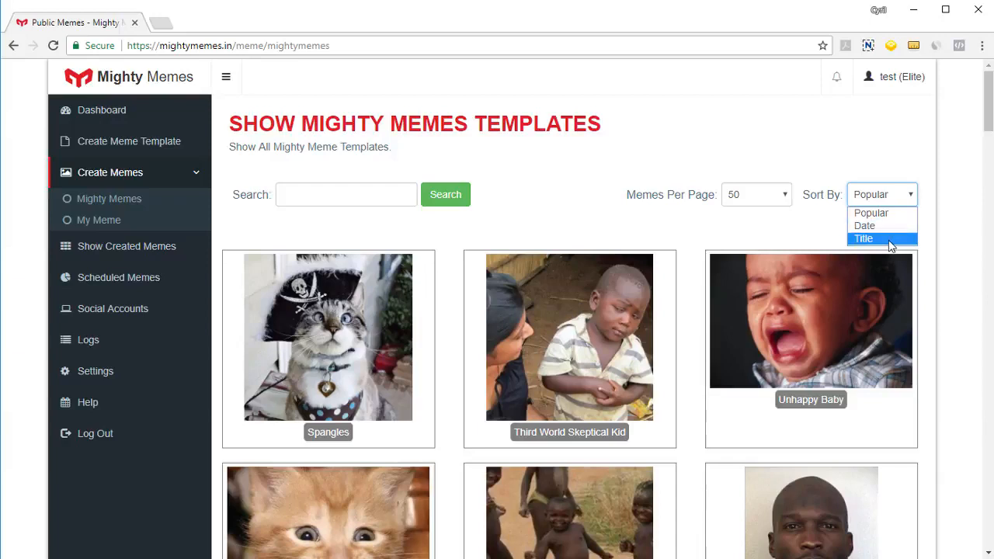
pyautogui.moveTo(782, 240)
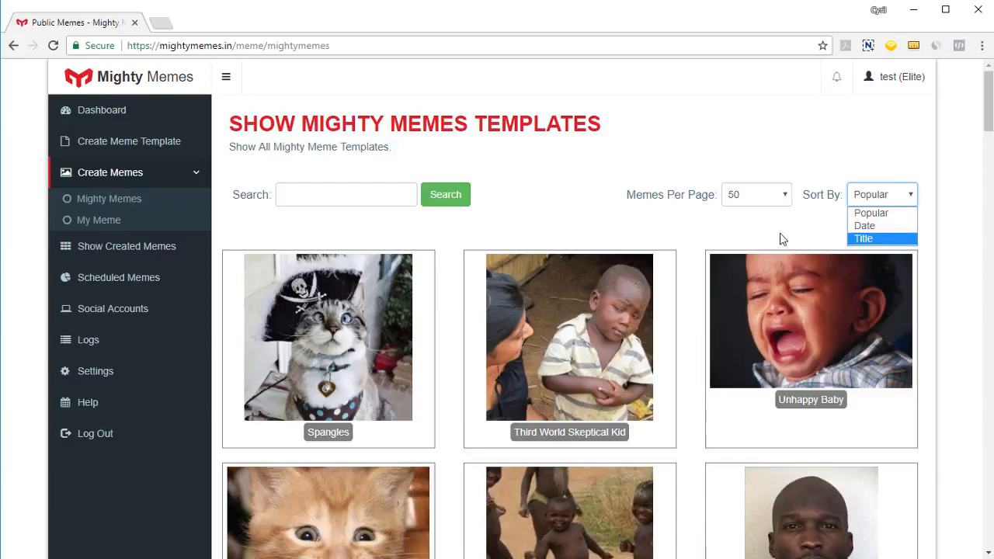
pyautogui.click(754, 194)
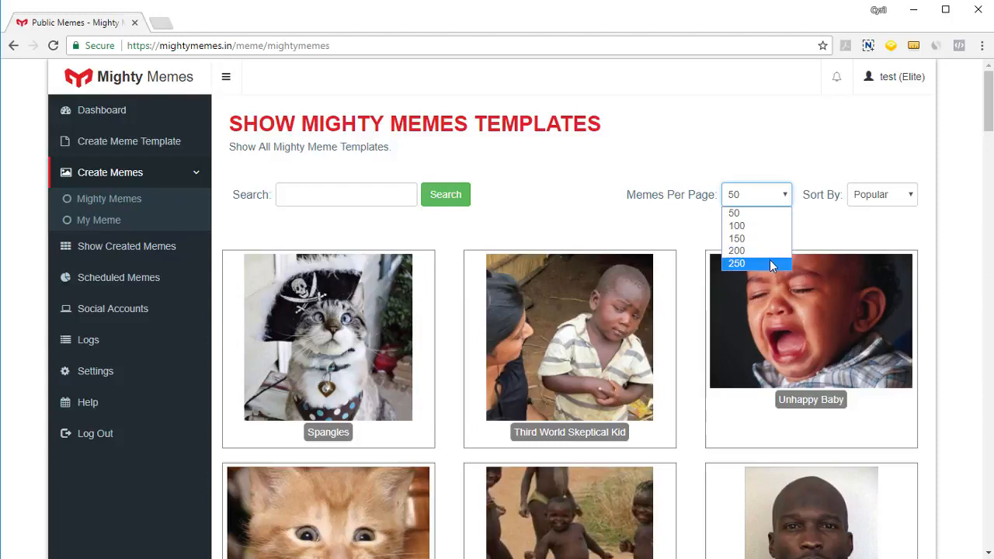
pyautogui.click(598, 225)
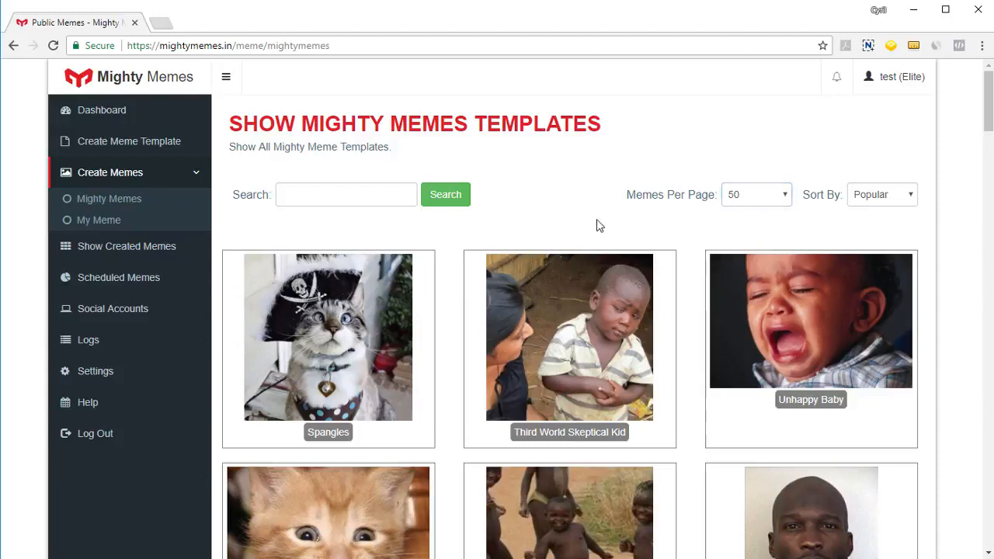
# - Search the templates for 'cat' and scroll down to Excited Cat
pyautogui.click(346, 195)
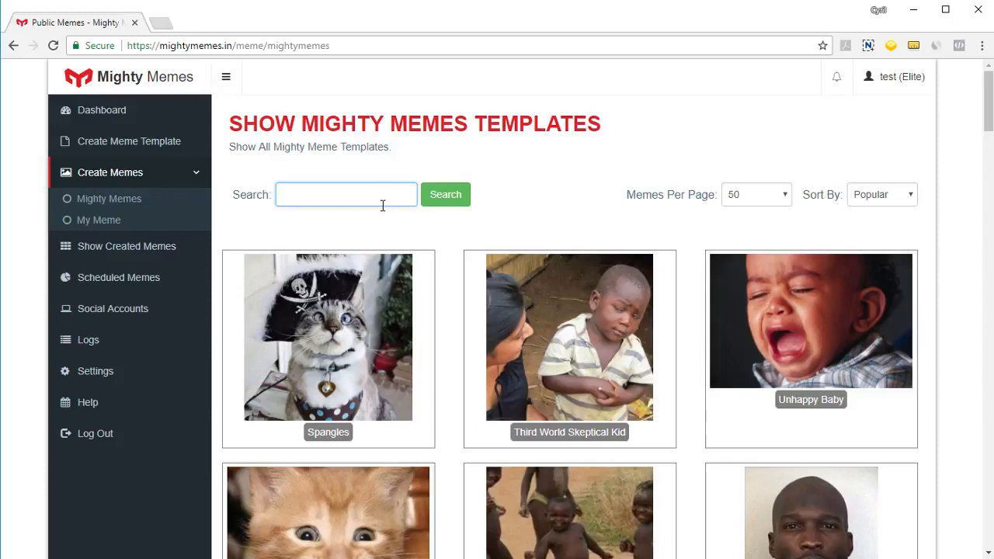
pyautogui.write('cat')
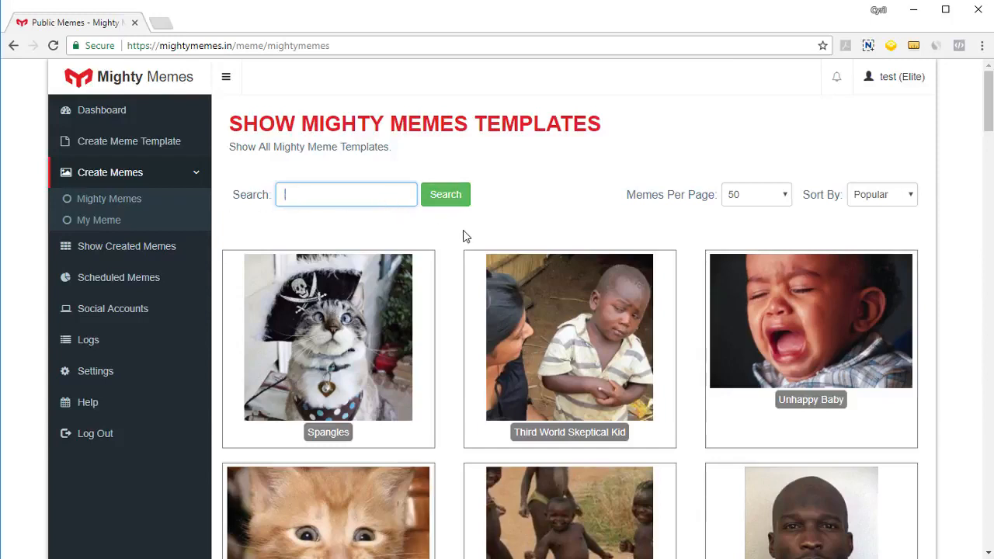
pyautogui.moveTo(501, 231)
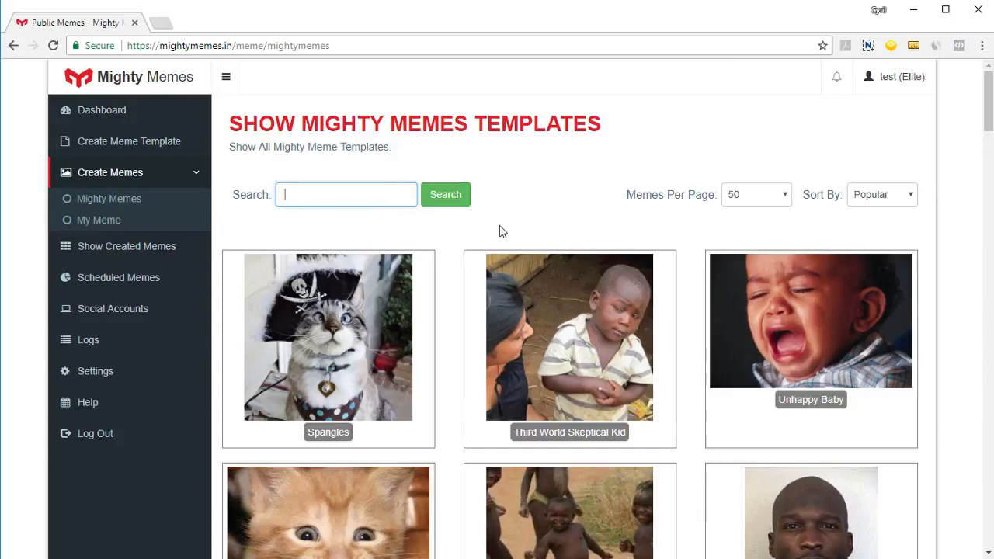
pyautogui.scroll(-3)
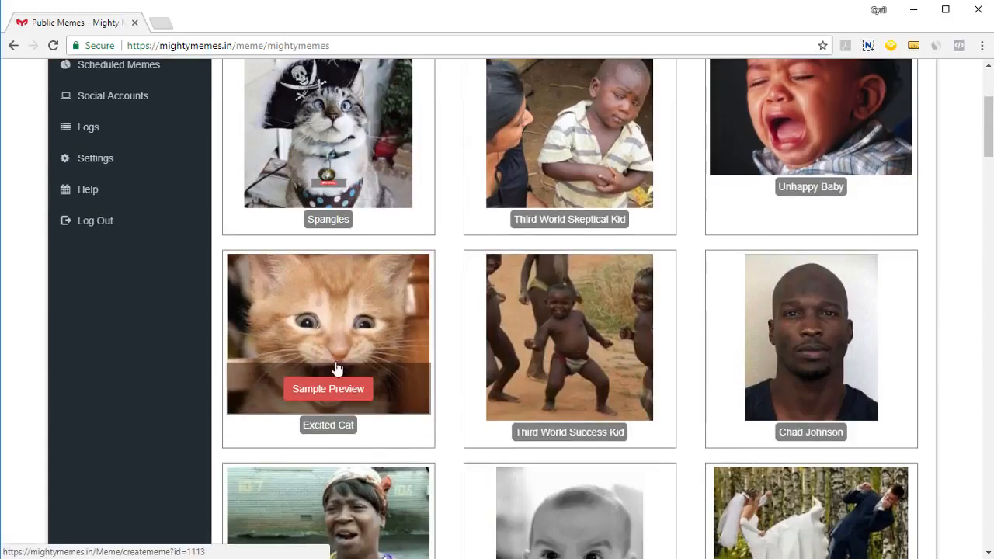
pyautogui.moveTo(431, 363)
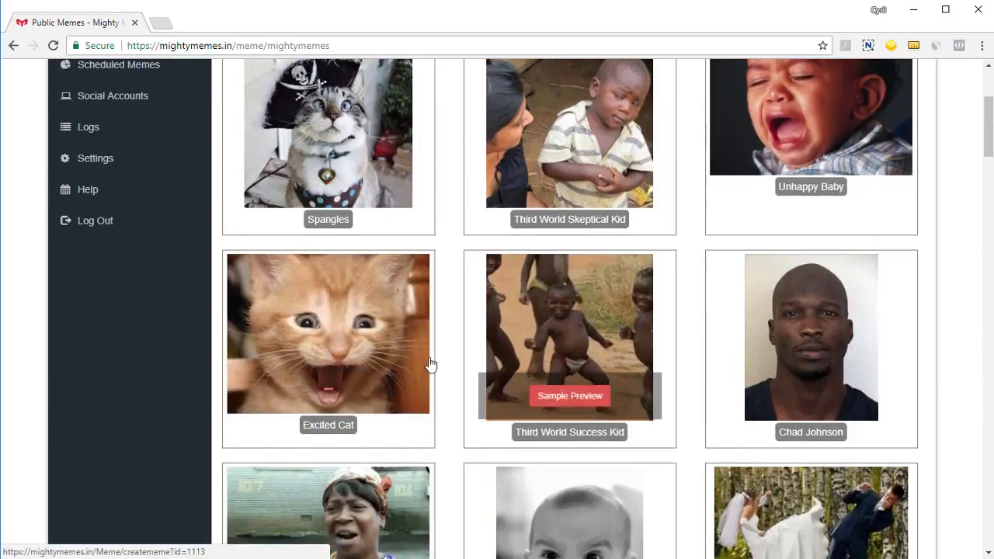
pyautogui.moveTo(403, 317)
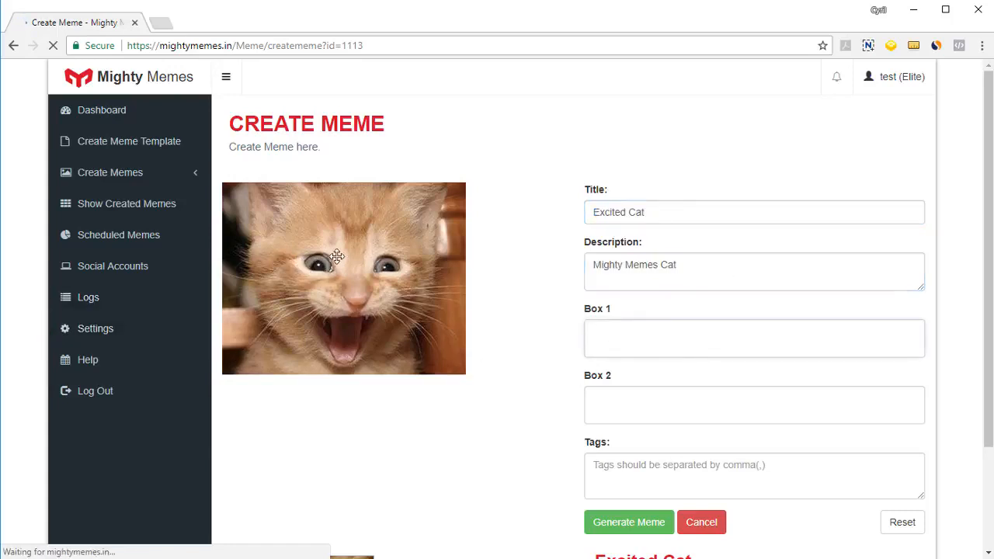
# - Caption the Excited Cat meme 'Meowr!' on top and 'I haz Mighty Memez' below, then focus Tags
pyautogui.click(753, 337)
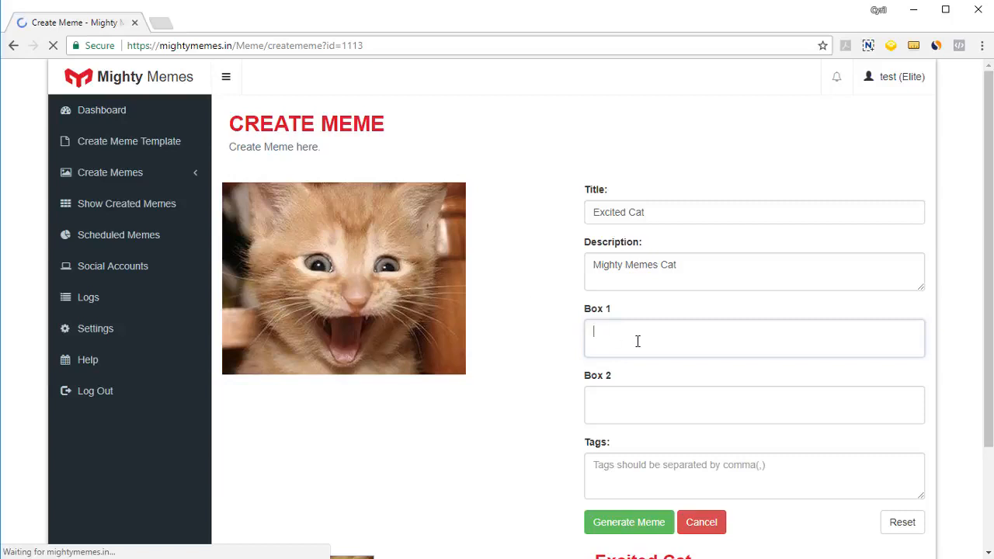
pyautogui.write('Mew')
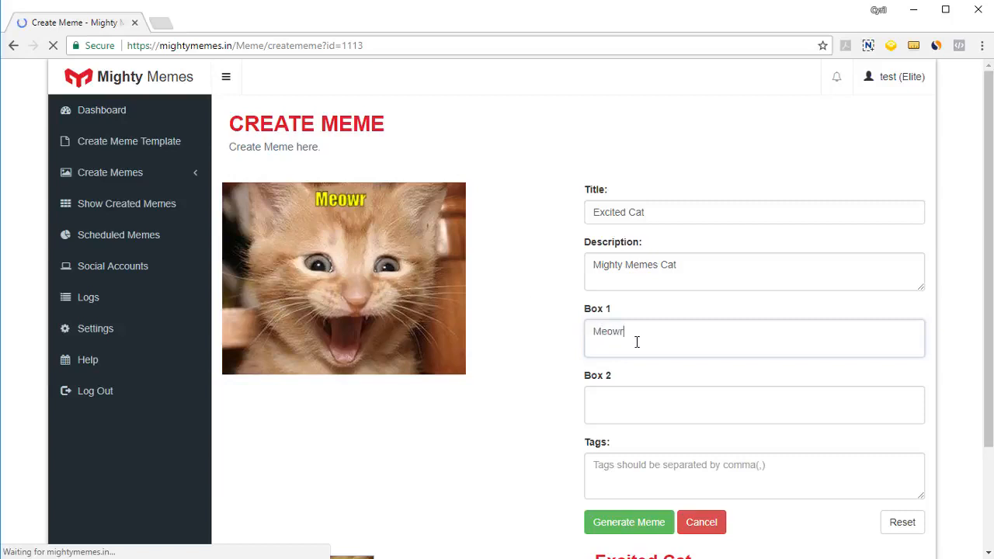
pyautogui.write('!')
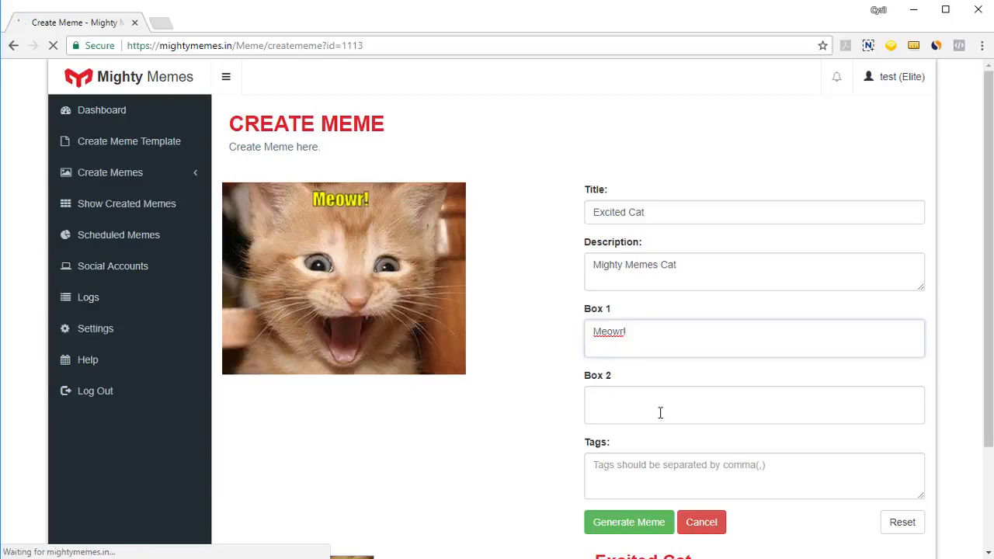
pyautogui.write('I haz Mighty Memez')
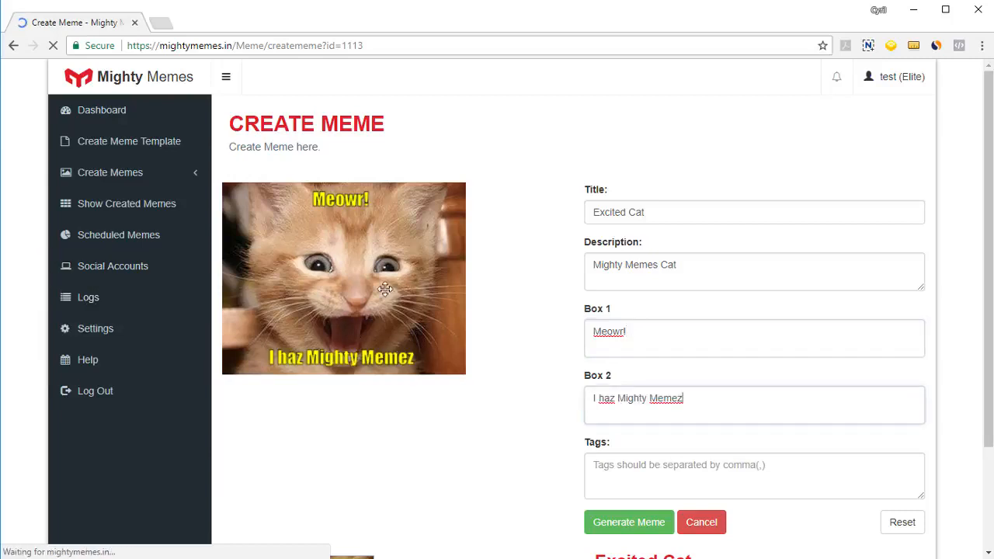
pyautogui.moveTo(396, 281)
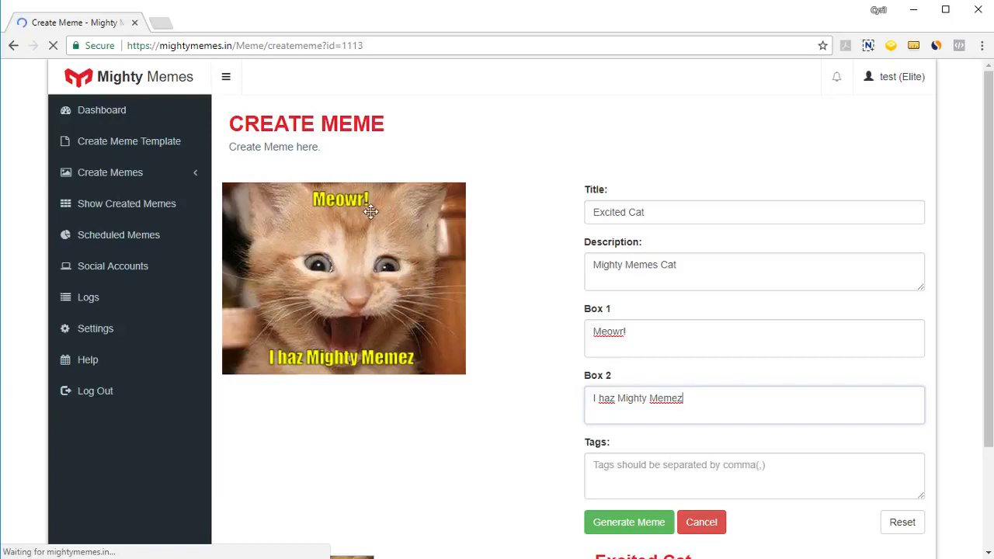
pyautogui.click(753, 475)
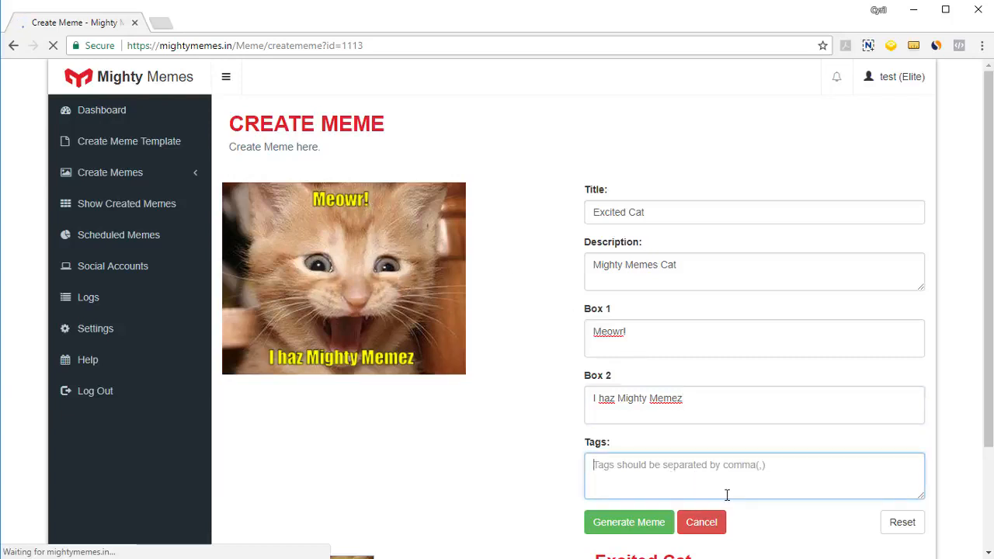
pyautogui.scroll(-3)
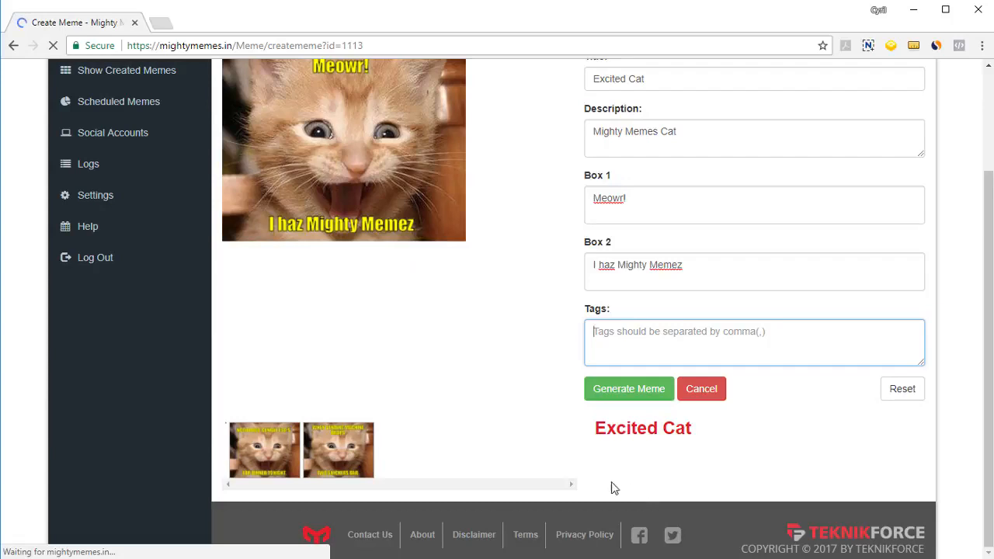
pyautogui.moveTo(649, 402)
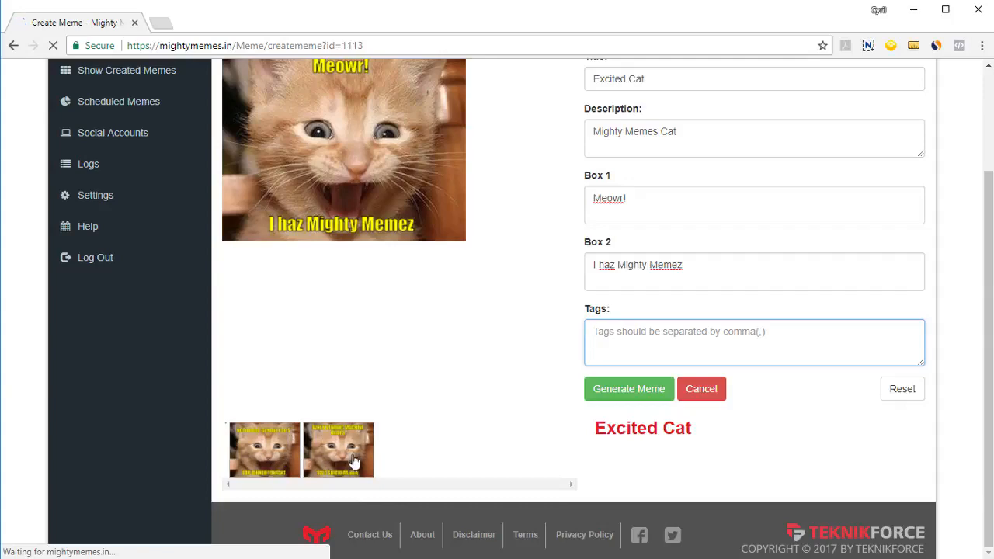
pyautogui.scroll(3)
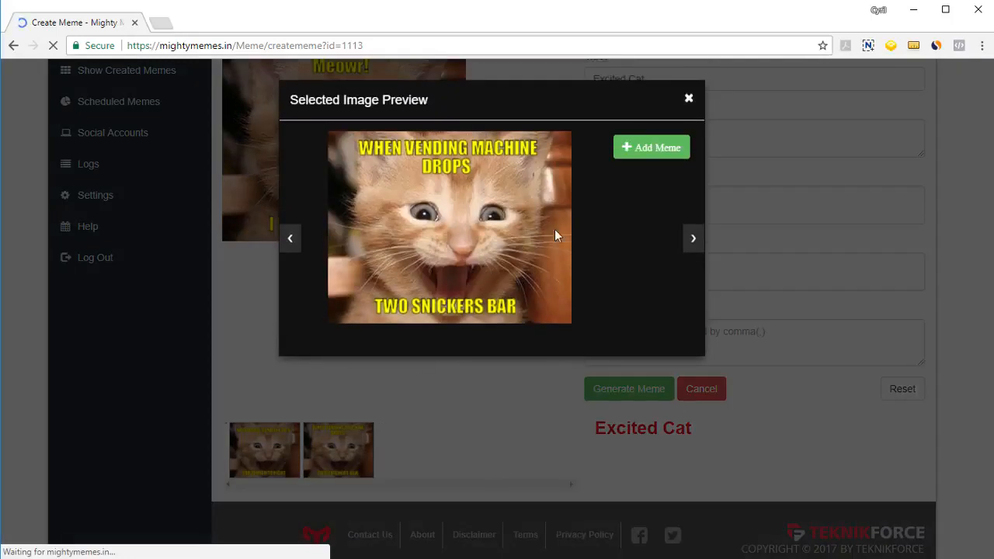
pyautogui.moveTo(577, 217)
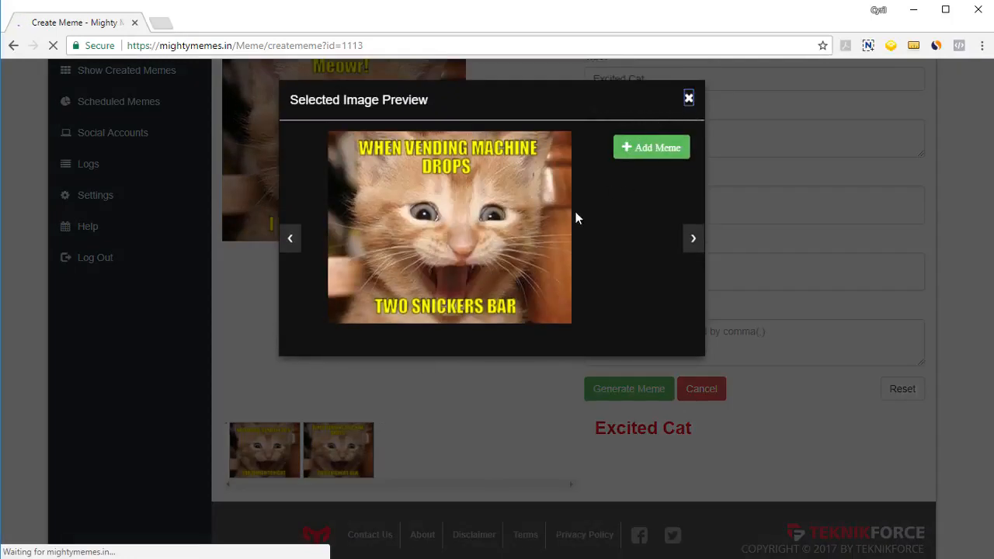
pyautogui.moveTo(652, 146)
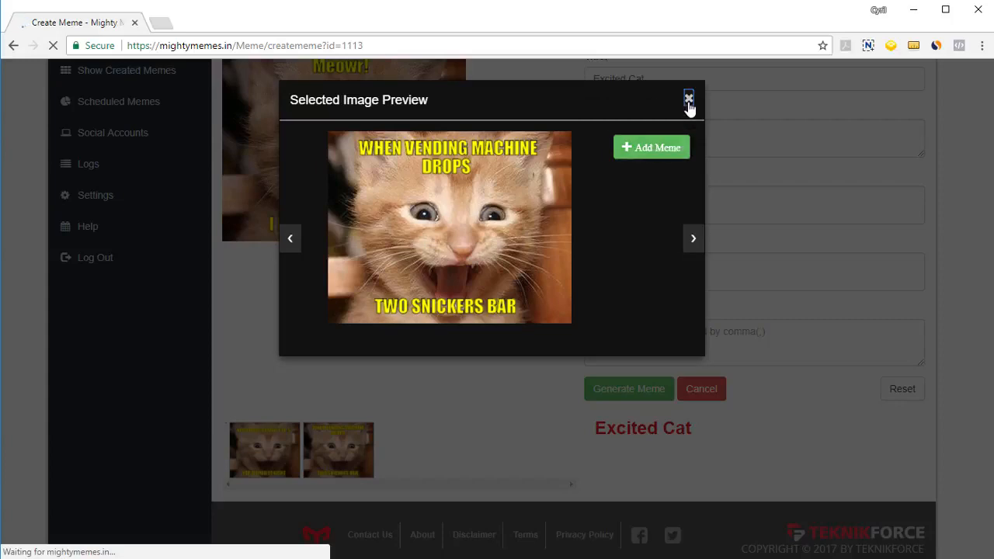
pyautogui.click(688, 97)
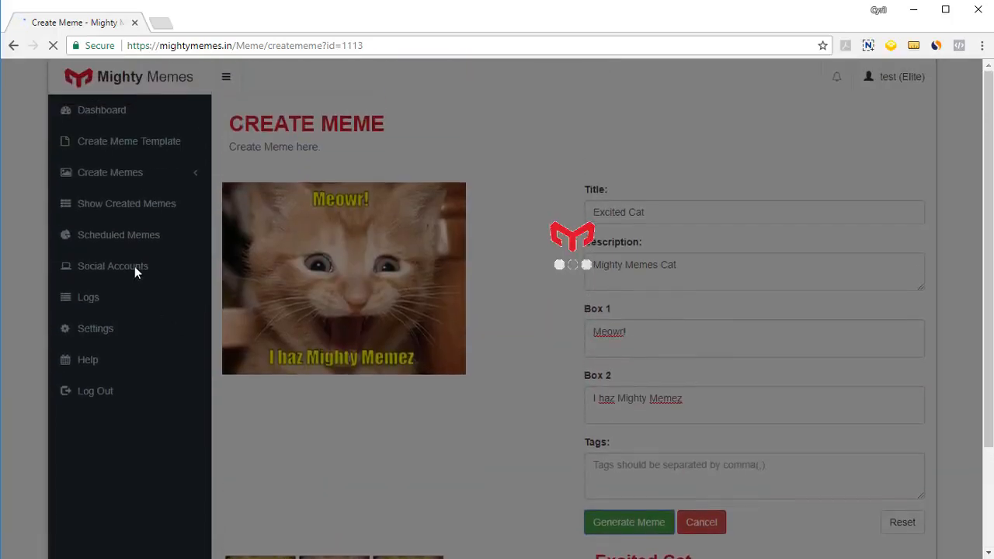
# - Generate the Excited Cat meme and view it under Show Created Memes
pyautogui.click(628, 522)
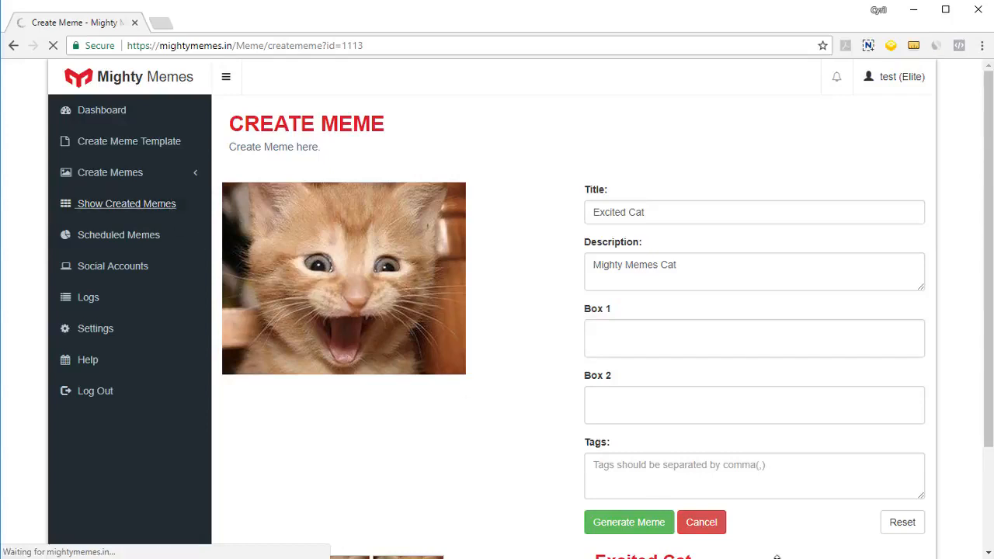
pyautogui.click(126, 203)
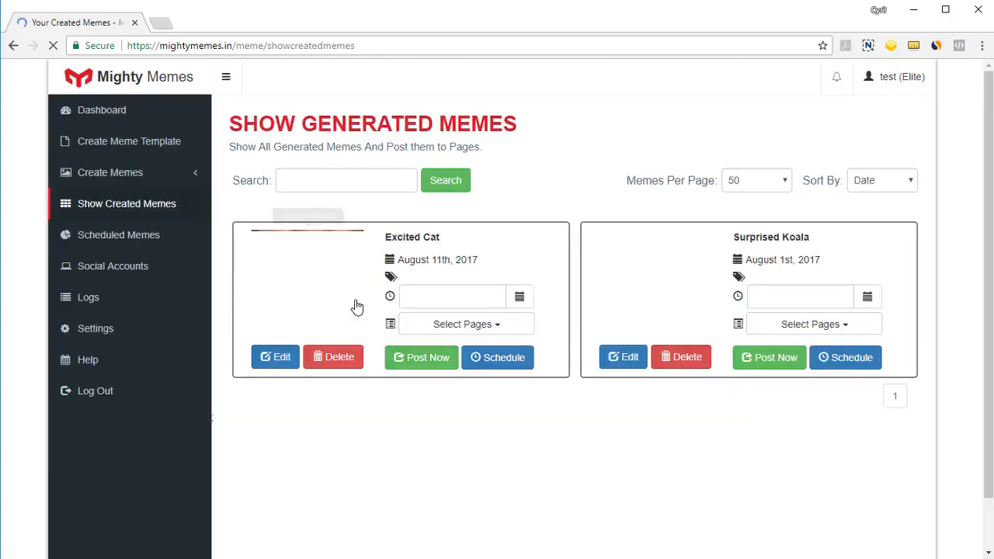
pyautogui.moveTo(314, 297)
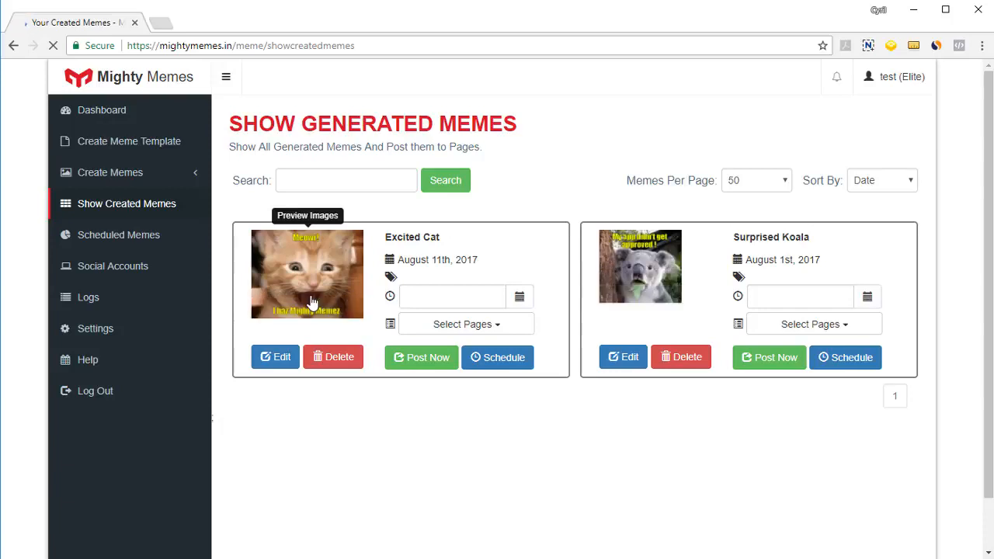
pyautogui.moveTo(413, 345)
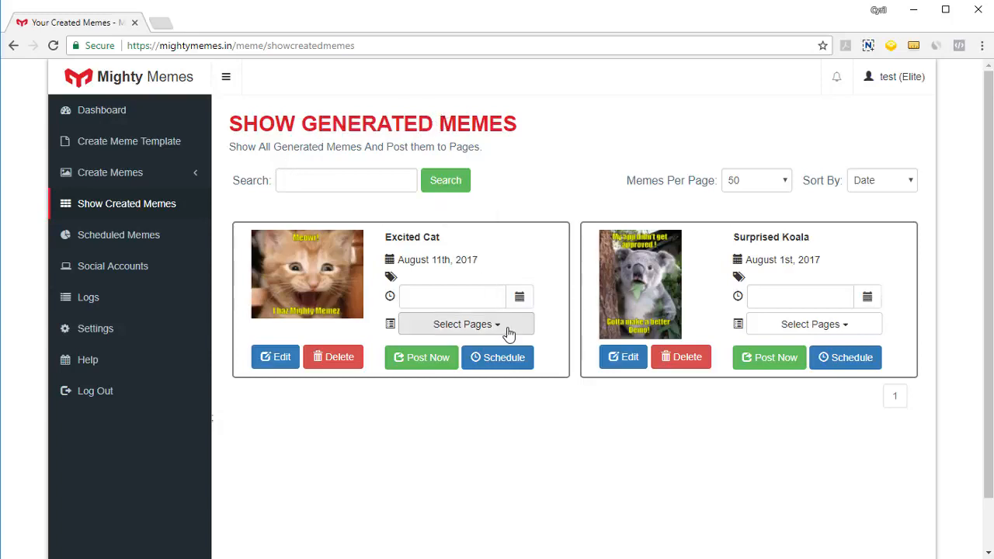
# - Post Excited Cat to the Facebook page immediately and check its success in Logs
pyautogui.click(465, 324)
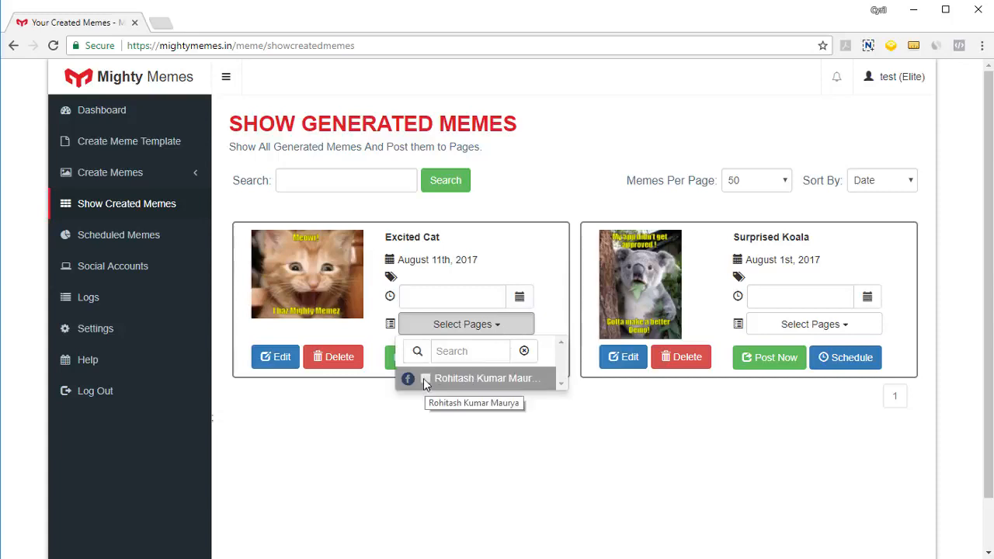
pyautogui.click(487, 378)
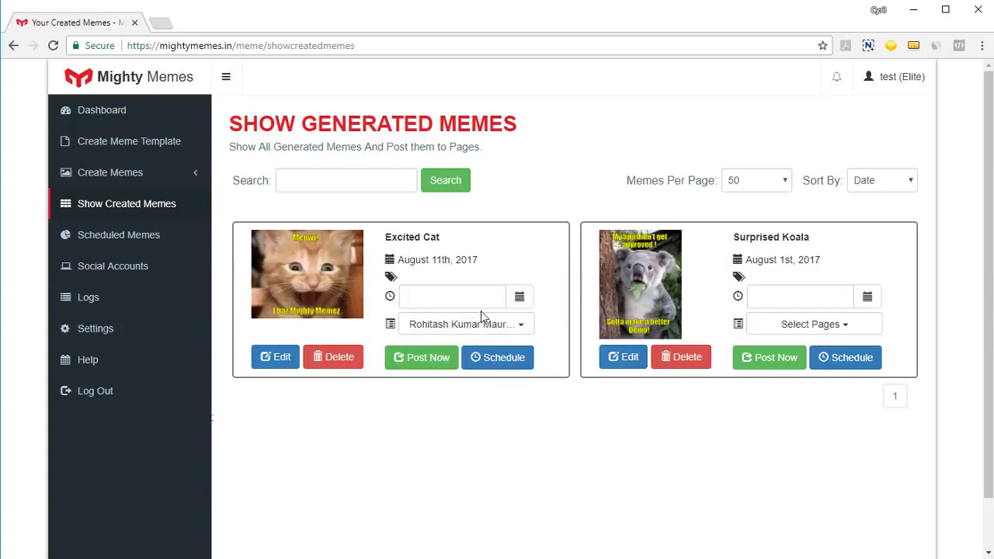
pyautogui.click(422, 358)
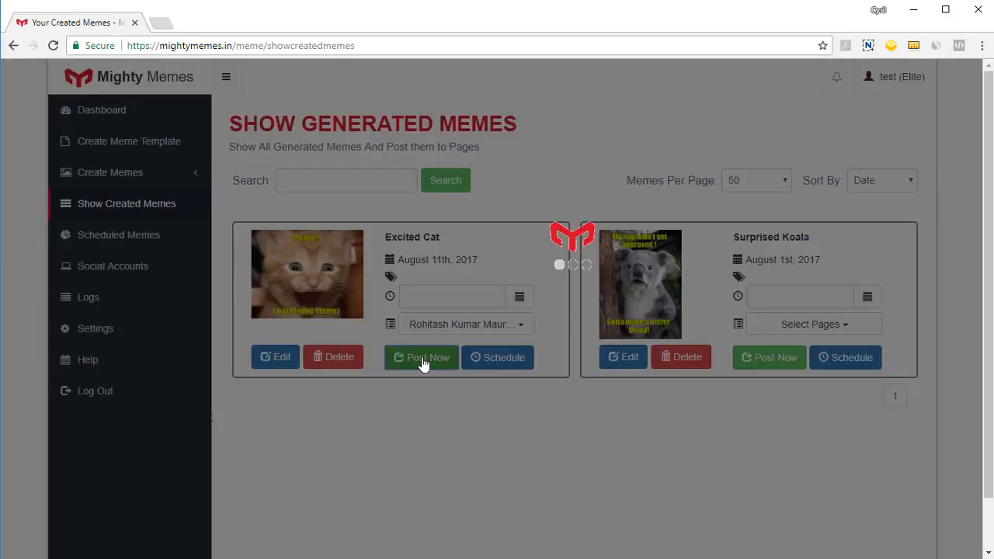
pyautogui.click(422, 357)
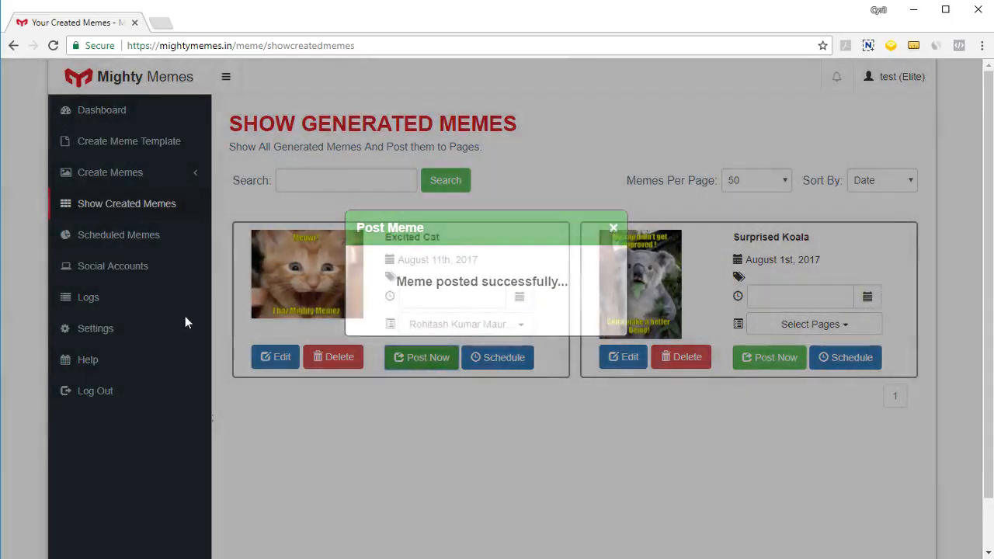
pyautogui.click(613, 227)
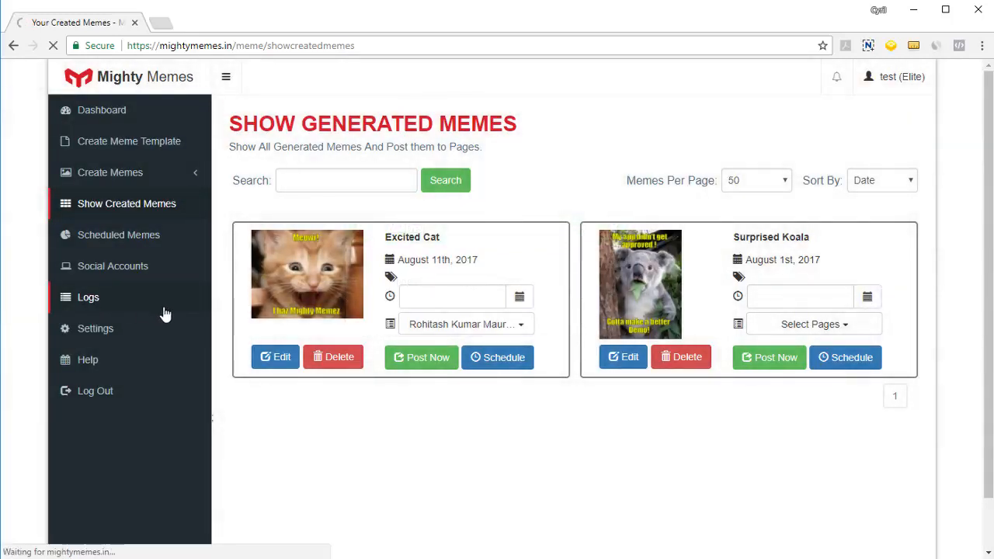
pyautogui.click(87, 297)
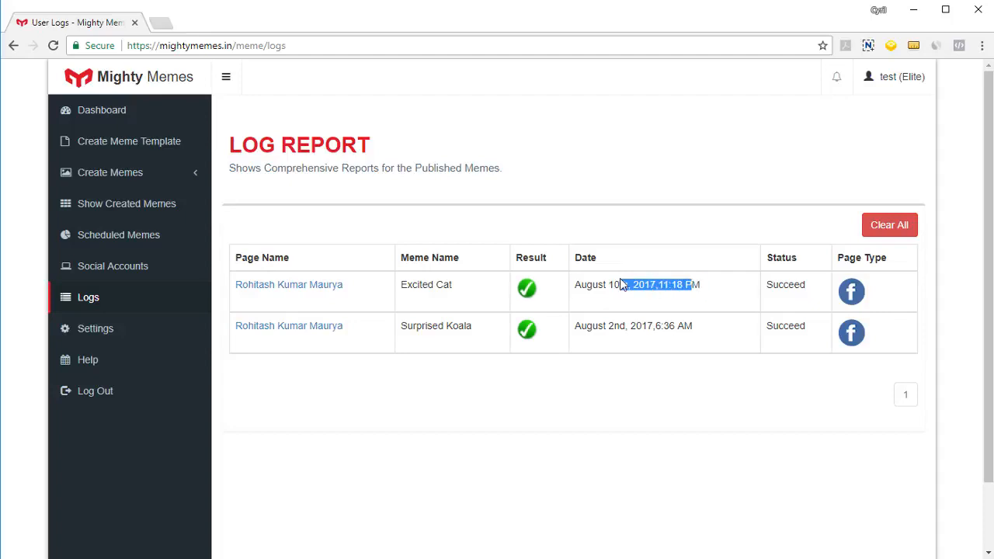
pyautogui.moveTo(125, 203)
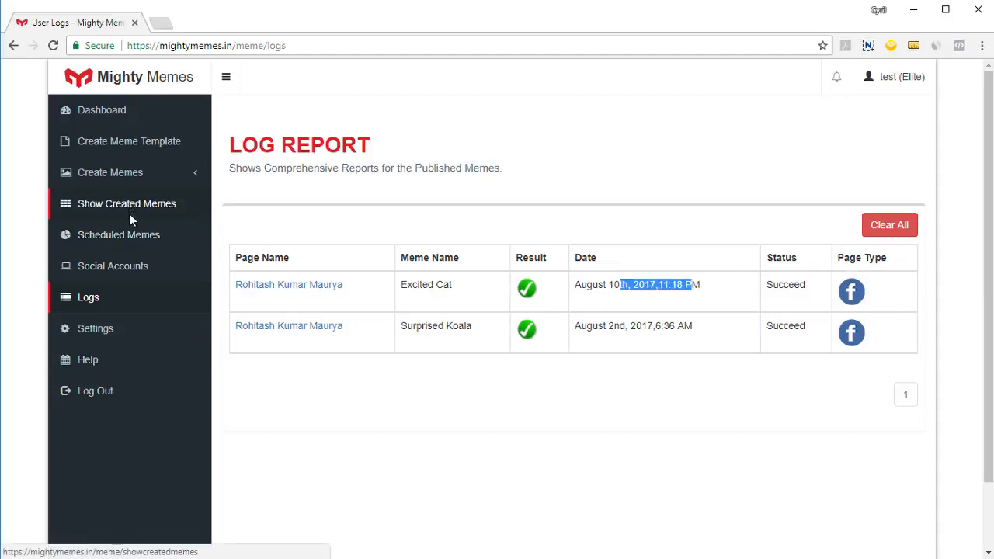
# - Schedule Excited Cat for the Facebook page on 08/11/2017 at 11:30 AM
pyautogui.click(126, 203)
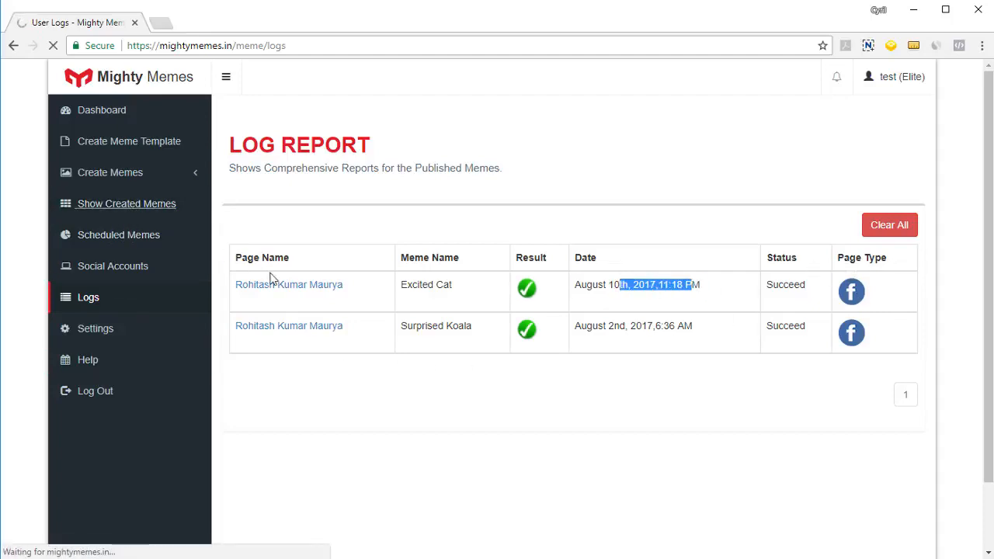
pyautogui.click(126, 203)
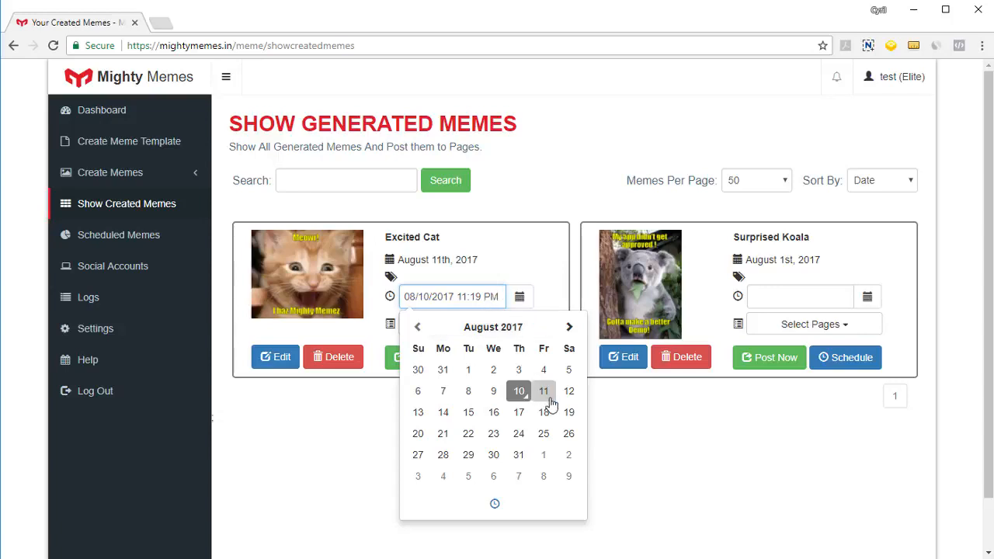
pyautogui.click(543, 391)
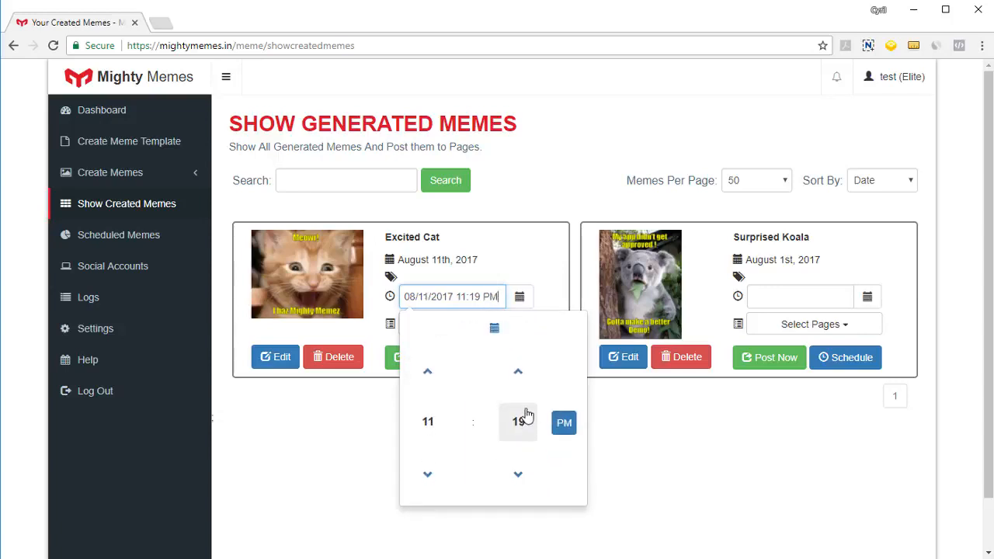
pyautogui.click(518, 422)
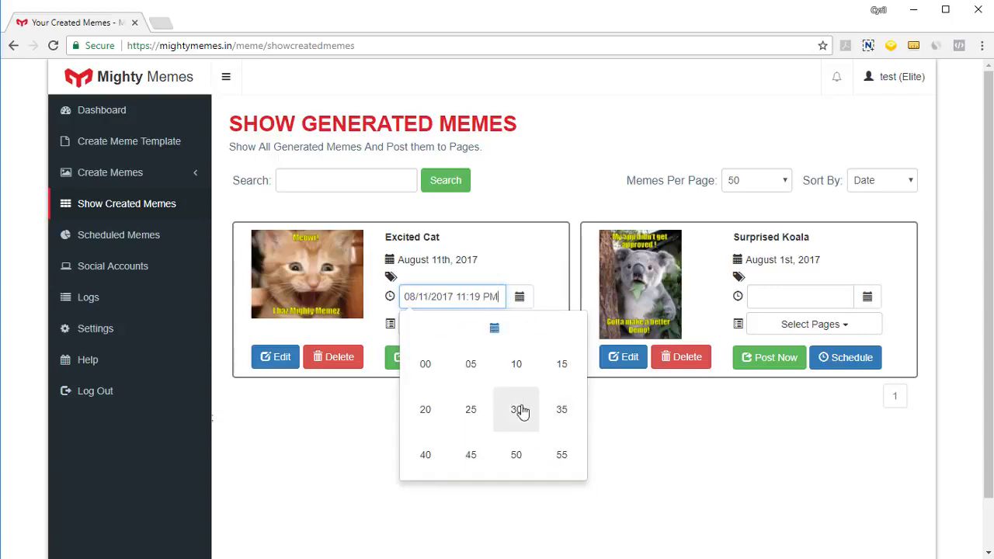
pyautogui.click(516, 409)
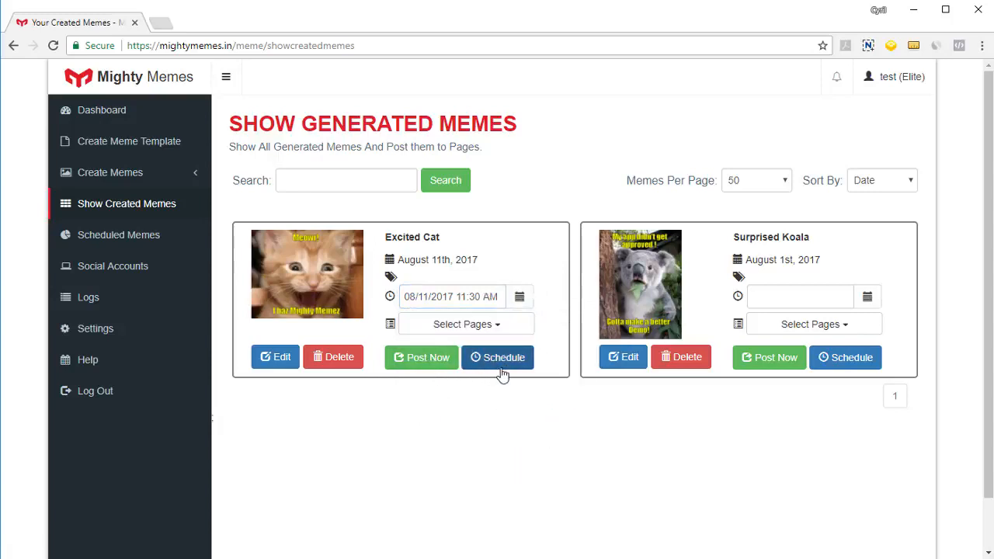
pyautogui.click(498, 357)
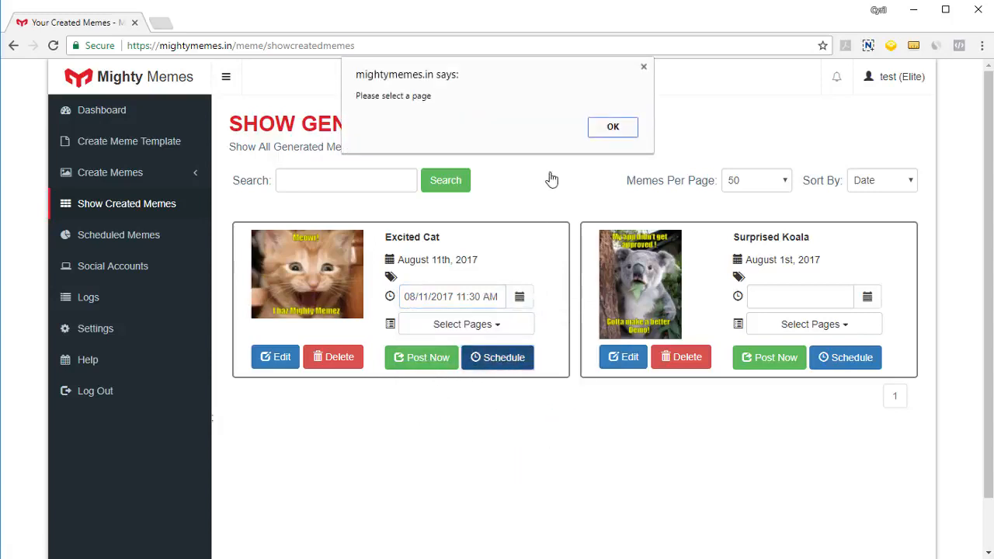
pyautogui.click(613, 127)
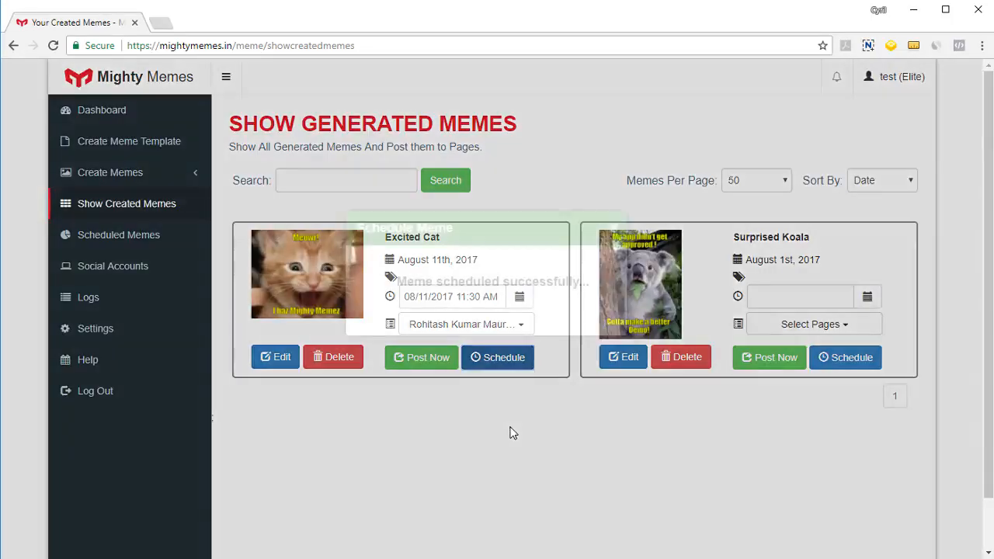
pyautogui.click(497, 357)
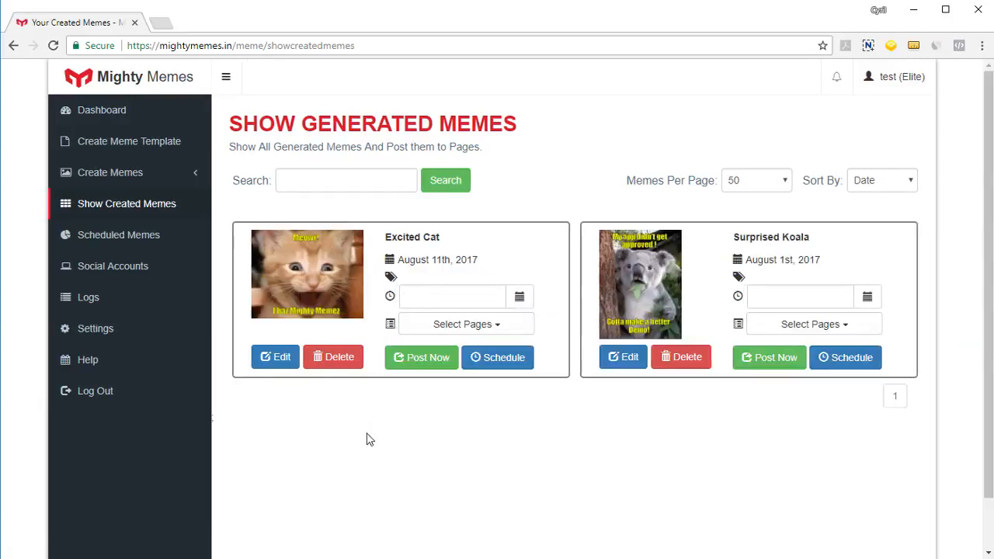
# - Close the Select Pages dropdown and view Excited Cat queued in Scheduled Memes
pyautogui.click(465, 323)
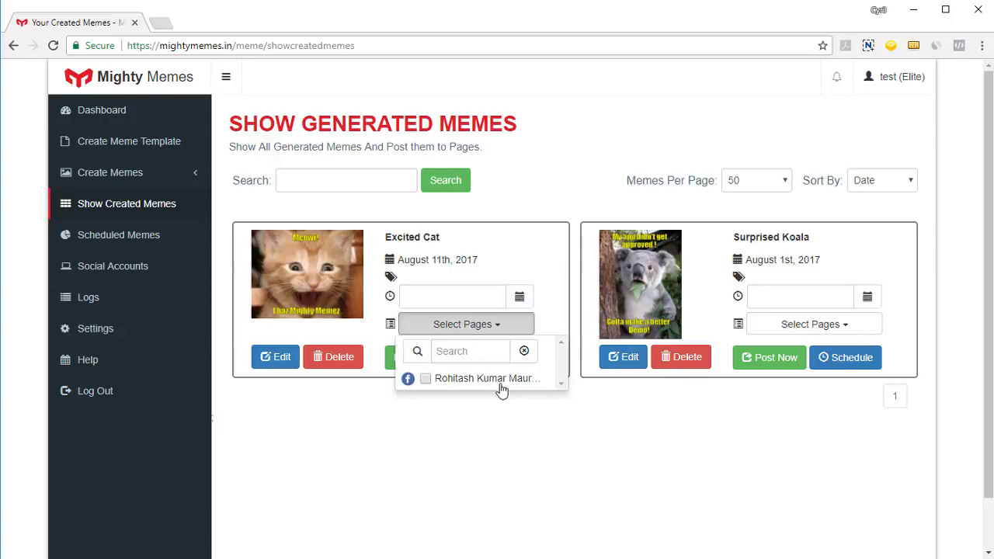
pyautogui.moveTo(468, 391)
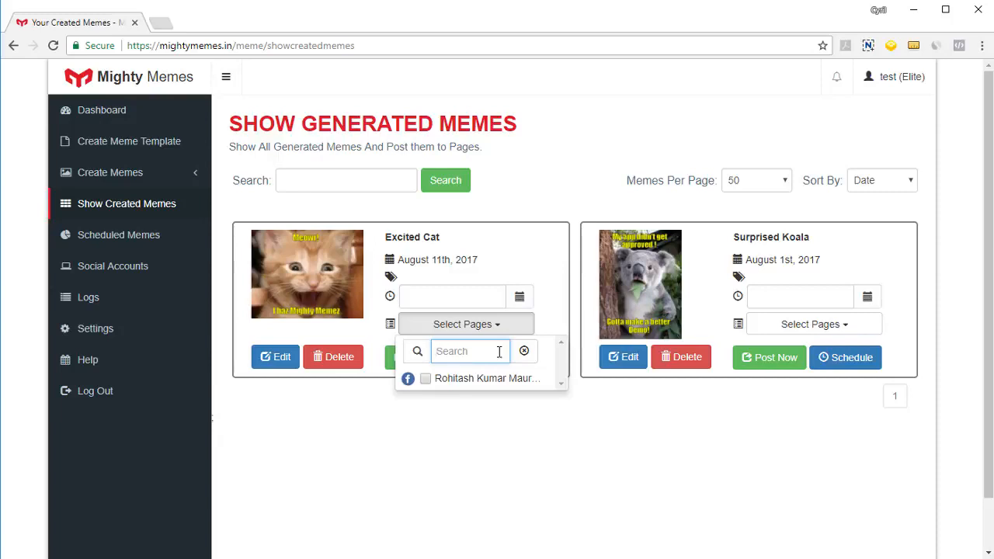
pyautogui.moveTo(479, 401)
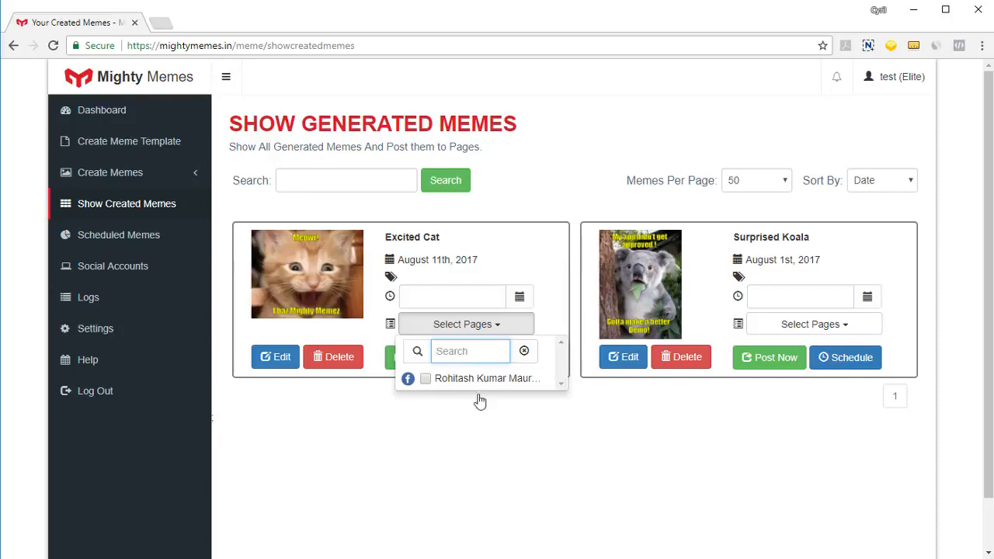
pyautogui.moveTo(425, 402)
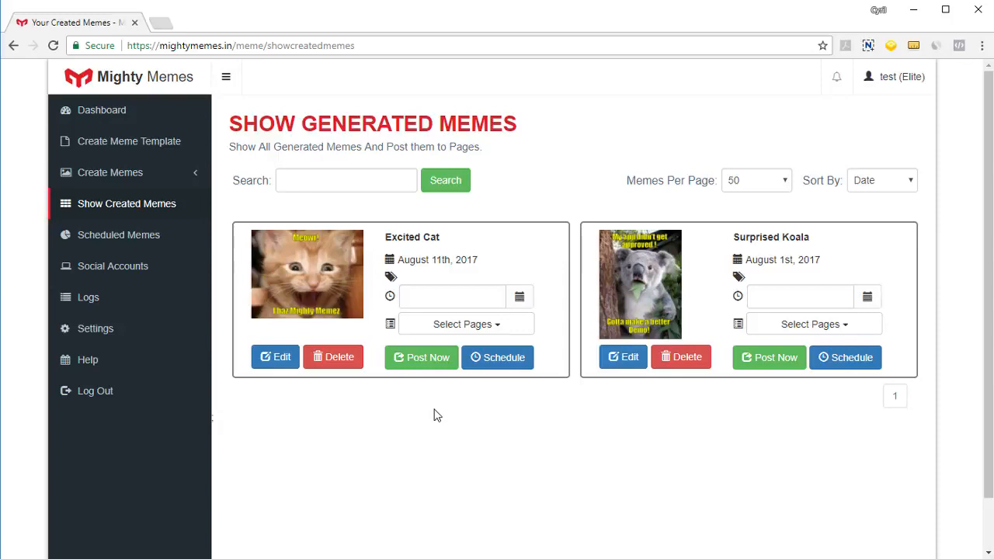
pyautogui.moveTo(203, 298)
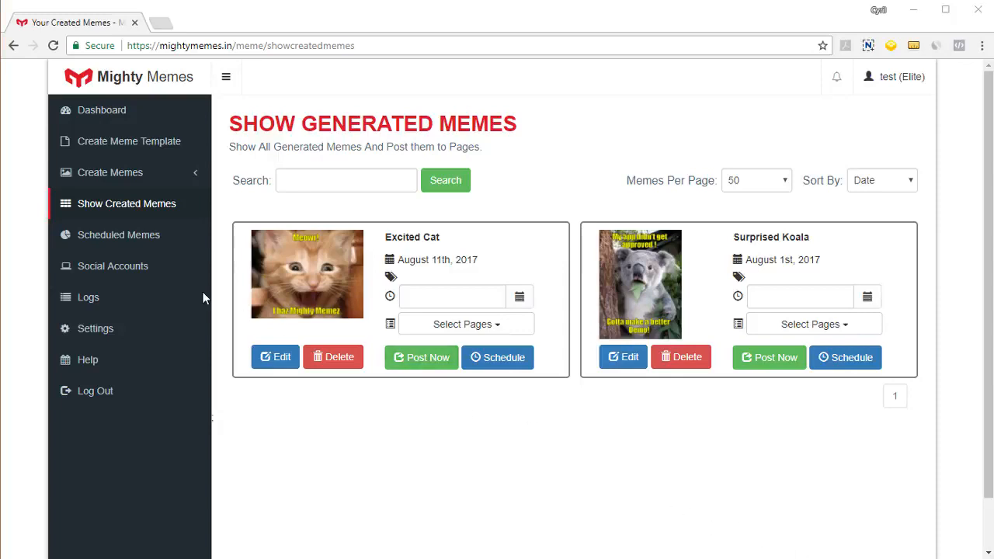
pyautogui.click(118, 234)
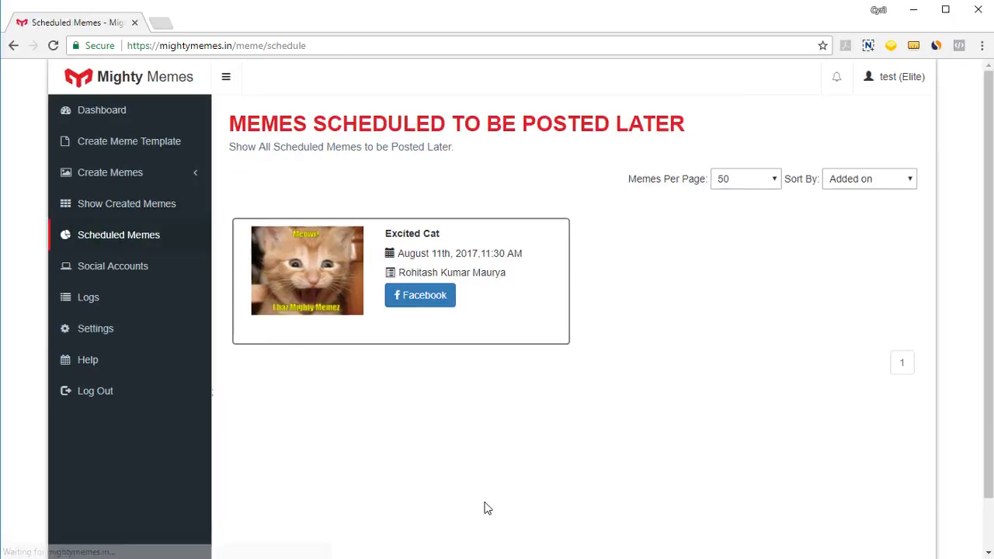
pyautogui.moveTo(457, 428)
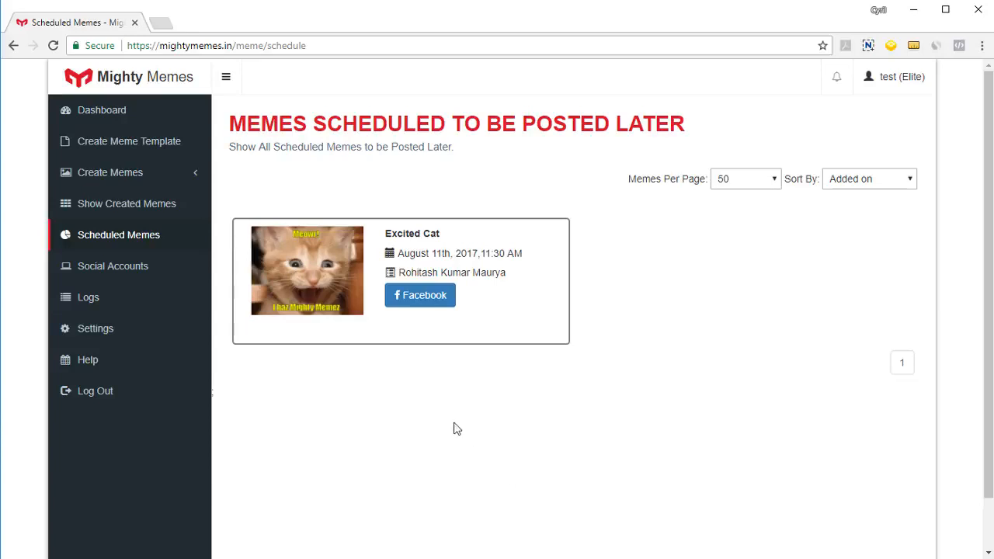
pyautogui.moveTo(542, 322)
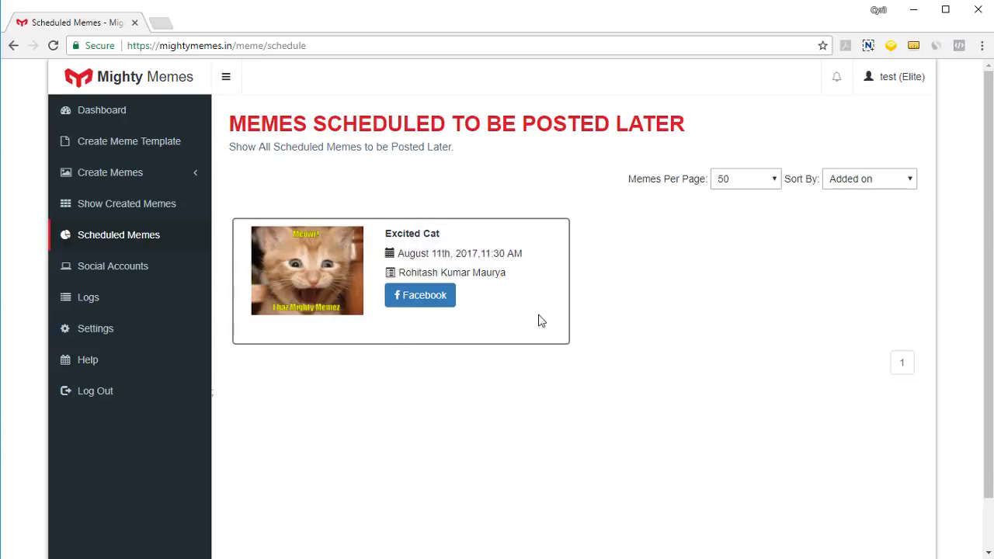
# - From Social Accounts, choose Add Accounts > Add Facebook Page to reach Facebook authorization
pyautogui.click(113, 266)
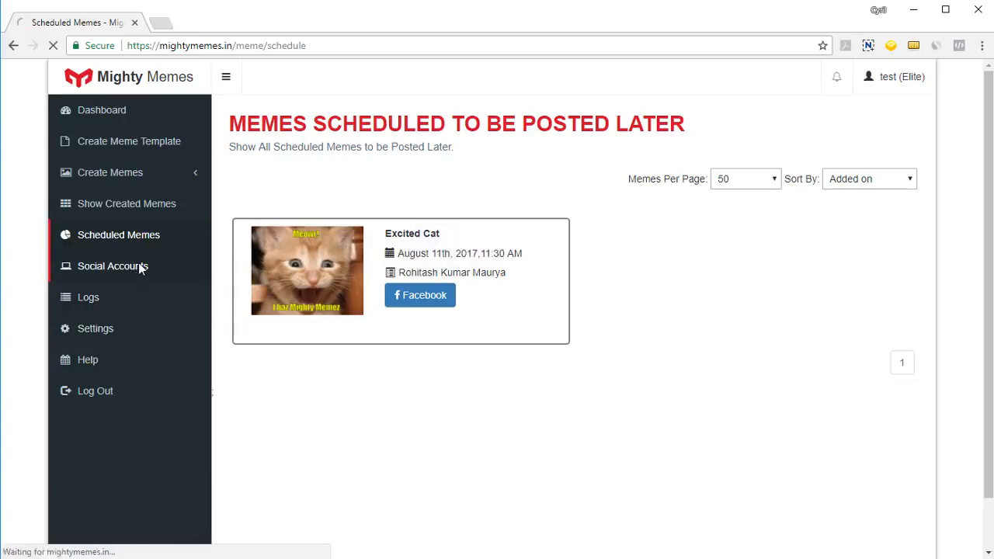
pyautogui.click(113, 266)
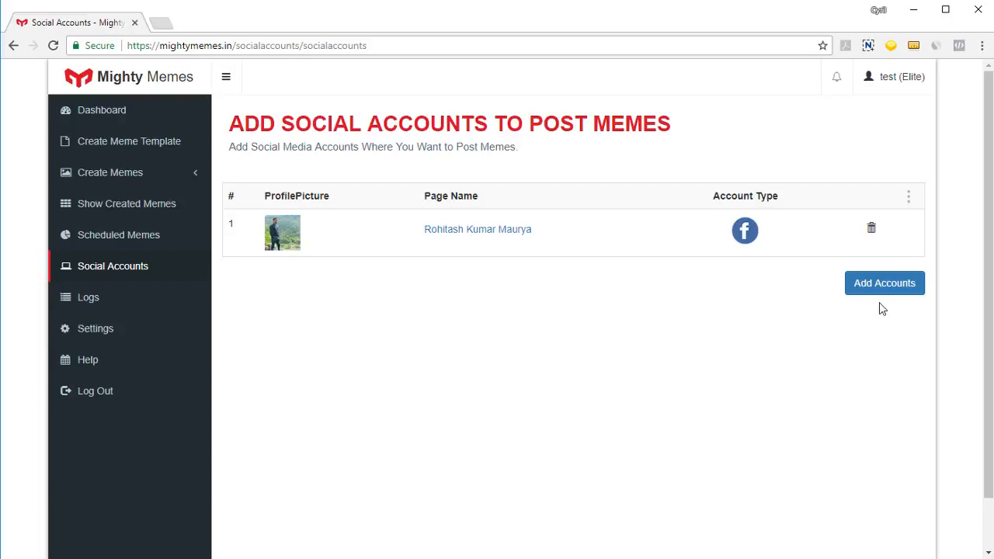
pyautogui.moveTo(884, 287)
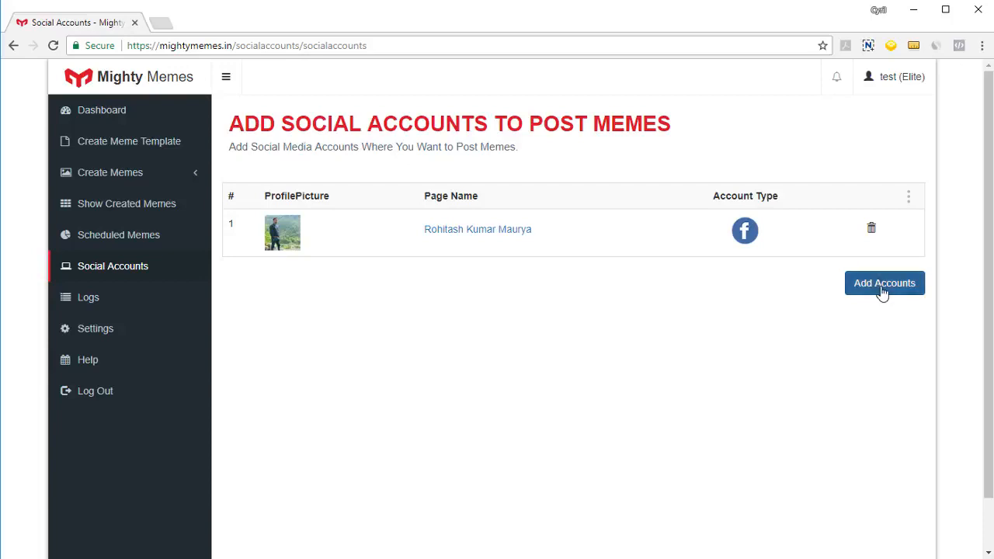
pyautogui.click(884, 282)
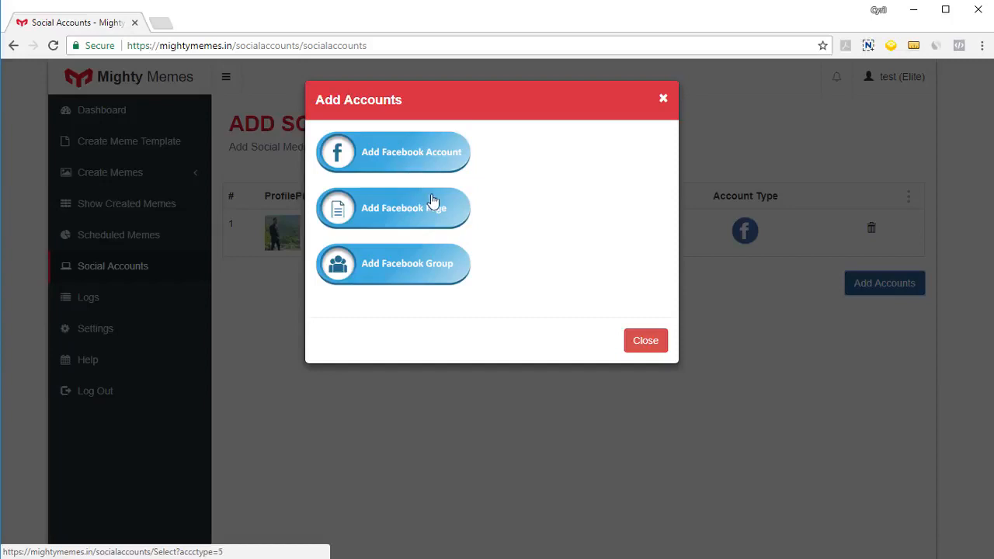
pyautogui.moveTo(446, 222)
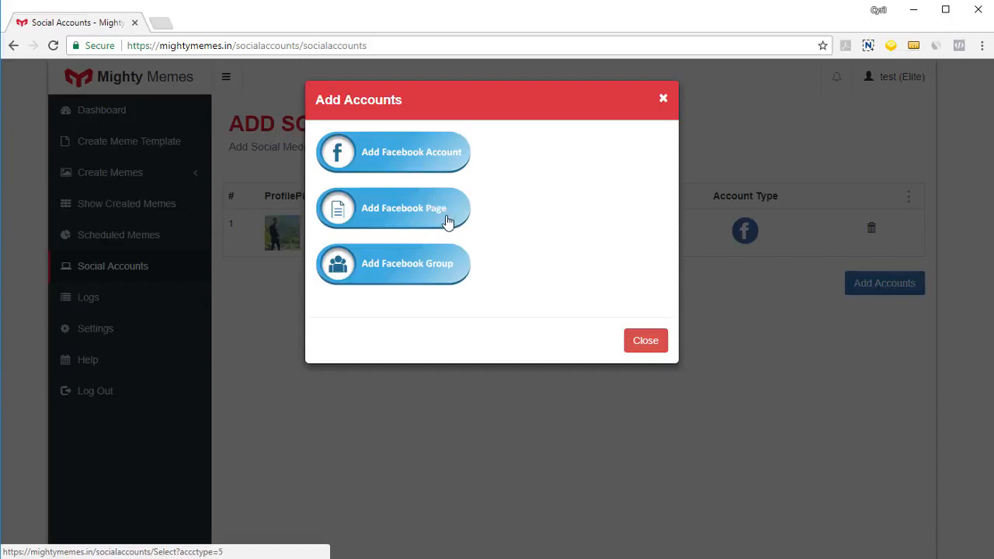
pyautogui.click(392, 208)
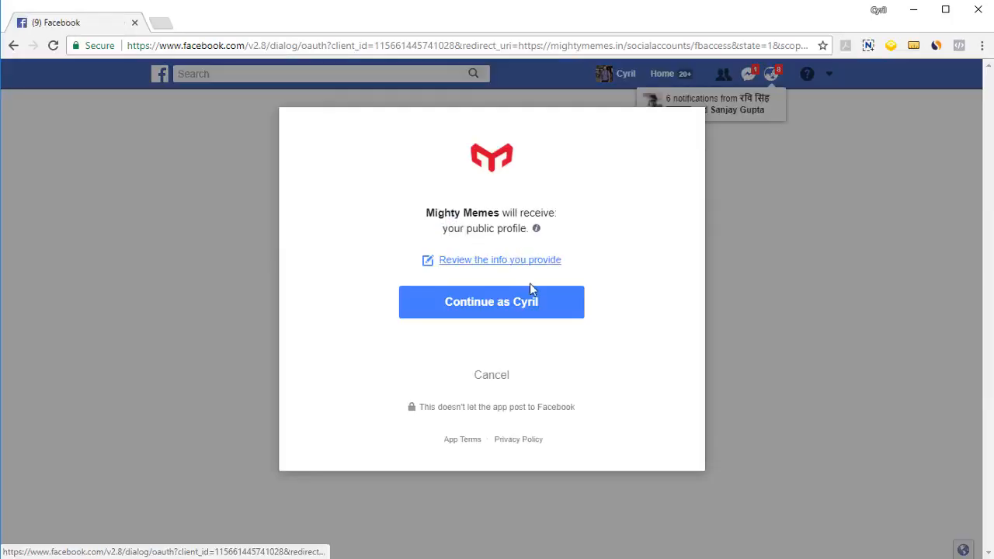
# - Grant Mighty Memes profile access, Public post audience, and page management and publishing permission
pyautogui.click(491, 302)
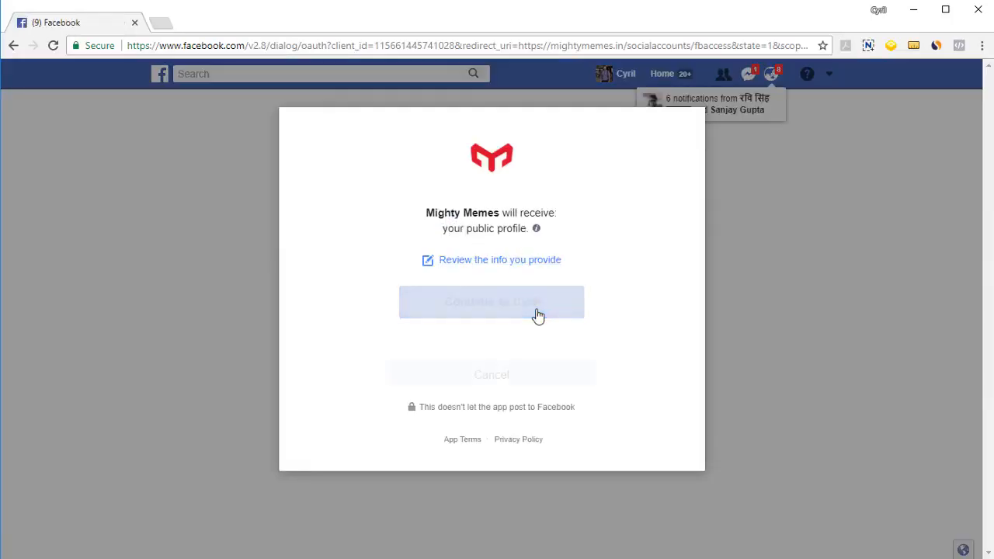
pyautogui.click(491, 302)
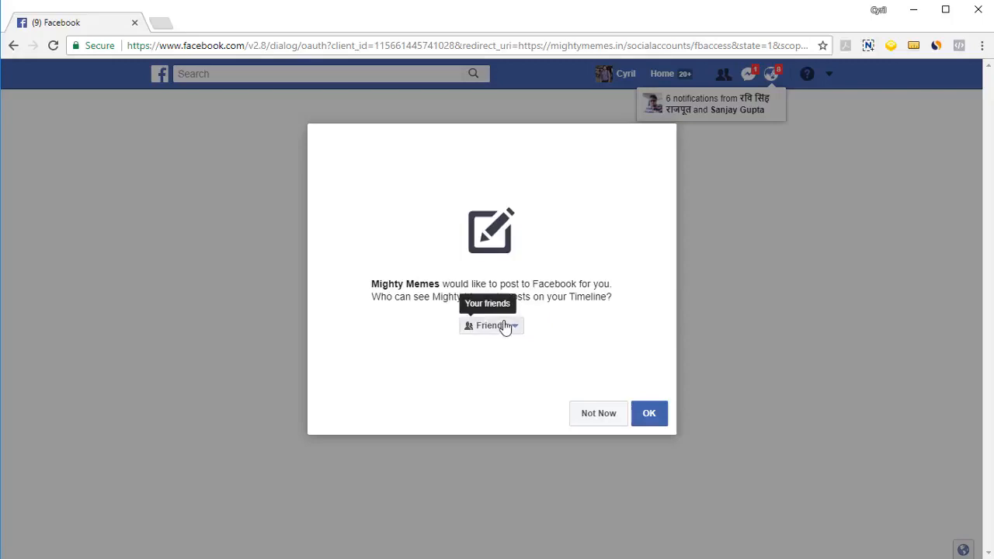
pyautogui.click(490, 326)
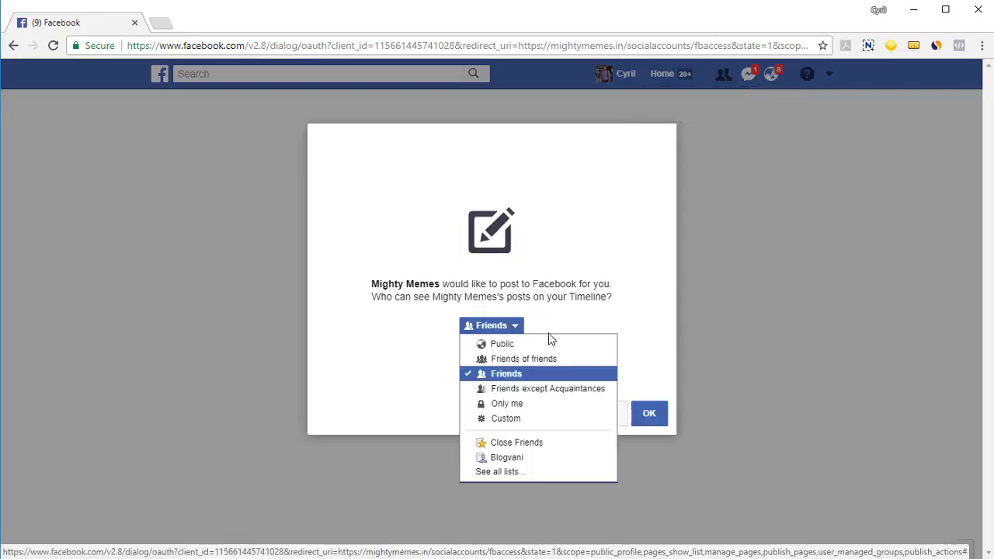
pyautogui.click(501, 344)
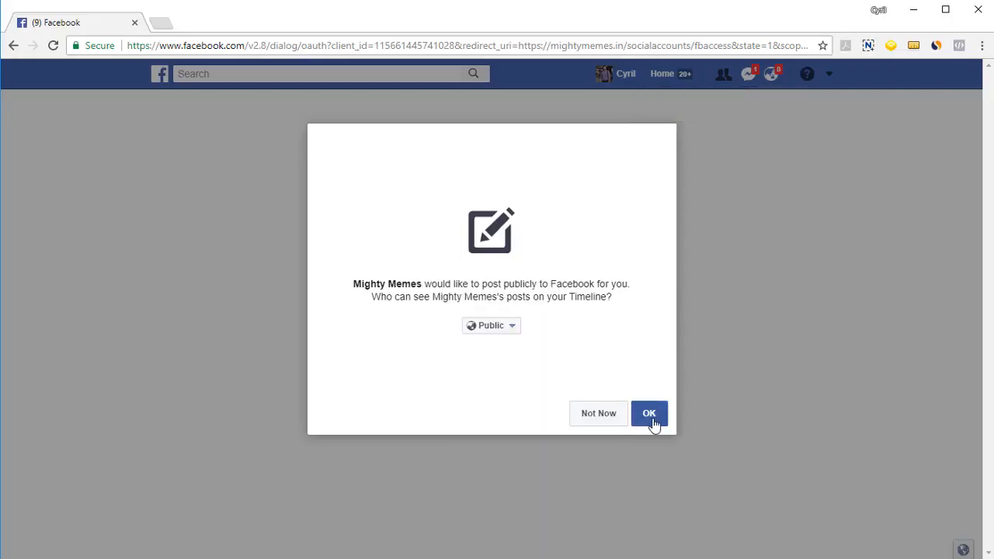
pyautogui.click(649, 413)
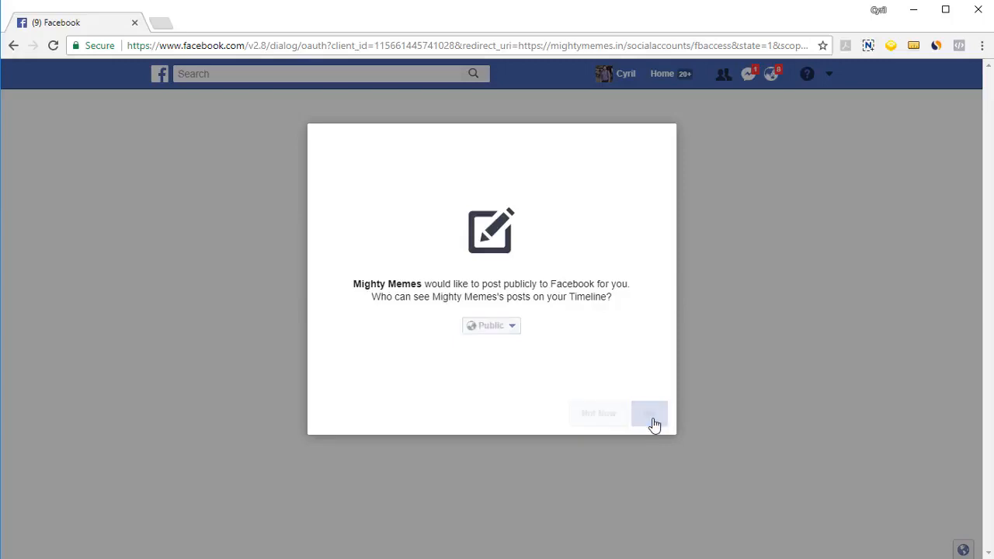
pyautogui.click(649, 412)
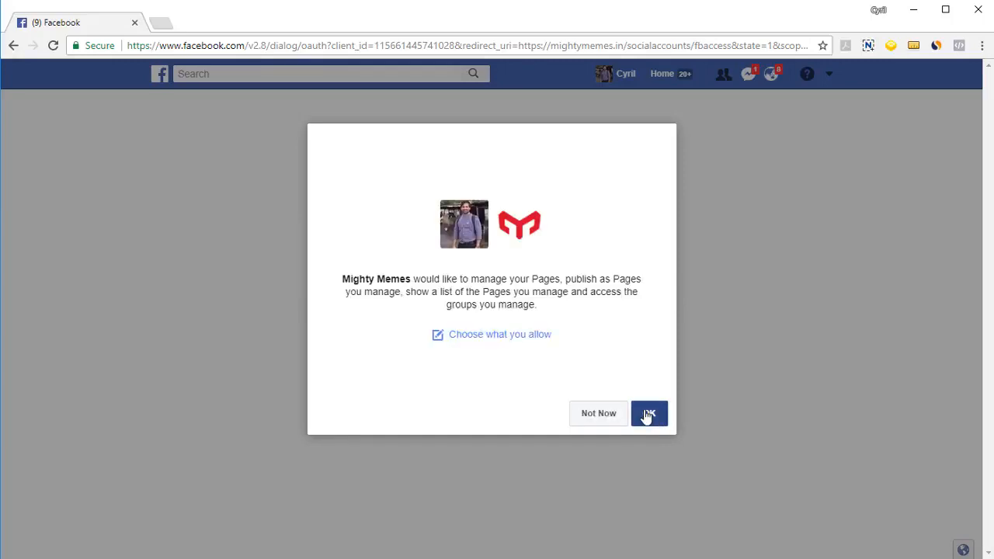
pyautogui.click(648, 413)
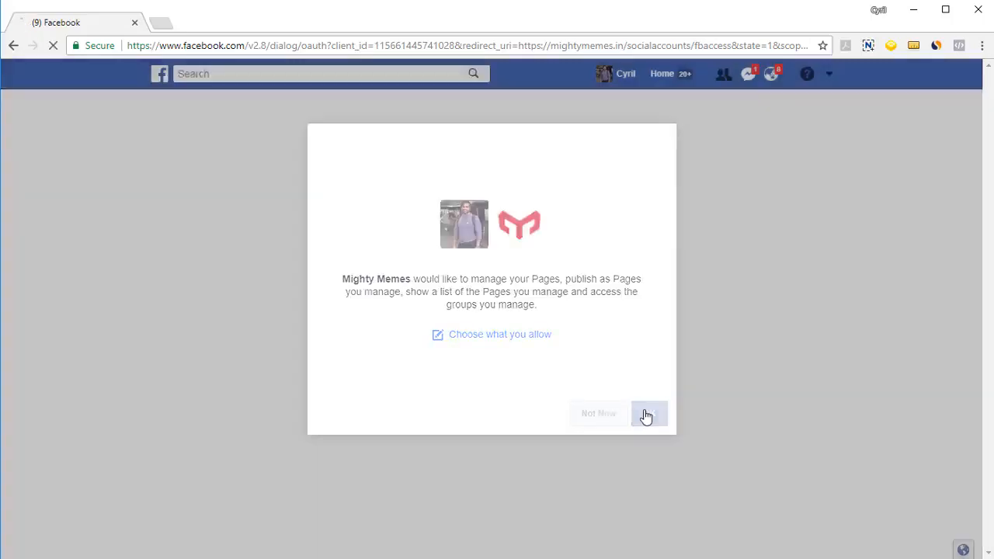
# - Connect the Teknikforce Facebook page as a posting account in Mighty Memes
pyautogui.click(649, 413)
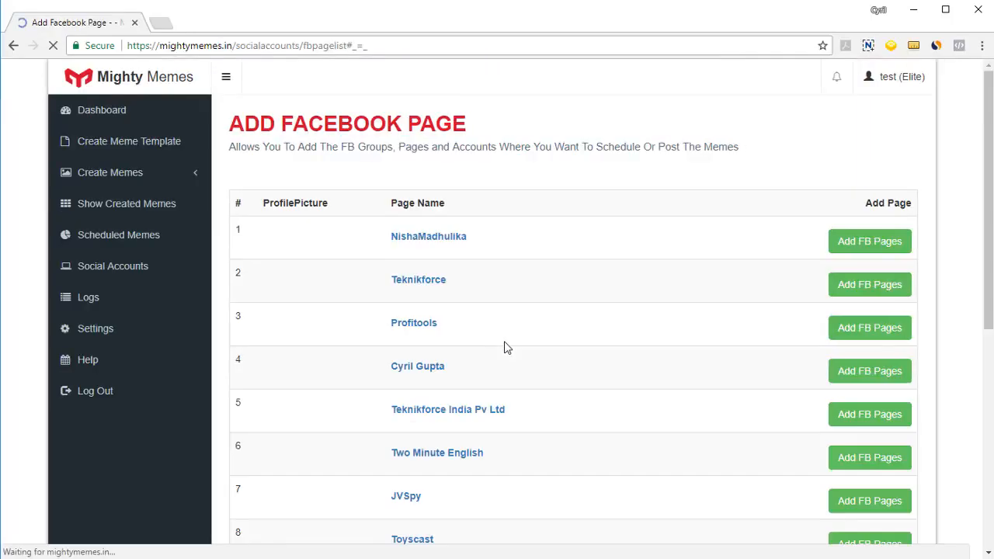
pyautogui.scroll(-3)
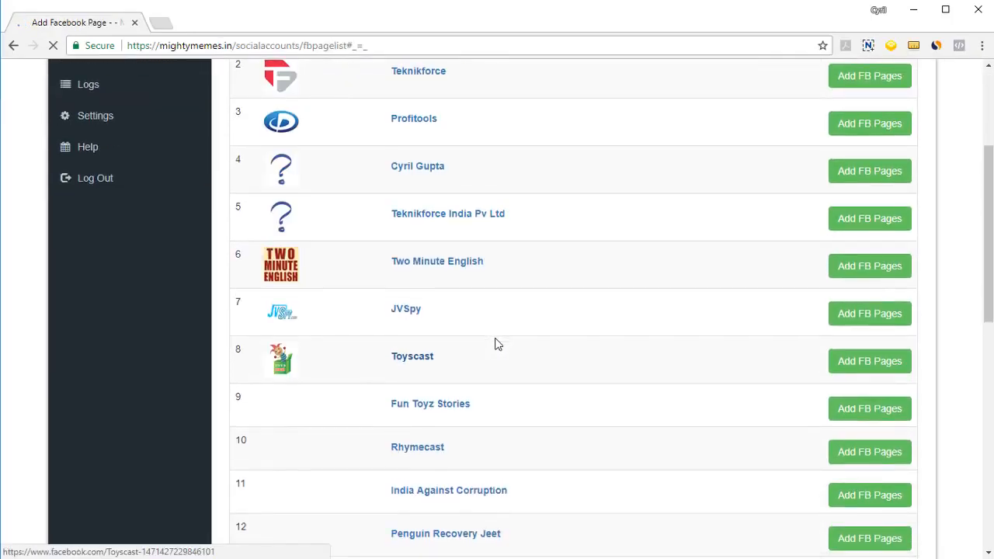
pyautogui.scroll(-3)
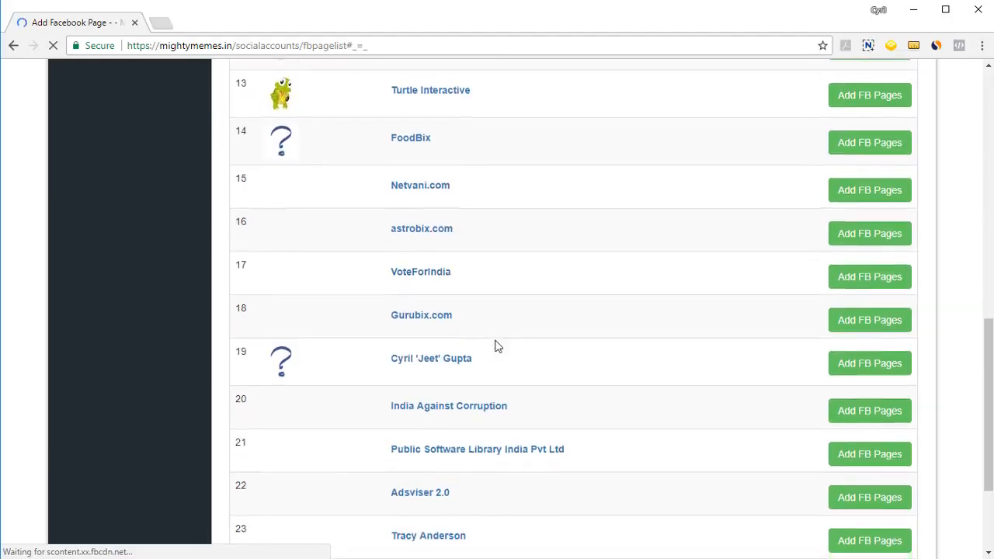
pyautogui.scroll(3)
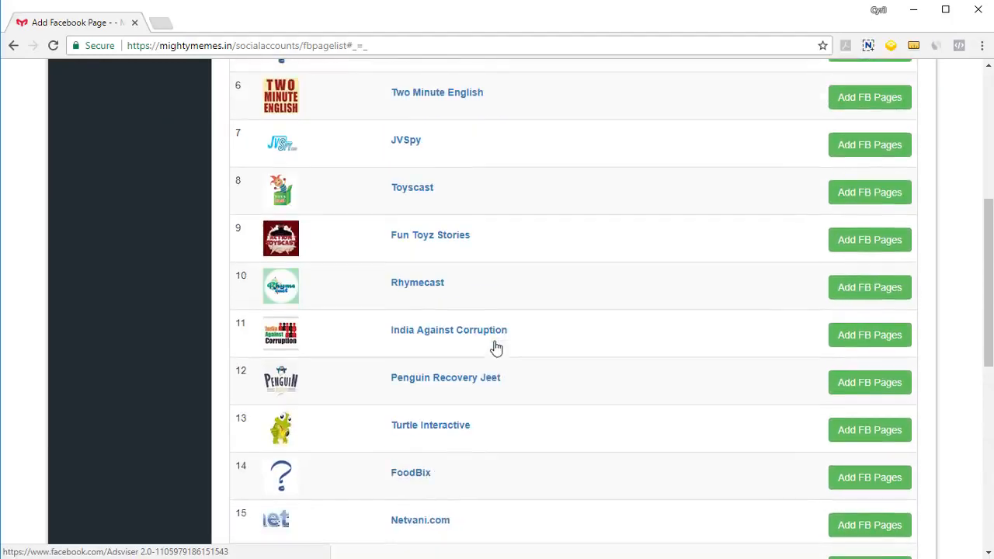
pyautogui.scroll(3)
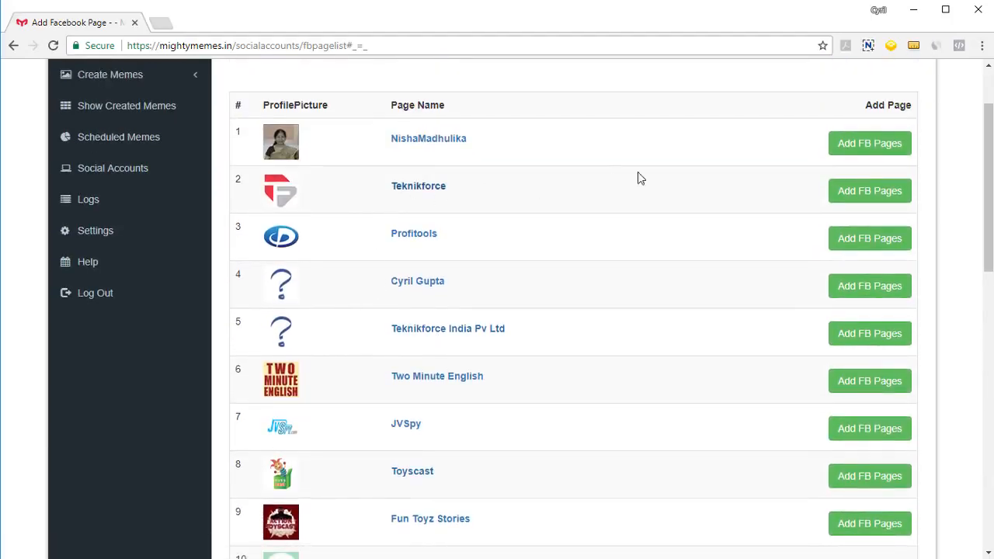
pyautogui.moveTo(869, 190)
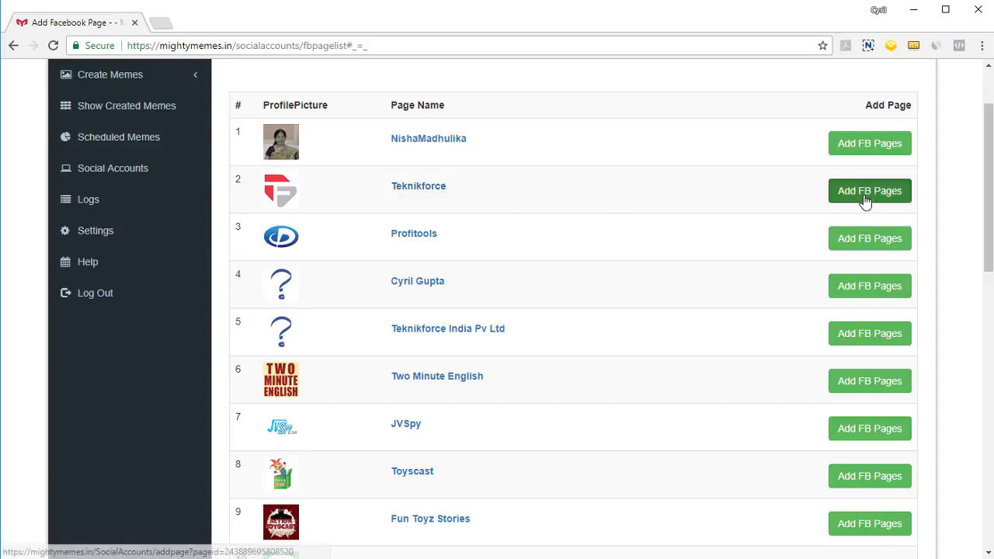
pyautogui.click(869, 190)
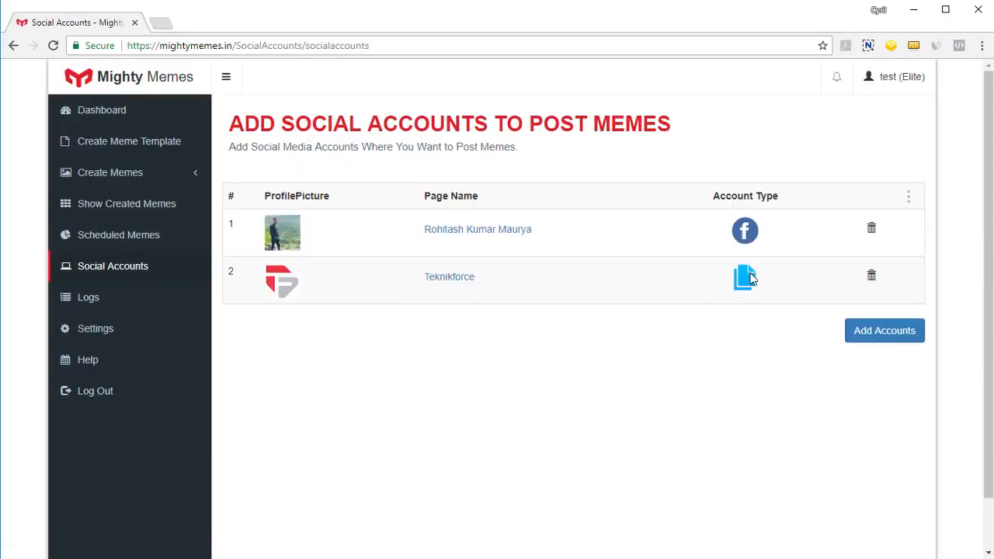
pyautogui.moveTo(129, 141)
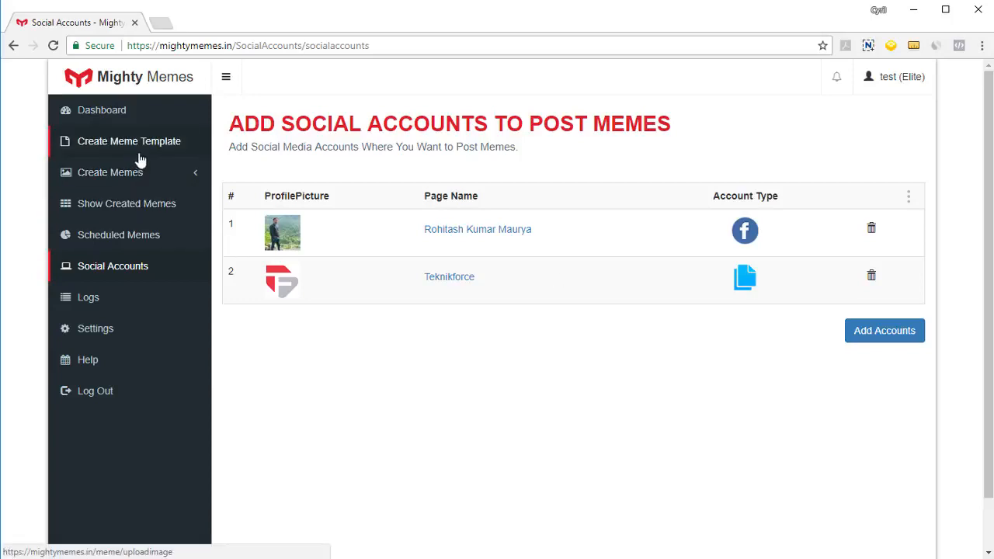
# - Post the Excited Cat meme from the created memes list to the Teknikforce page
pyautogui.click(109, 172)
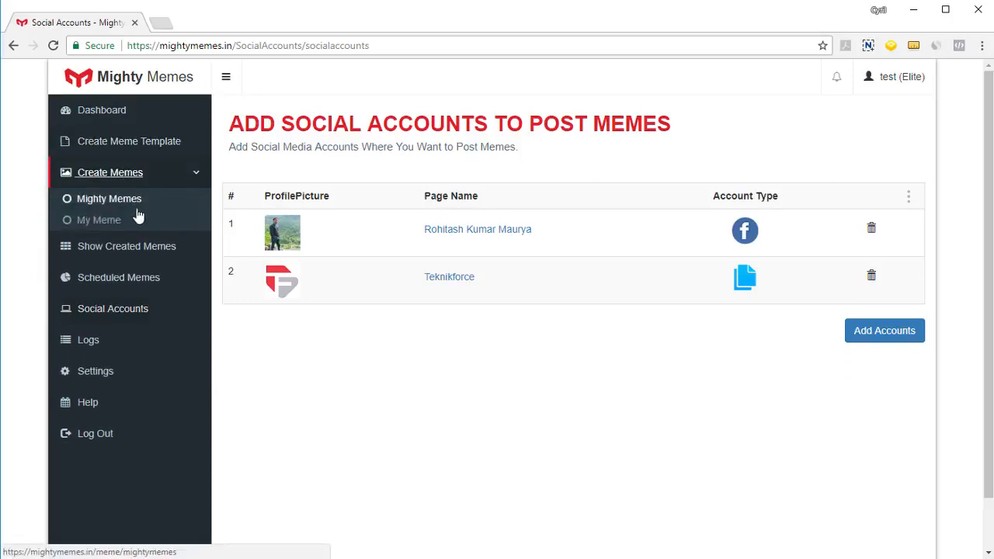
pyautogui.click(126, 246)
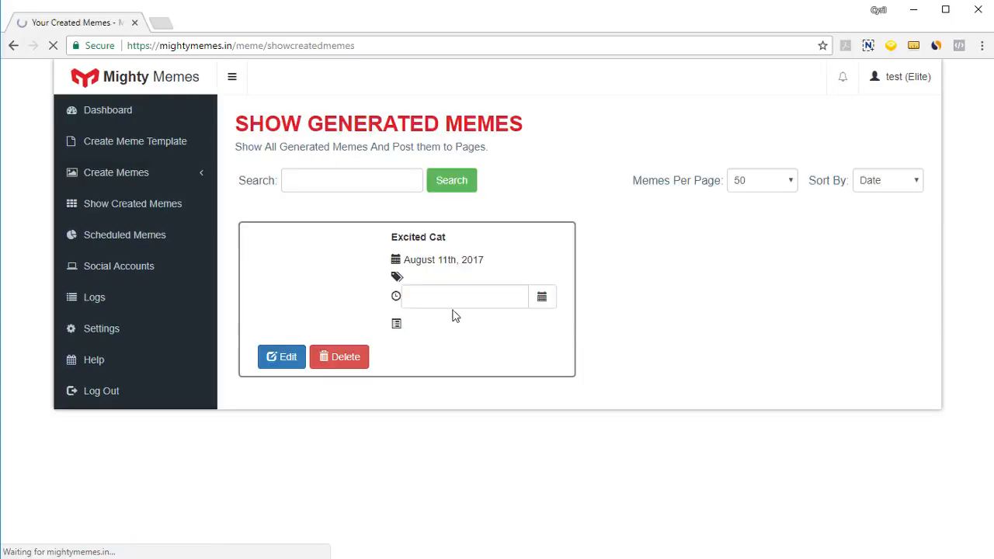
pyautogui.click(465, 324)
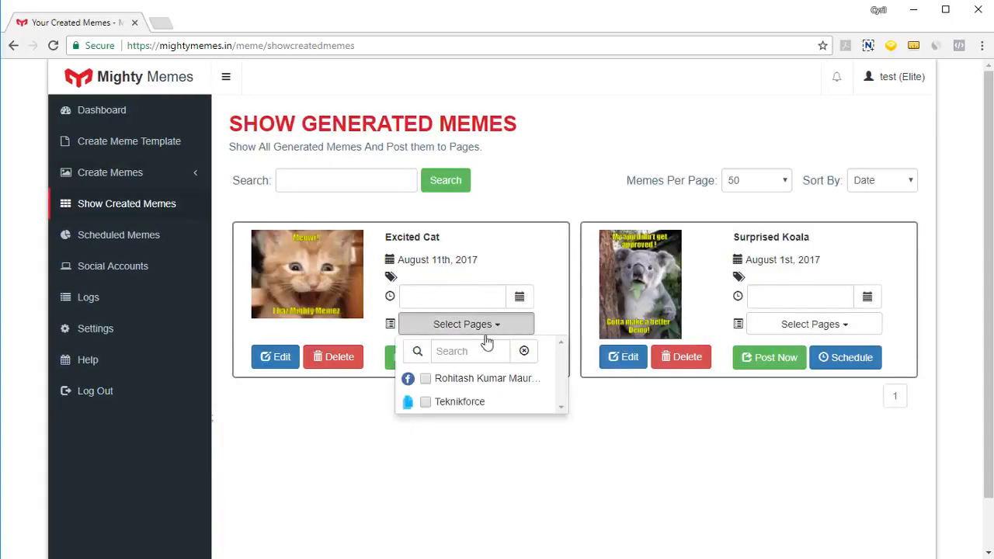
pyautogui.click(460, 401)
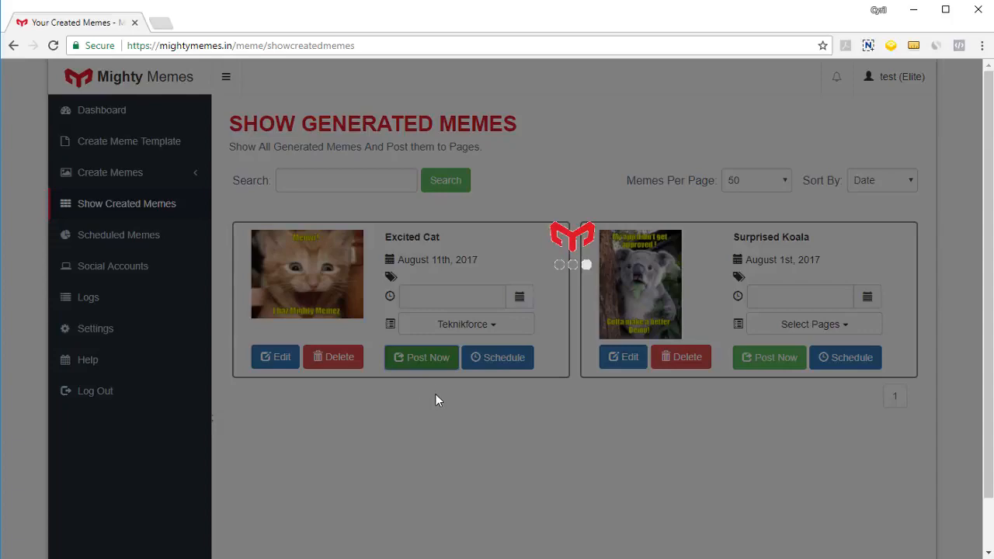
pyautogui.click(421, 357)
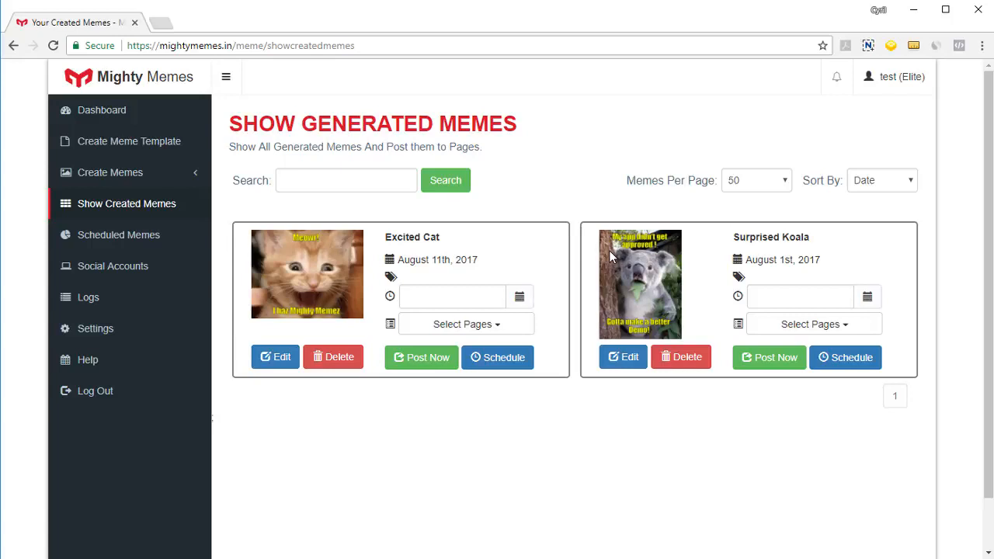
pyautogui.moveTo(511, 174)
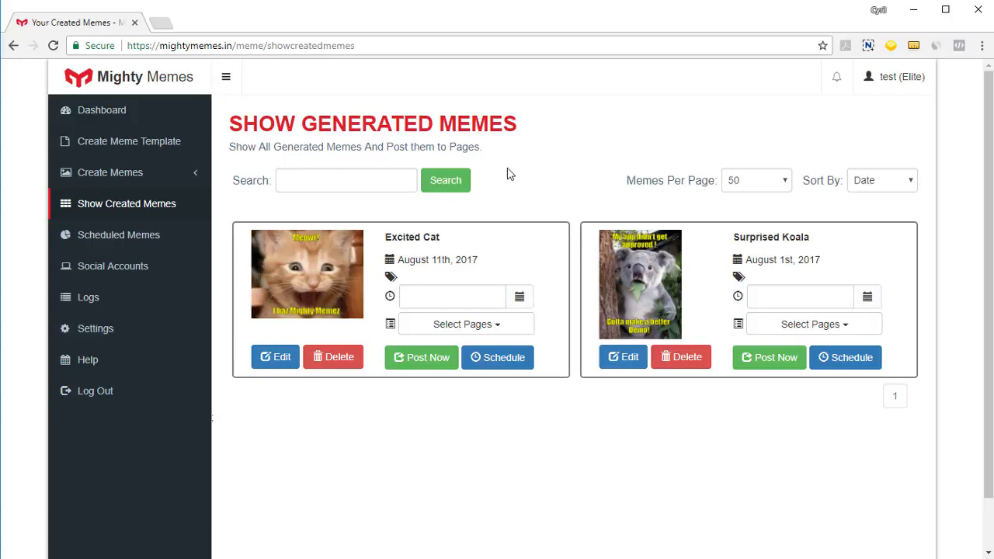
# - Start a new meme template with Course cover.jpg as its base image and continue to design
pyautogui.click(128, 141)
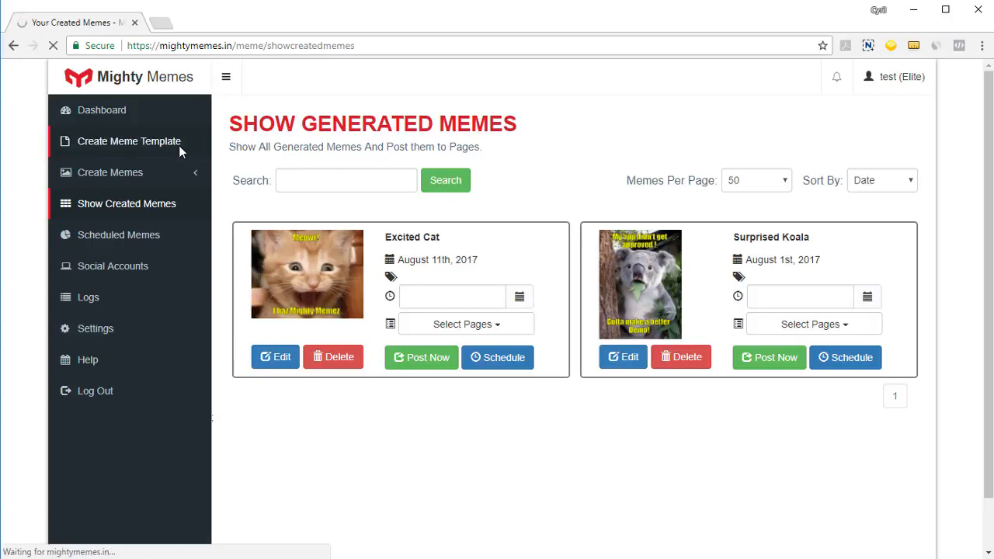
pyautogui.click(129, 140)
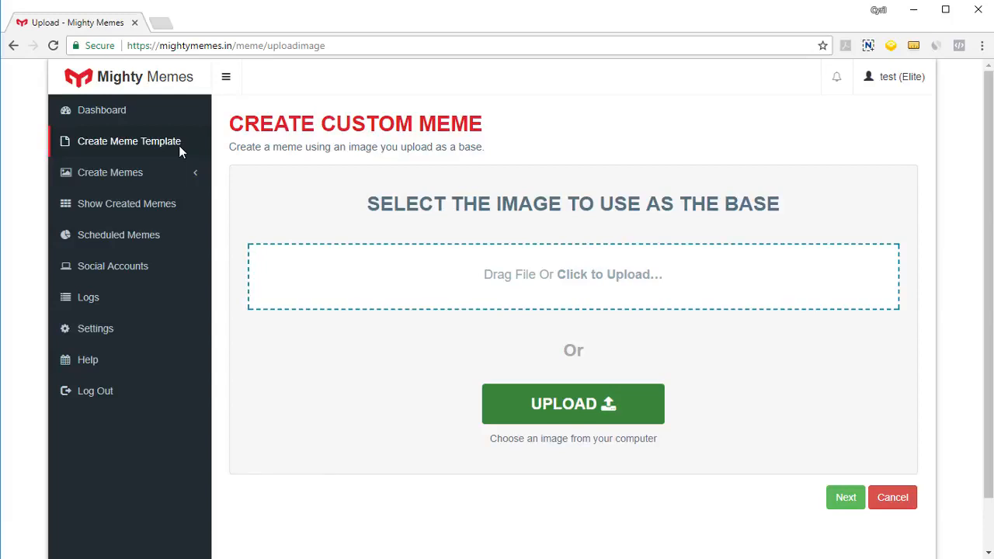
pyautogui.moveTo(627, 409)
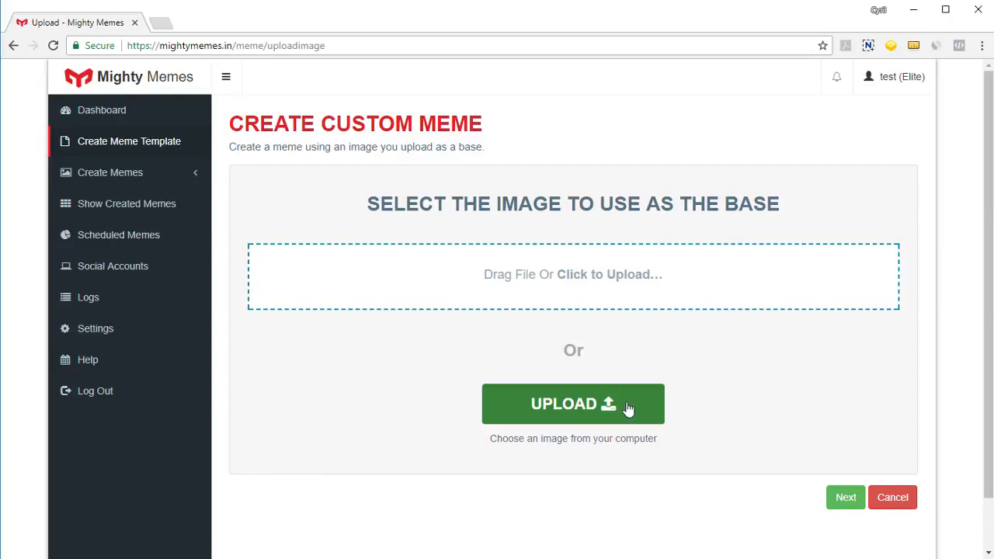
pyautogui.click(573, 403)
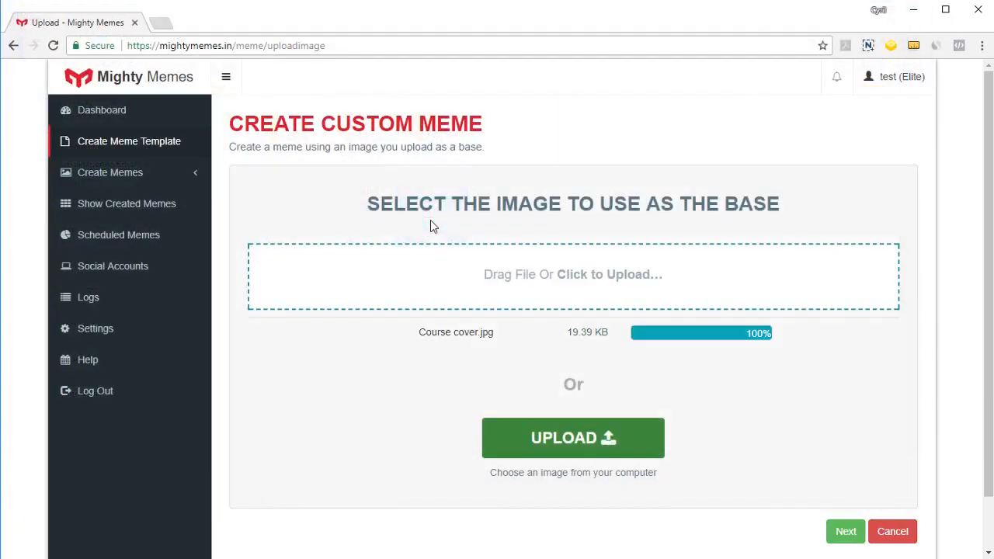
pyautogui.click(846, 532)
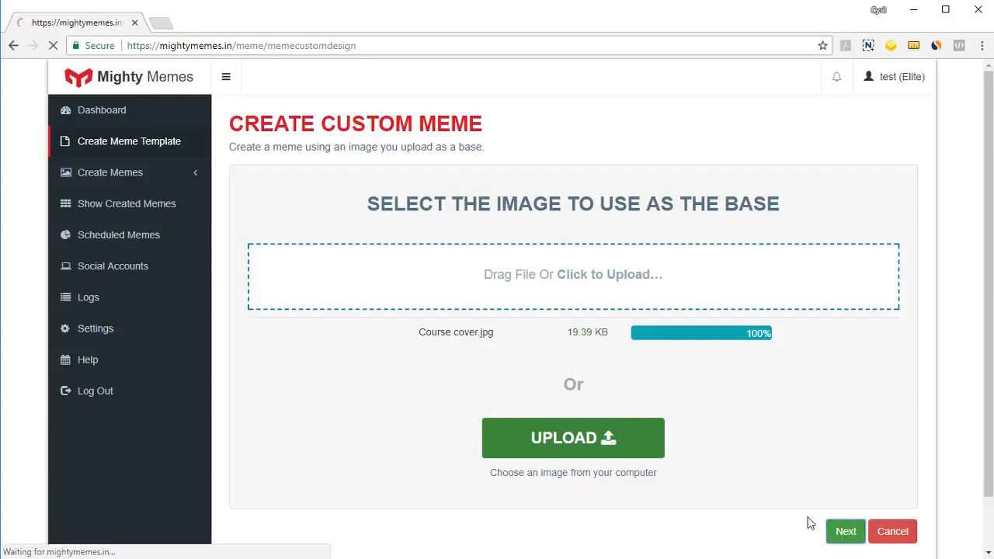
# - Add an 'Enter Text Here' text box to the Course cover template, leaving its colour white
pyautogui.click(845, 531)
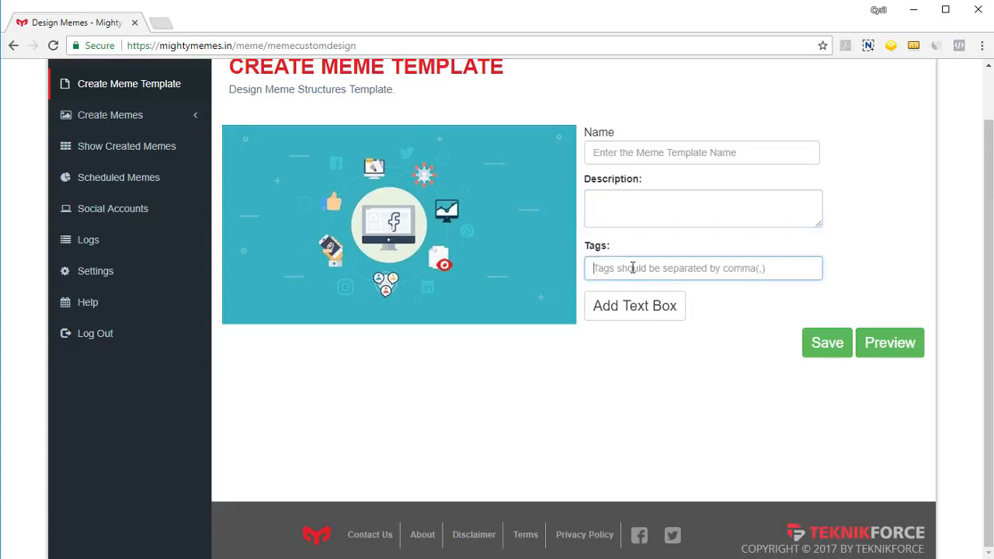
pyautogui.click(635, 305)
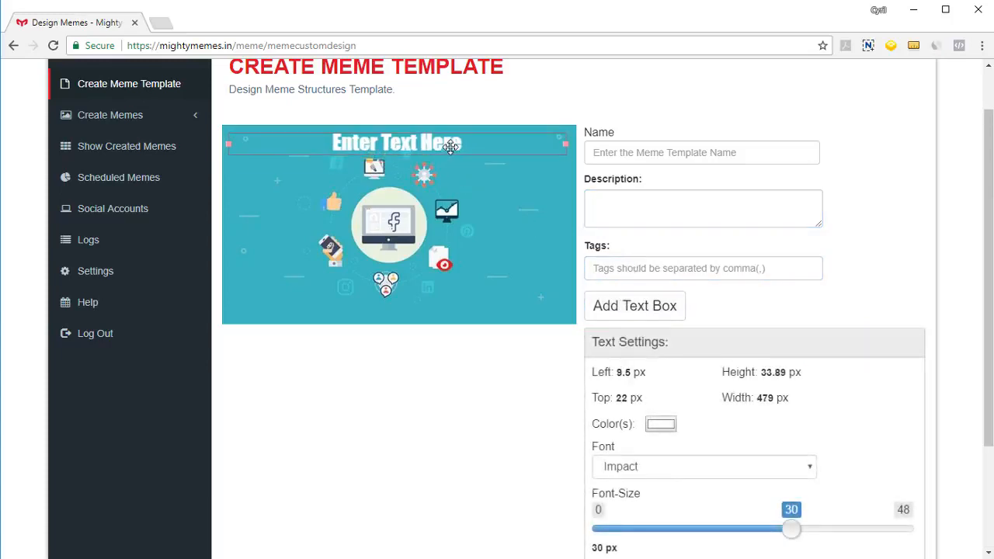
pyautogui.scroll(-3)
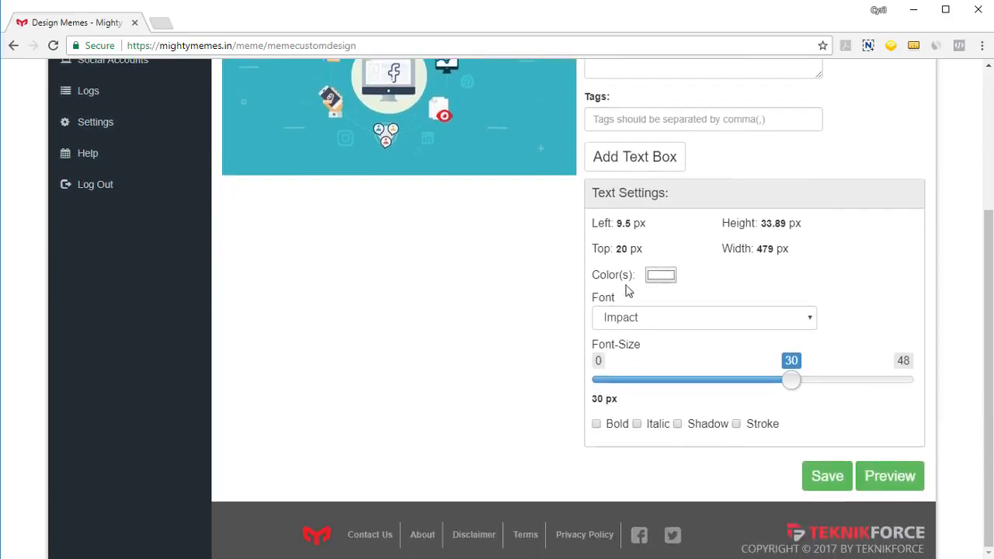
pyautogui.click(660, 275)
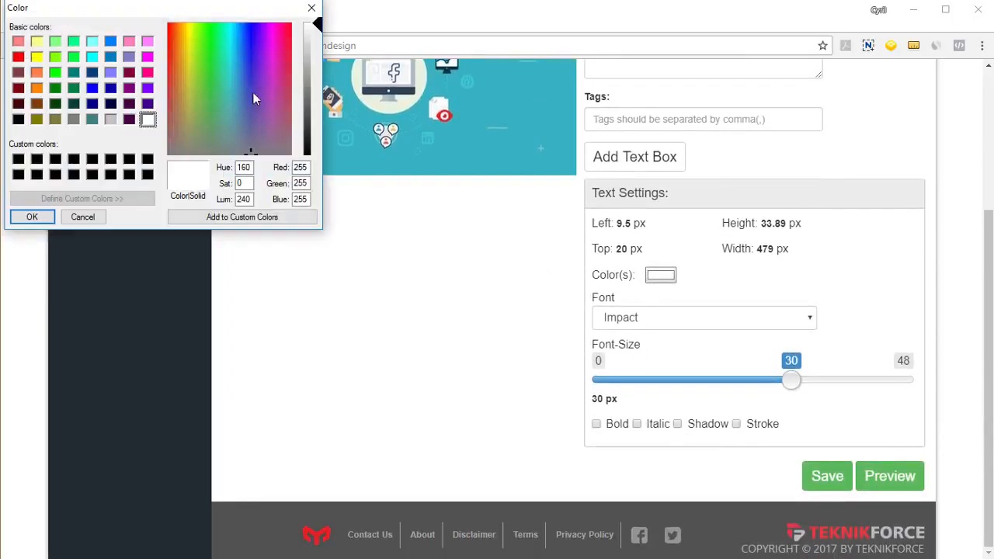
pyautogui.click(703, 317)
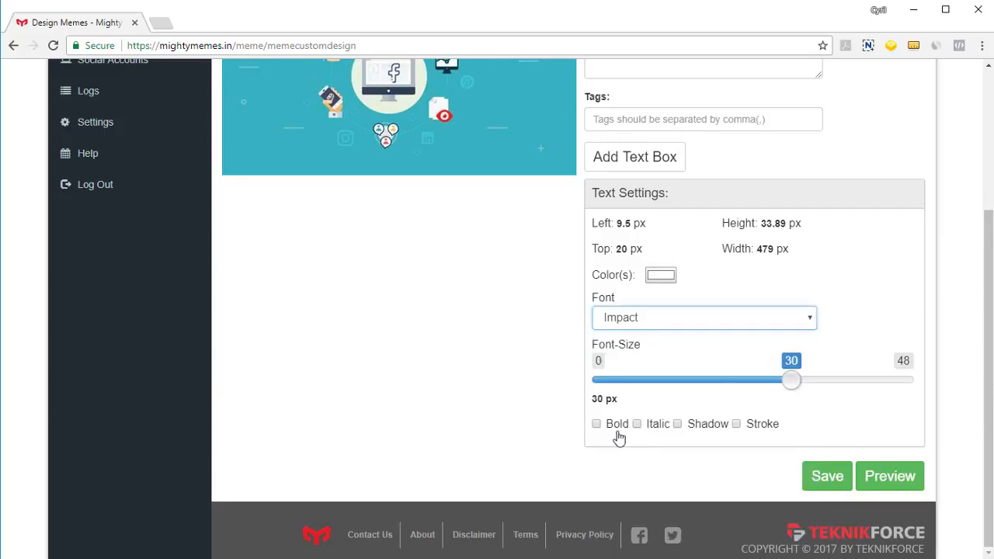
pyautogui.moveTo(827, 476)
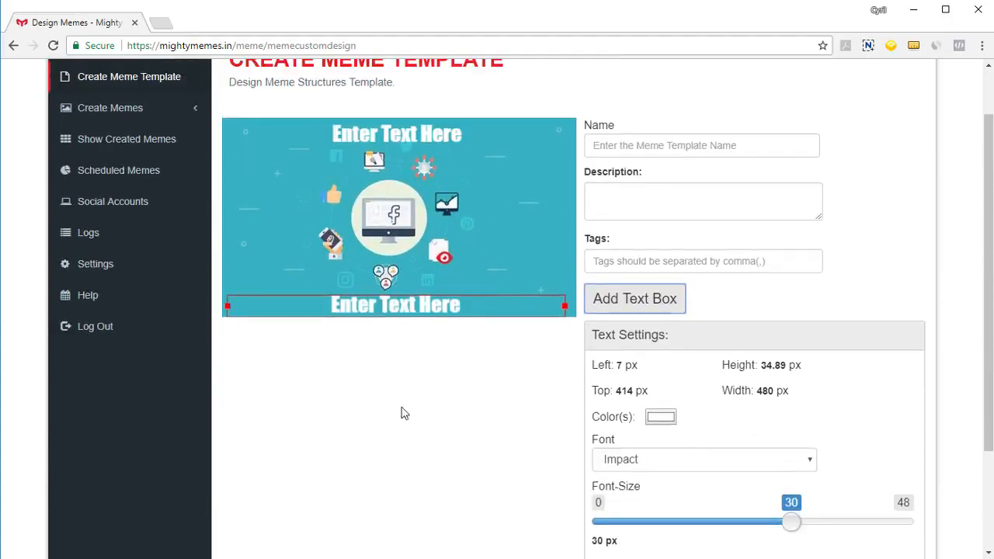
# - Move and narrow the new caption box into a two-line box at the image's left edge
pyautogui.scroll(3)
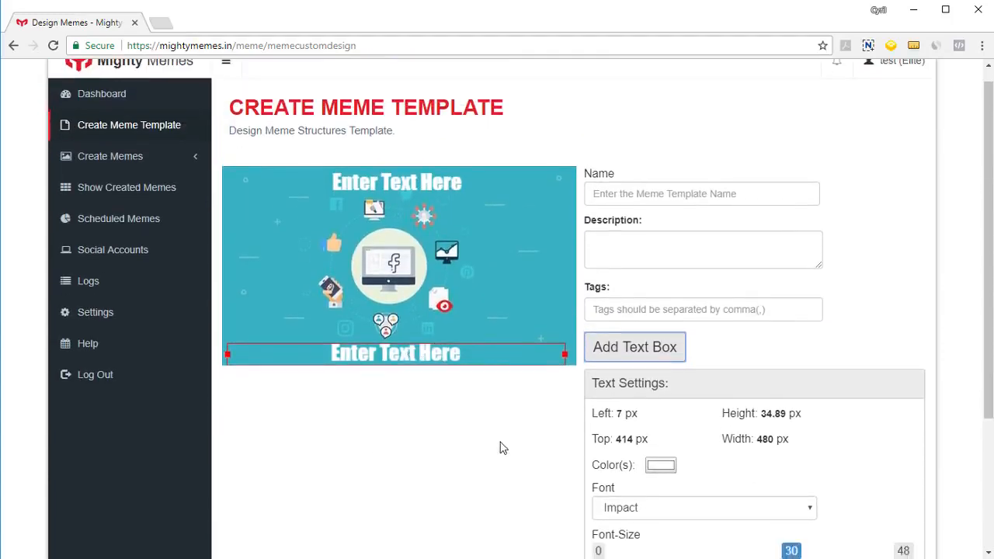
pyautogui.scroll(3)
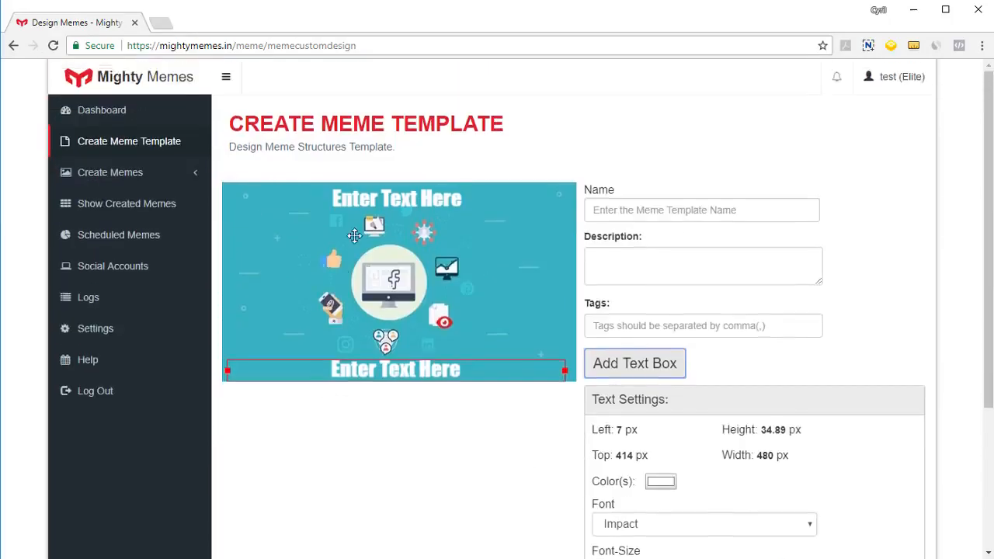
pyautogui.scroll(-3)
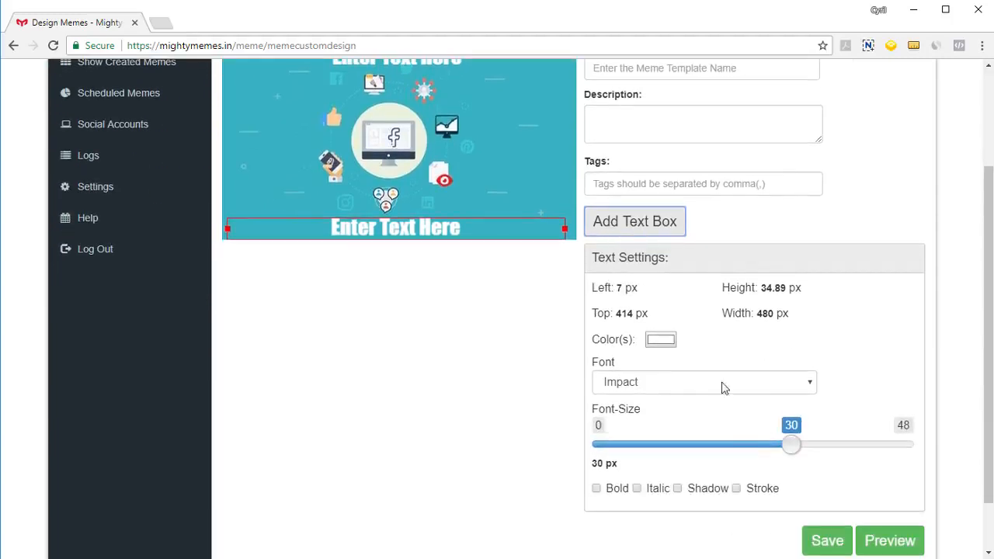
pyautogui.moveTo(730, 419)
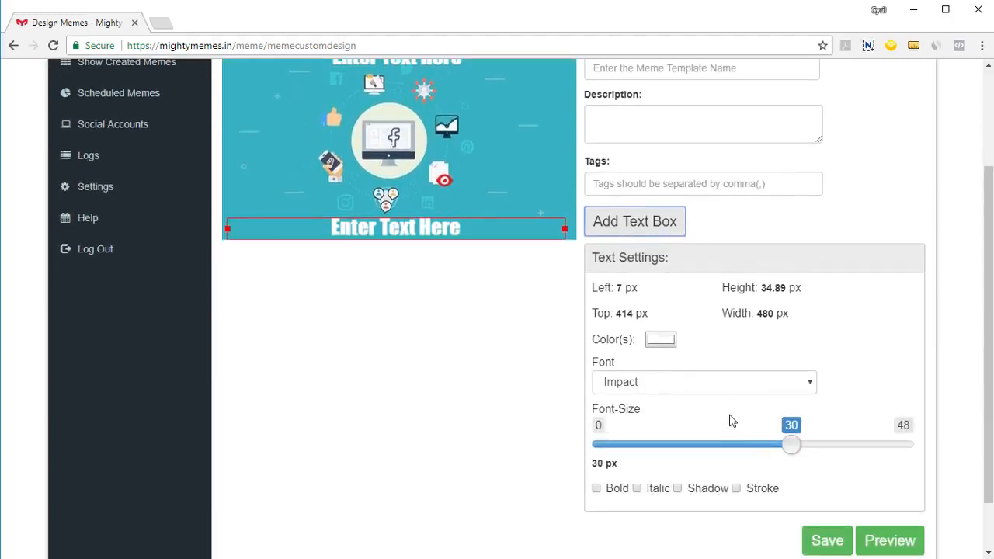
pyautogui.scroll(3)
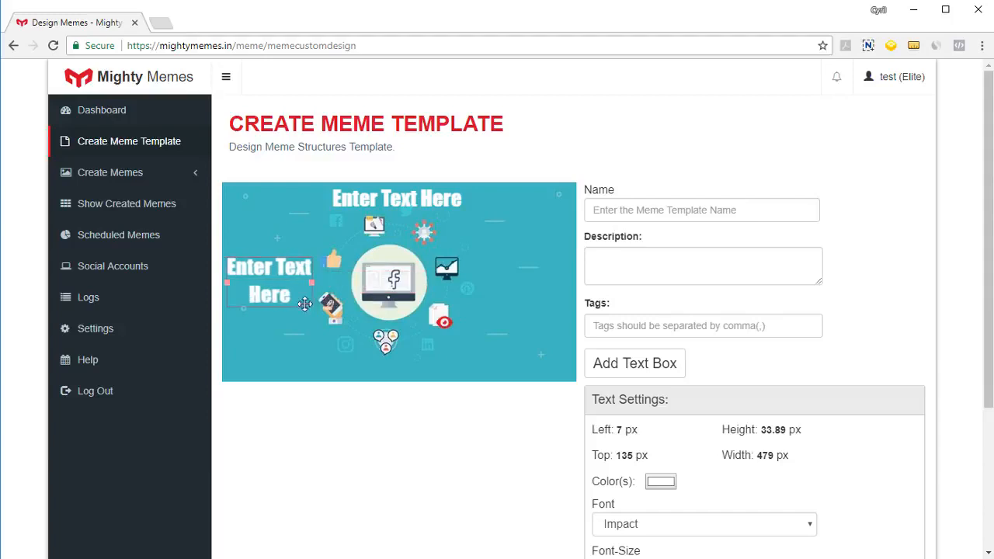
pyautogui.moveTo(303, 303); pyautogui.dragTo(268, 267)
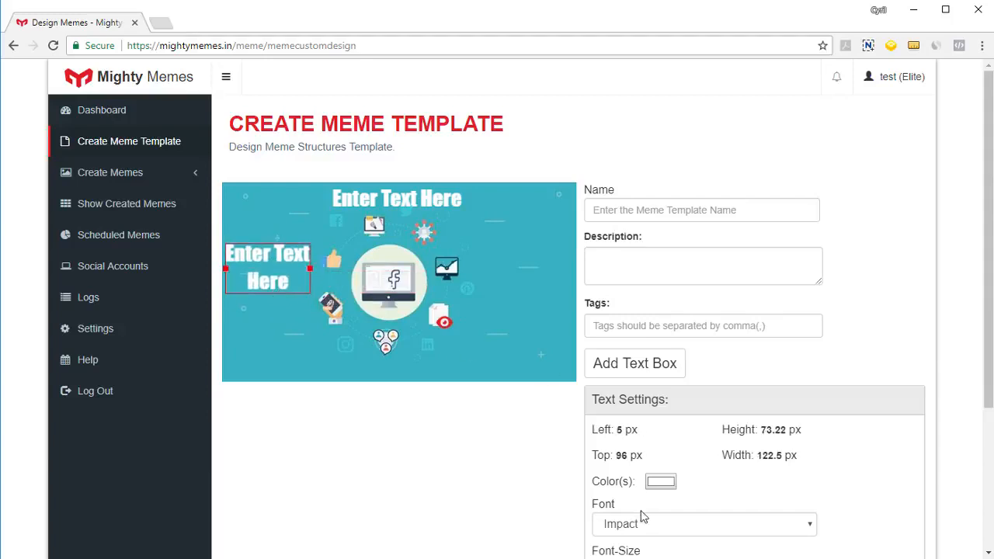
pyautogui.scroll(-3)
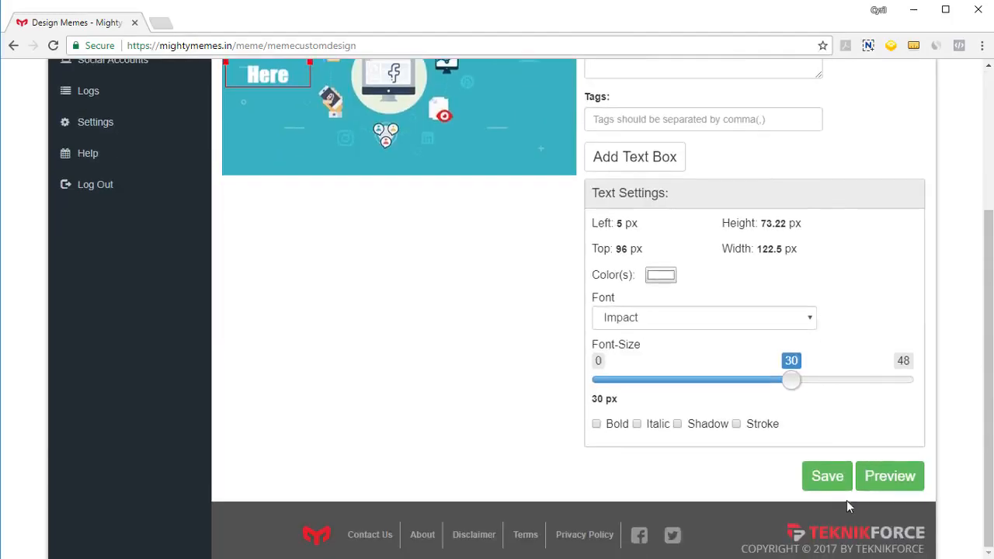
pyautogui.scroll(3)
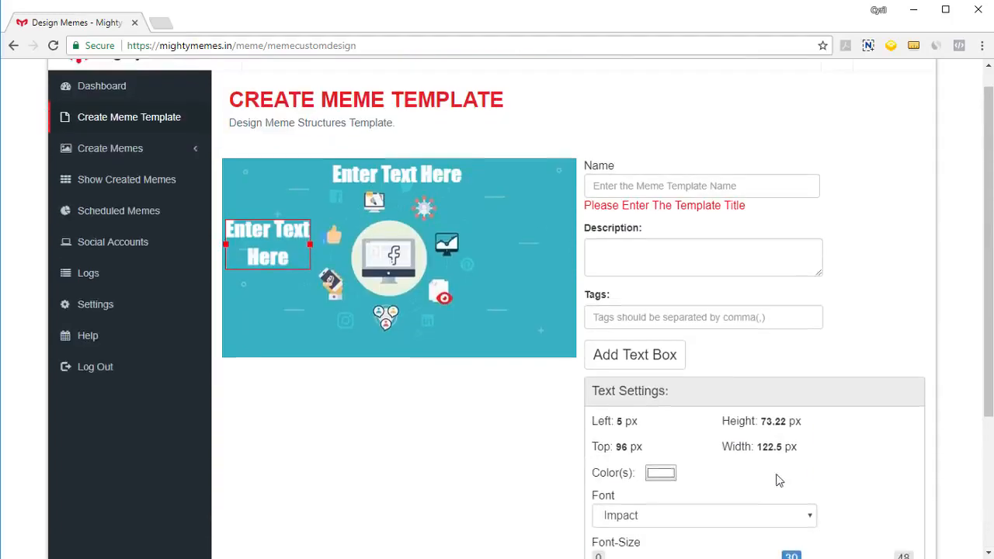
# - Open the saved Funky facebook meme template to start a new meme
pyautogui.scroll(3)
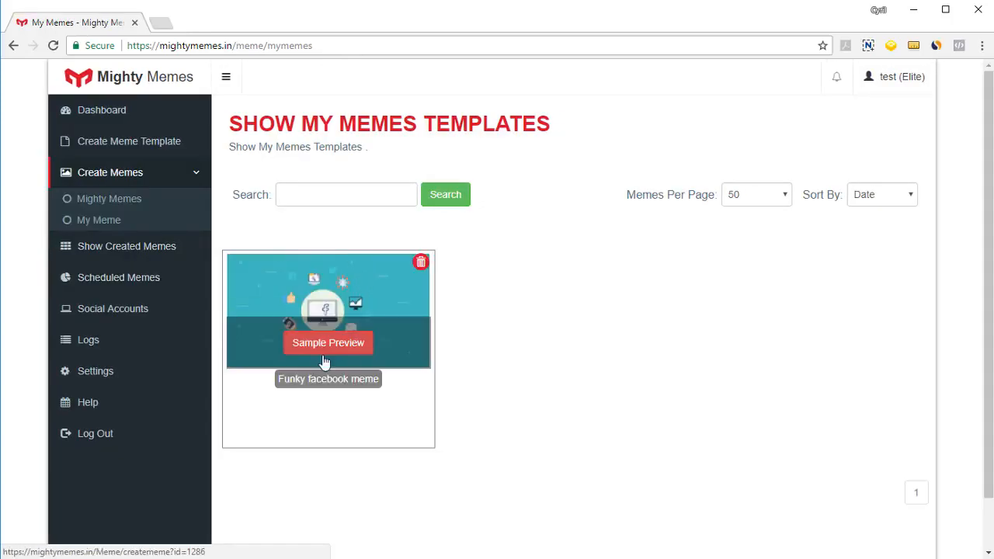
pyautogui.click(328, 342)
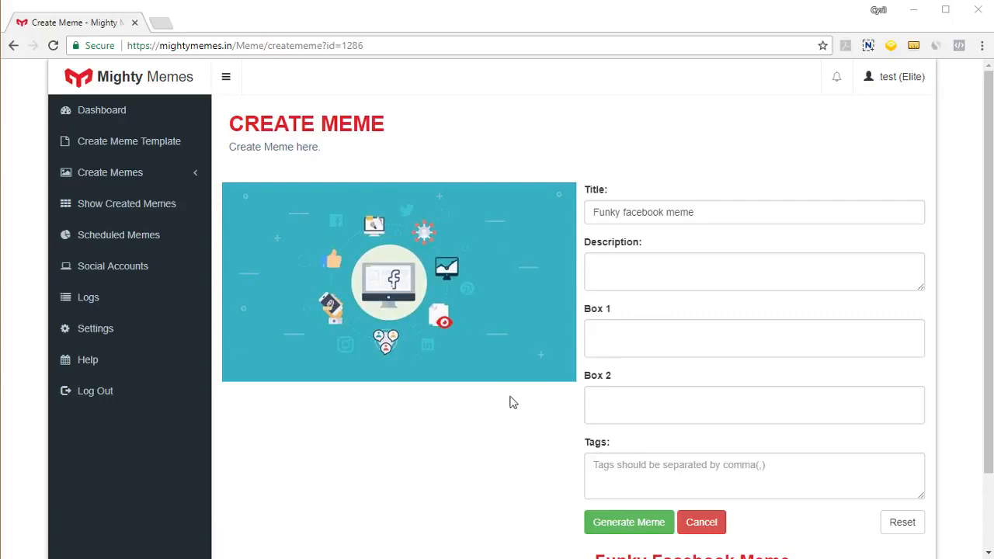
# - Caption the boxes 'There's a time to go social!' and 'It's now!', then generate the meme
pyautogui.write("There's a time to go social!")
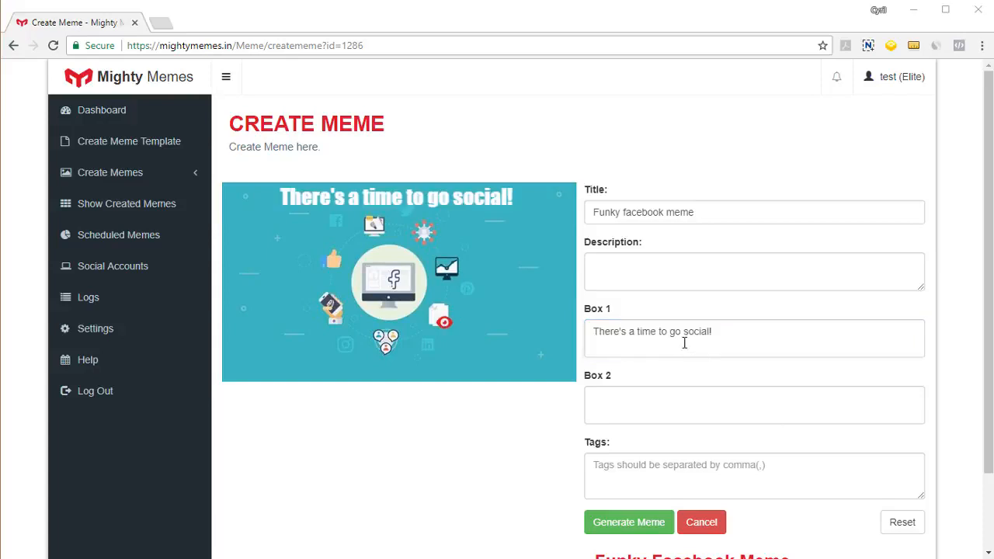
pyautogui.write("It's now!")
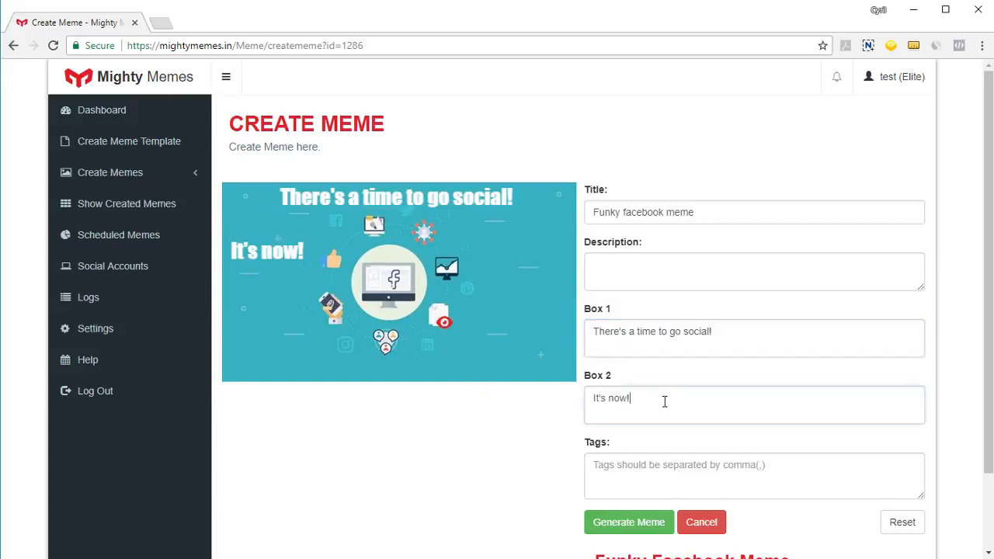
pyautogui.moveTo(666, 445)
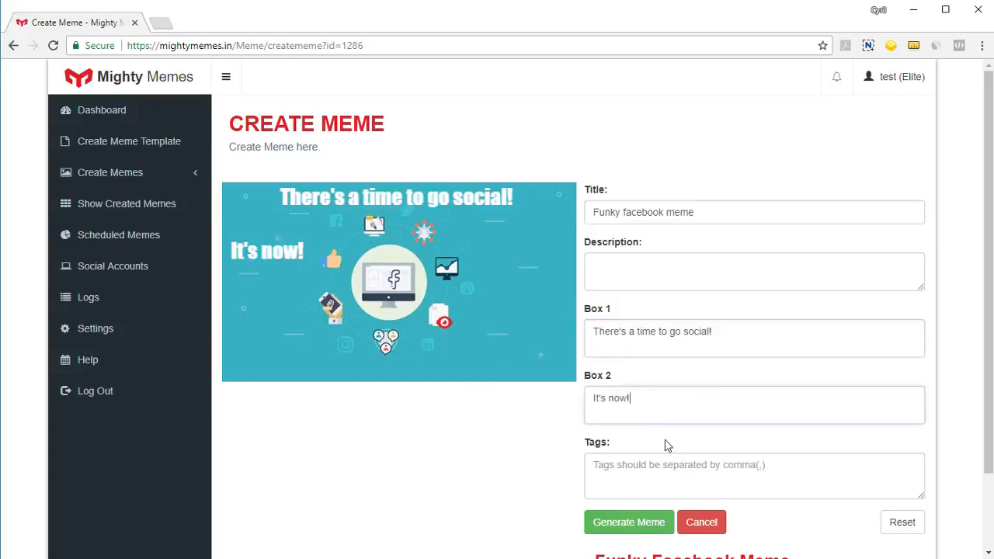
pyautogui.scroll(-3)
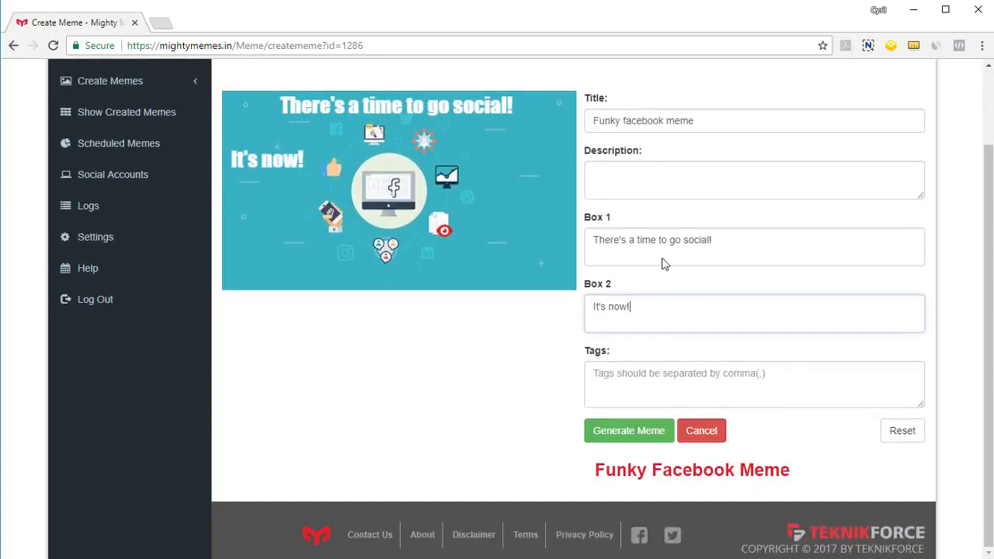
pyautogui.click(754, 180)
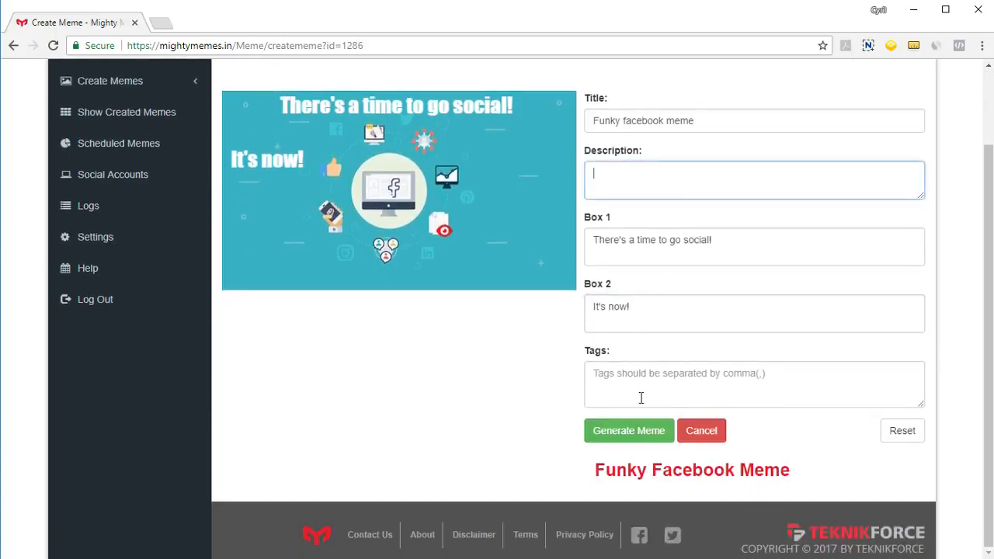
pyautogui.click(628, 431)
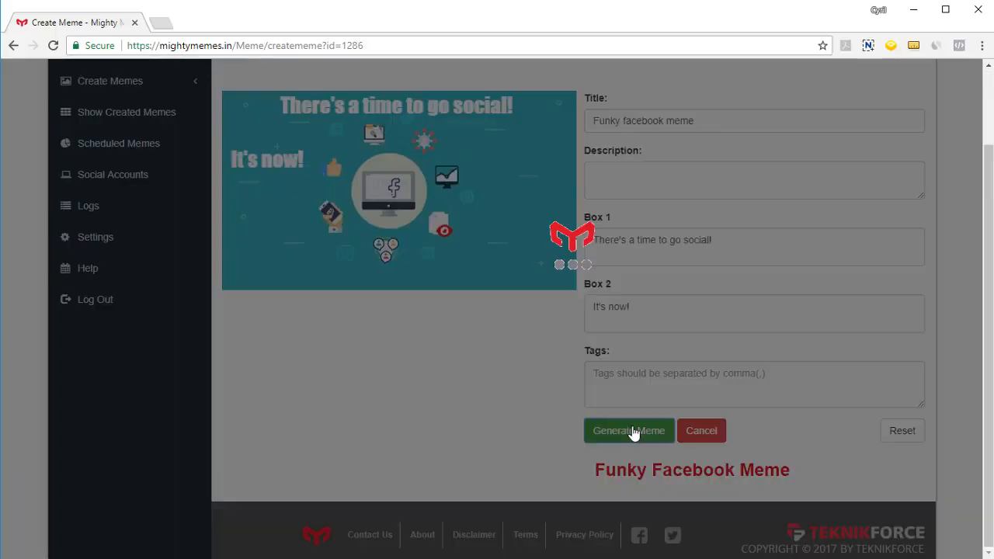
pyautogui.click(628, 430)
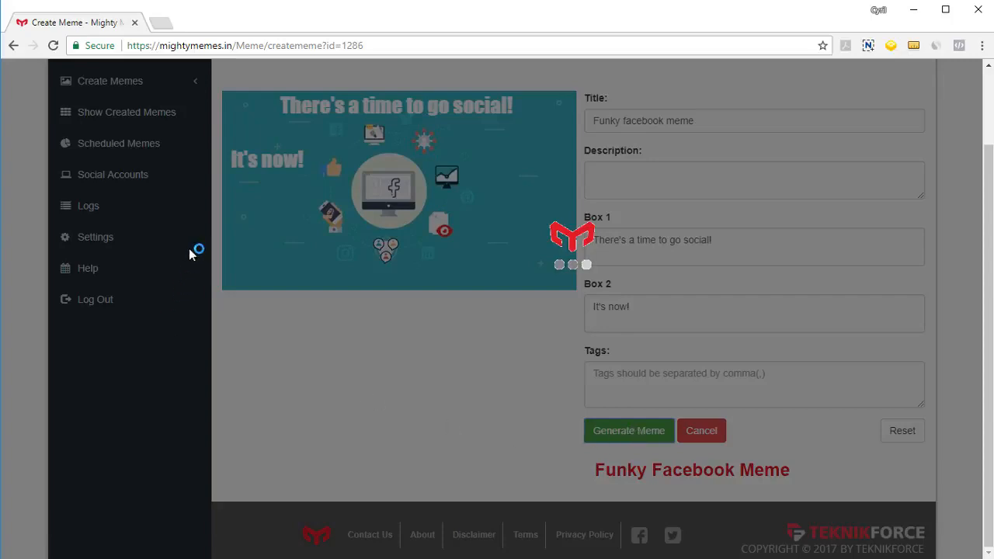
pyautogui.click(628, 430)
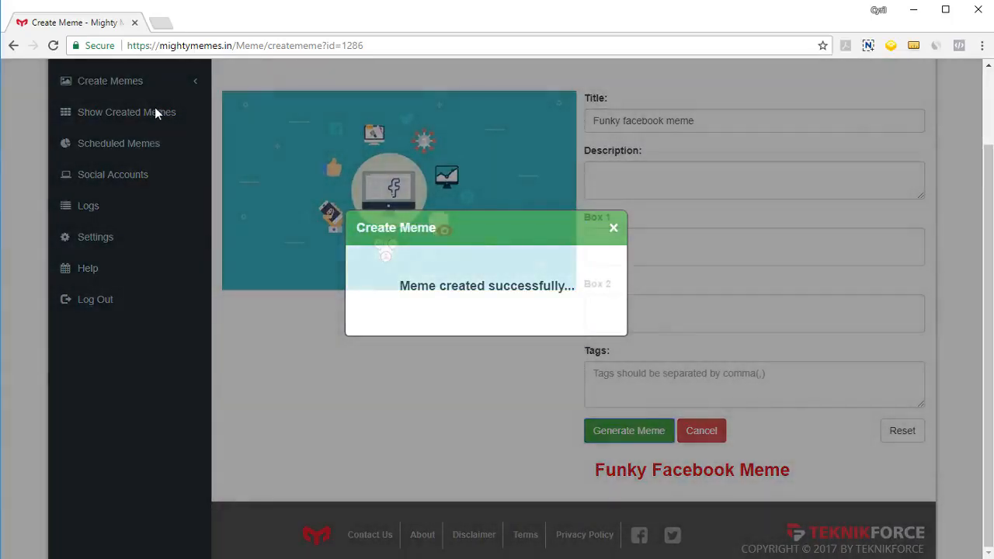
pyautogui.click(612, 227)
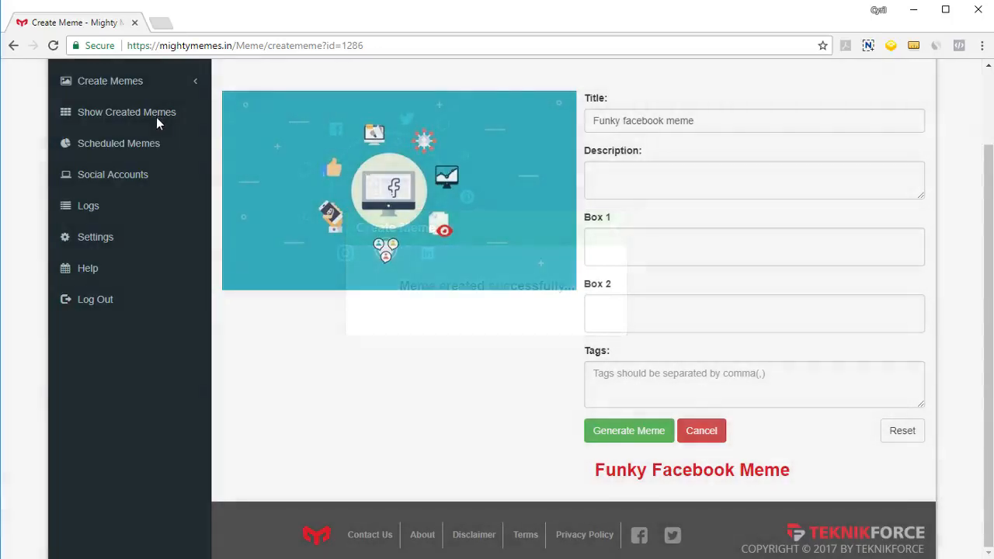
# - Post Funky facebook meme to the Teknikforce page and dismiss the posted confirmation
pyautogui.click(125, 112)
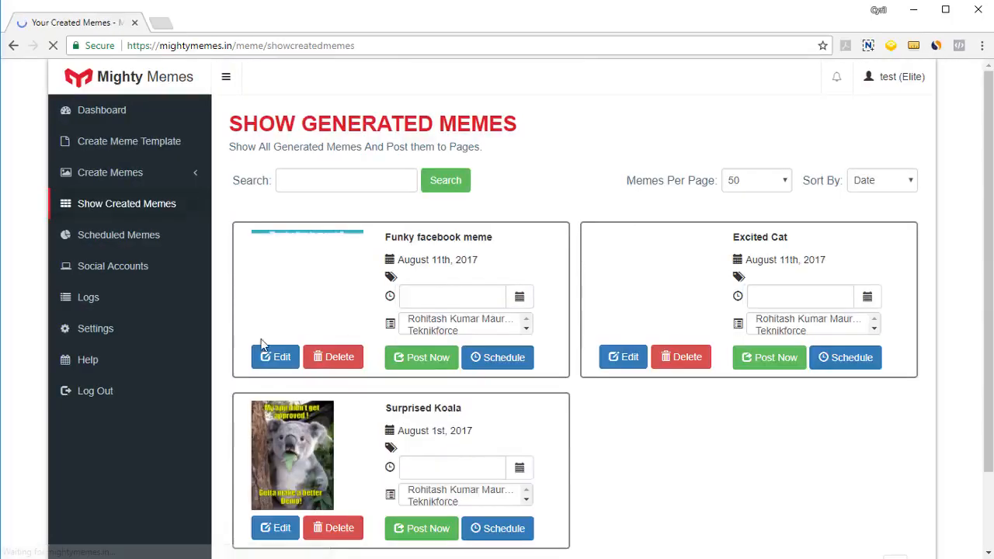
pyautogui.click(465, 324)
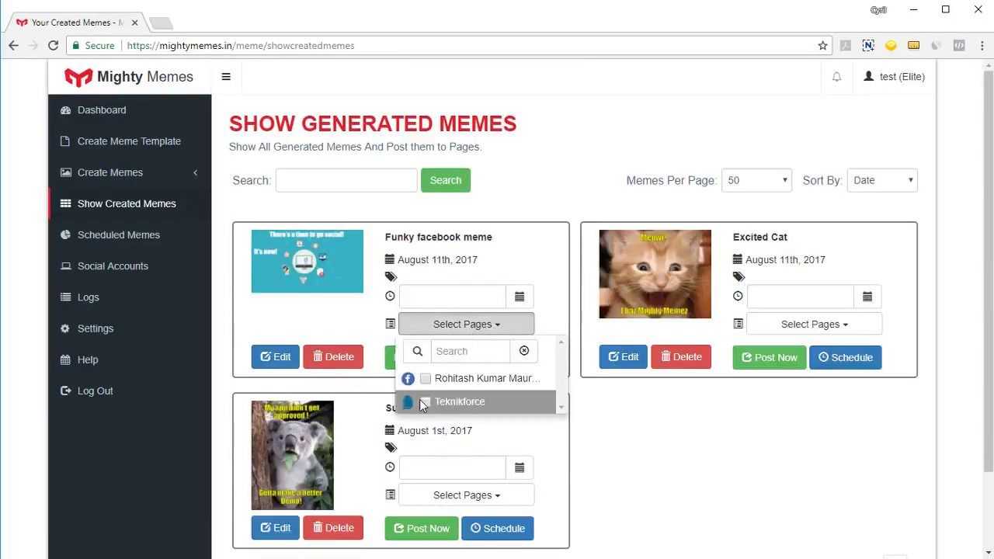
pyautogui.click(458, 401)
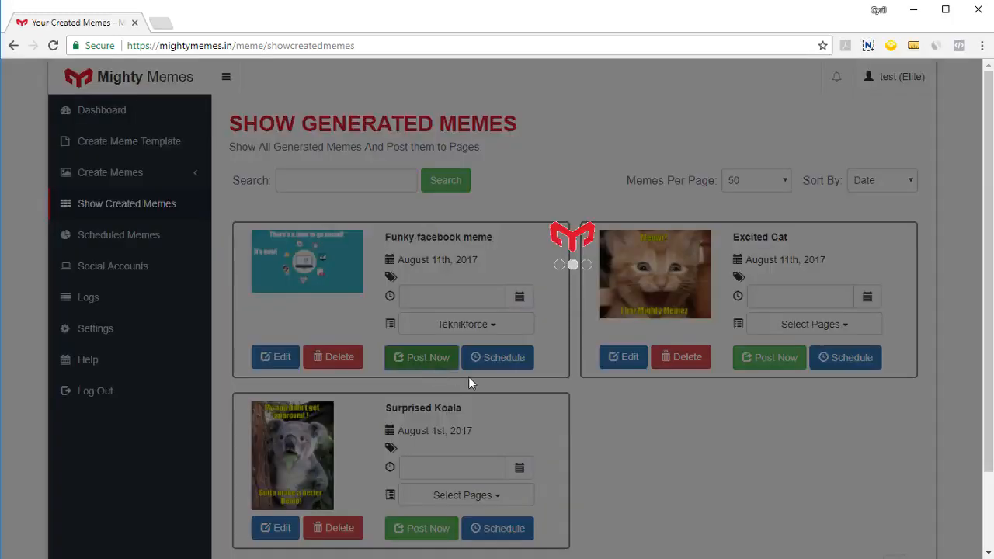
pyautogui.click(421, 357)
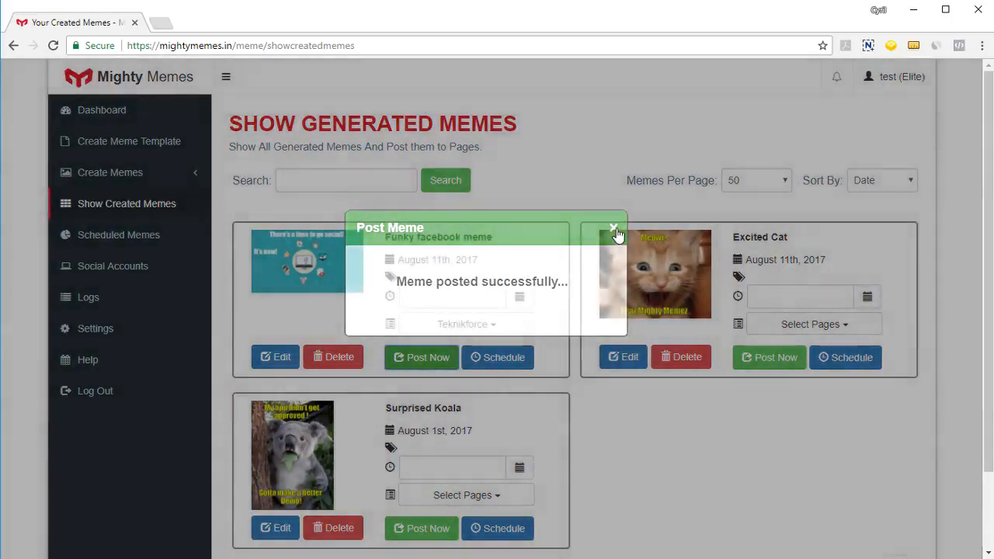
pyautogui.click(613, 229)
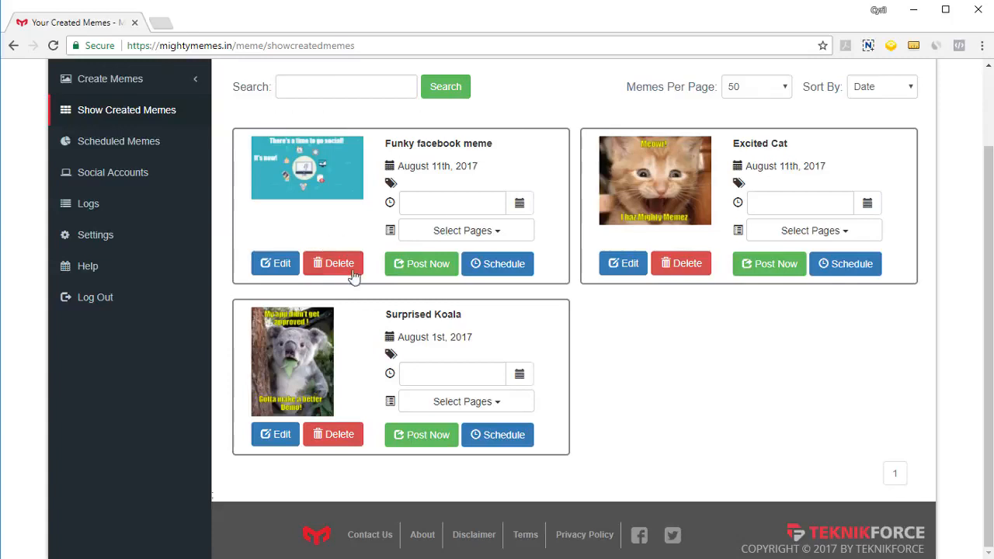
# - Open the log report, view the Teknikforce post on Facebook, then return to the logs
pyautogui.click(88, 204)
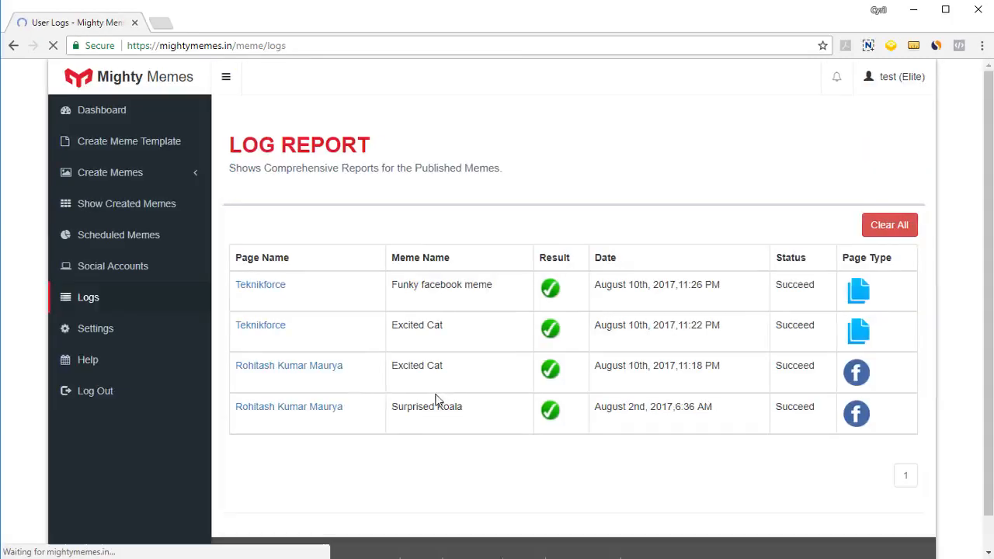
pyautogui.moveTo(260, 284)
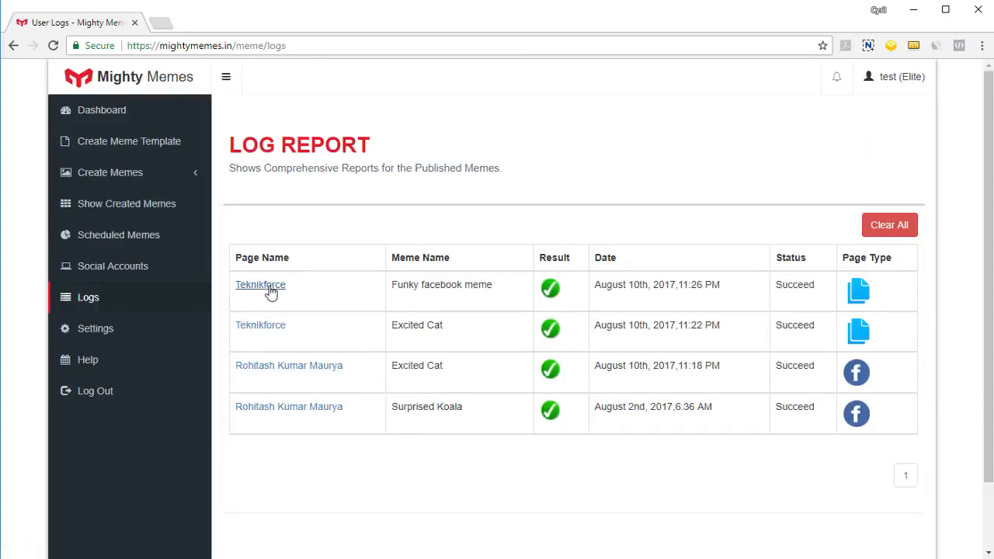
pyautogui.click(260, 284)
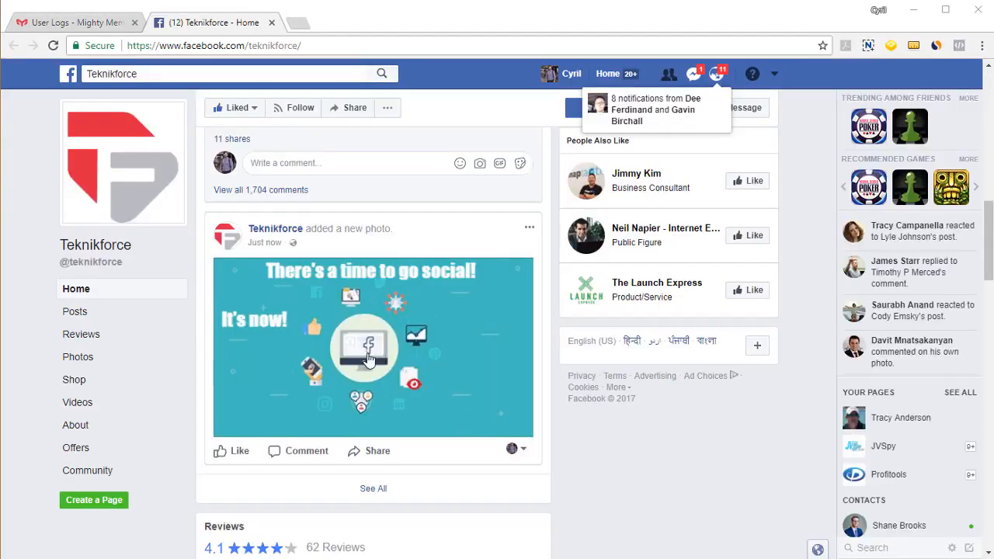
pyautogui.click(70, 21)
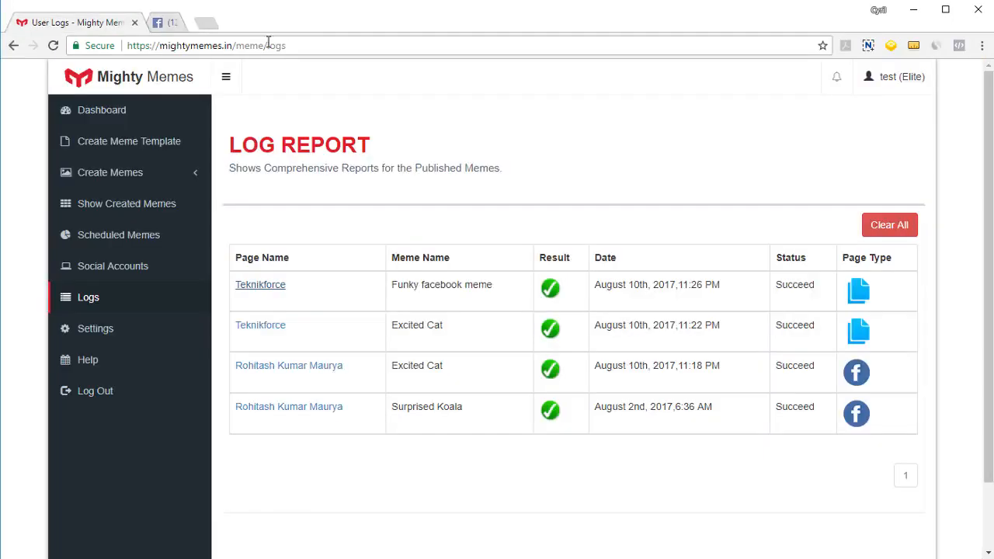
# - Close the Facebook page and go back to the Mighty Memes dashboard
pyautogui.click(109, 172)
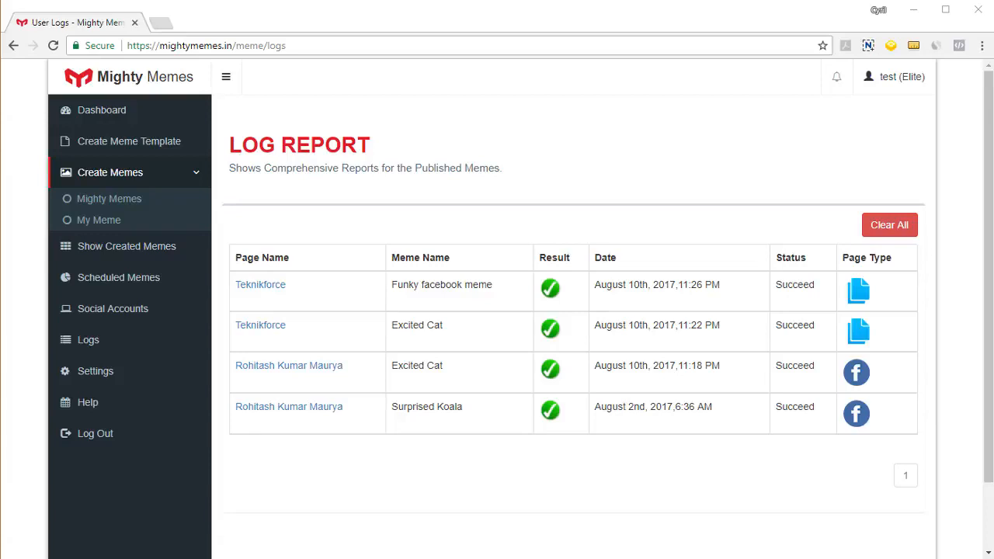
pyautogui.click(101, 109)
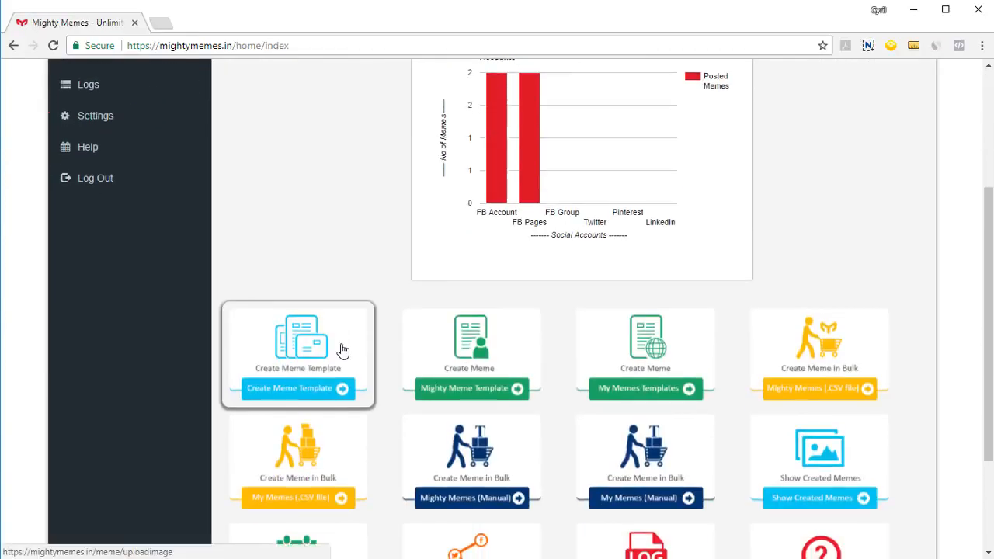
# - Open Create Memes > Mighty Memes and browse templates like Spangles and Third World Skeptical Kid
pyautogui.scroll(3)
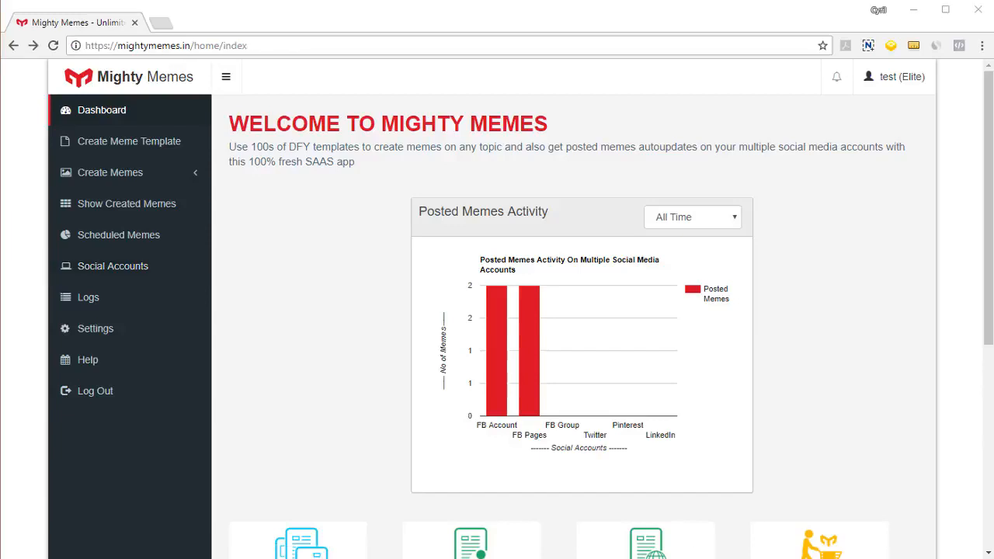
pyautogui.click(109, 172)
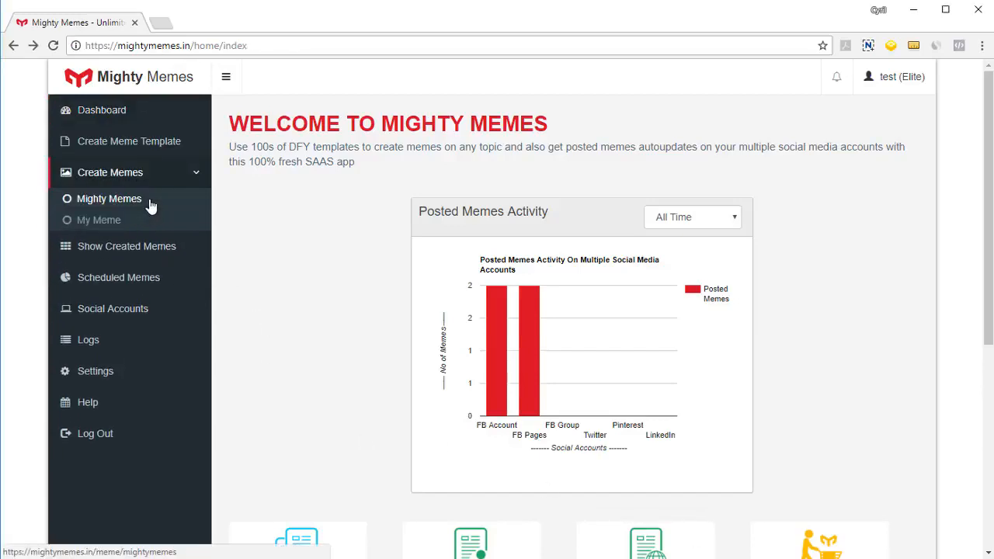
pyautogui.click(109, 198)
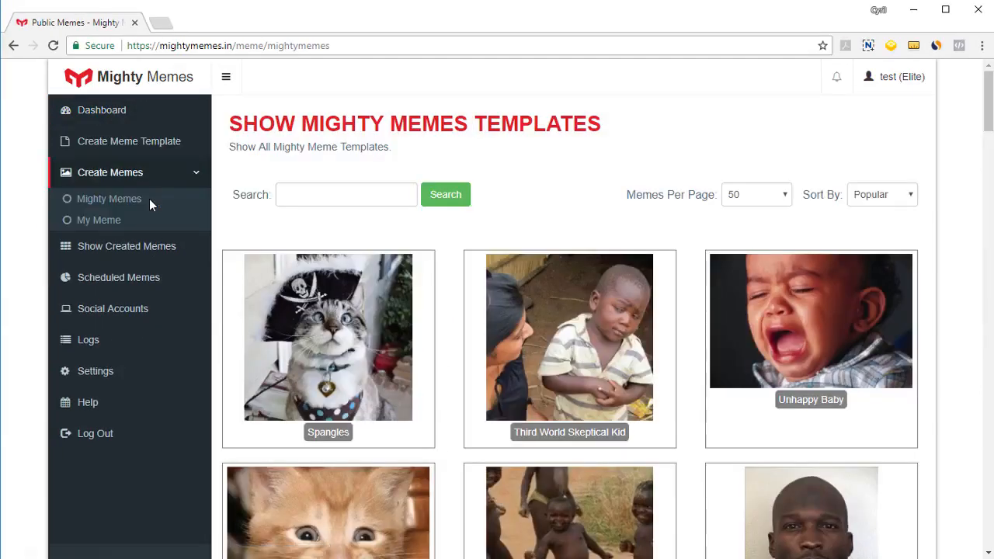
pyautogui.scroll(-3)
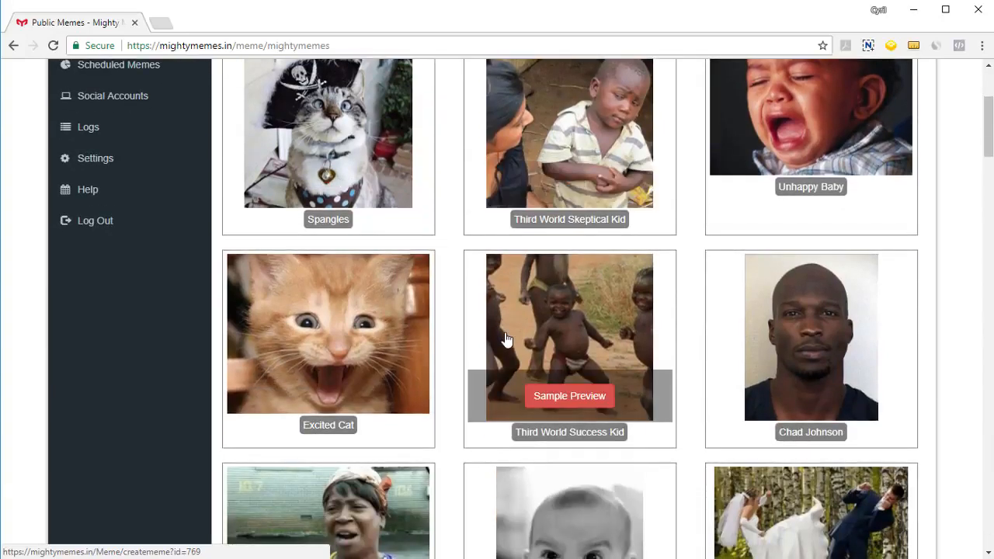
pyautogui.scroll(3)
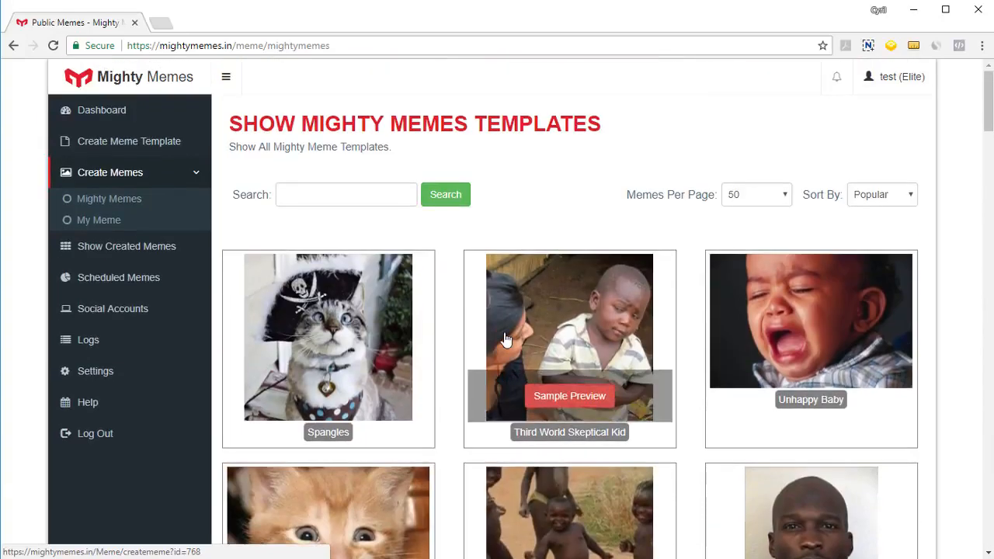